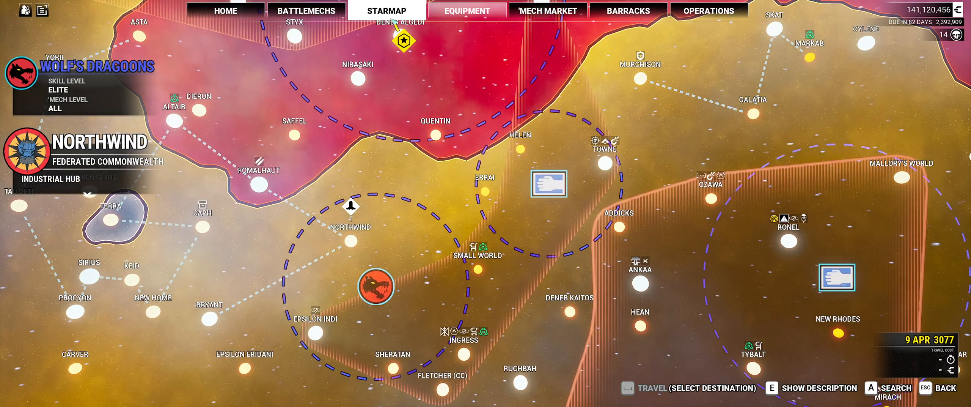
Select the Atlas AS7-KR from the available 'Mechs and bring up its loadout
left_click(306, 11)
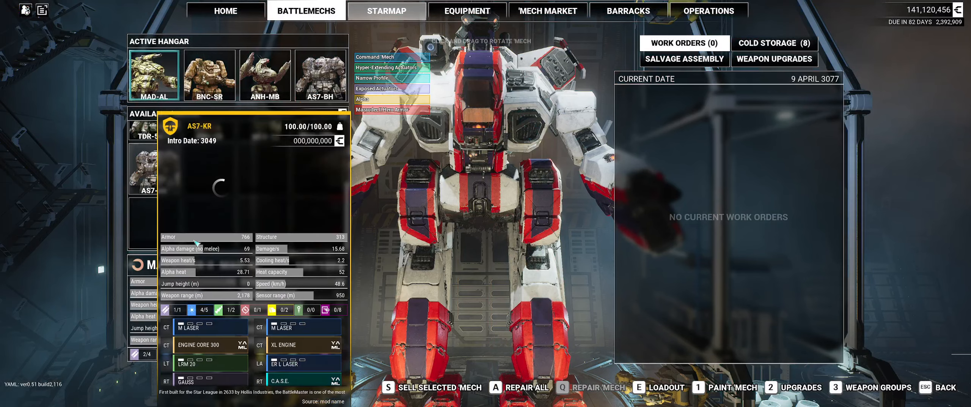
left_click(154, 168)
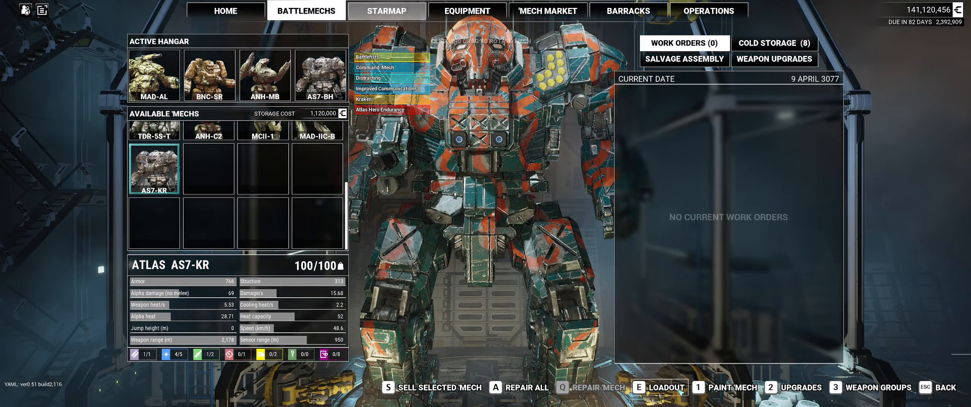
left_click(659, 387)
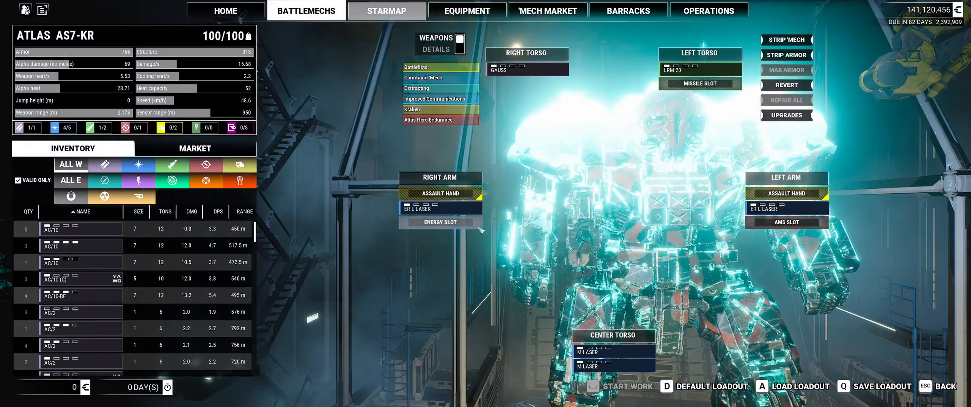
Show all slots and mount the Clan HAG/20 Gauss in the right torso
left_click(456, 42)
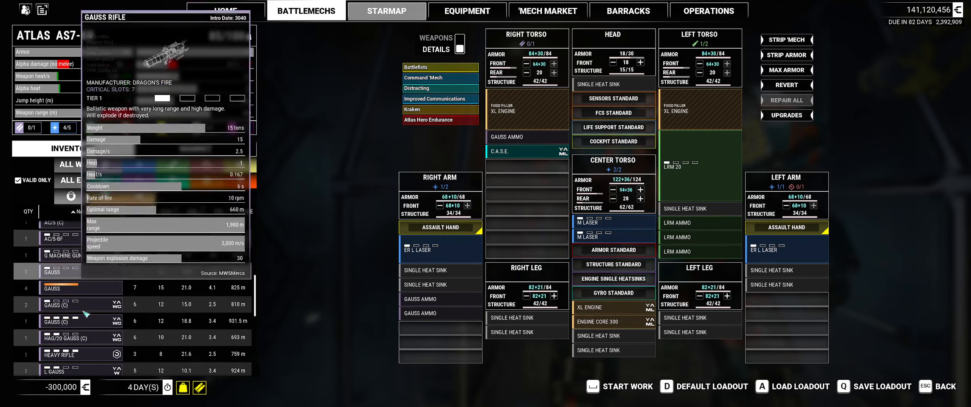
mouse_move(52, 320)
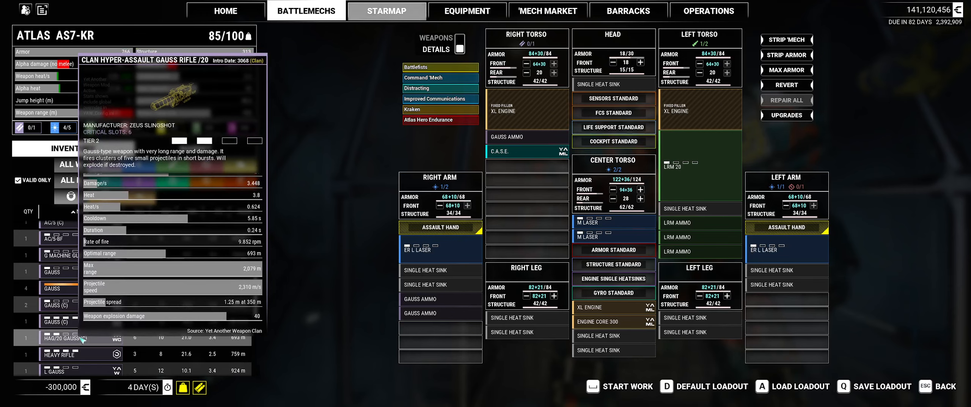
double_click(55, 337)
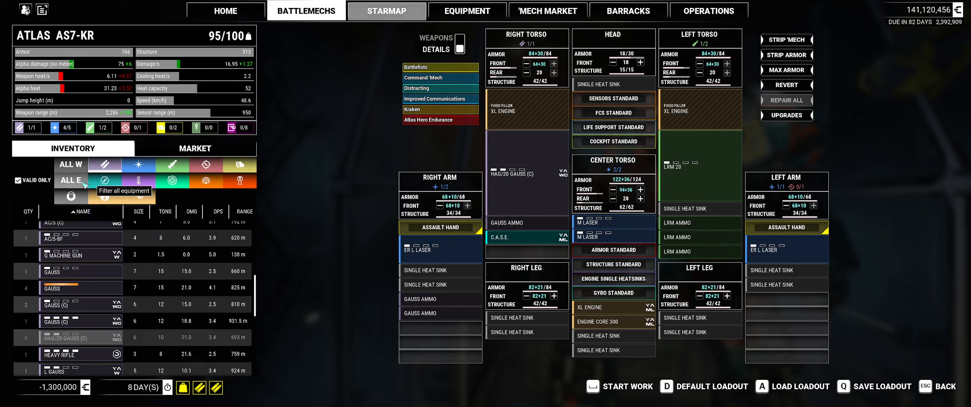
Filter the inventory to ammunition and remove the standard Gauss ammo from the right arm
left_click(70, 180)
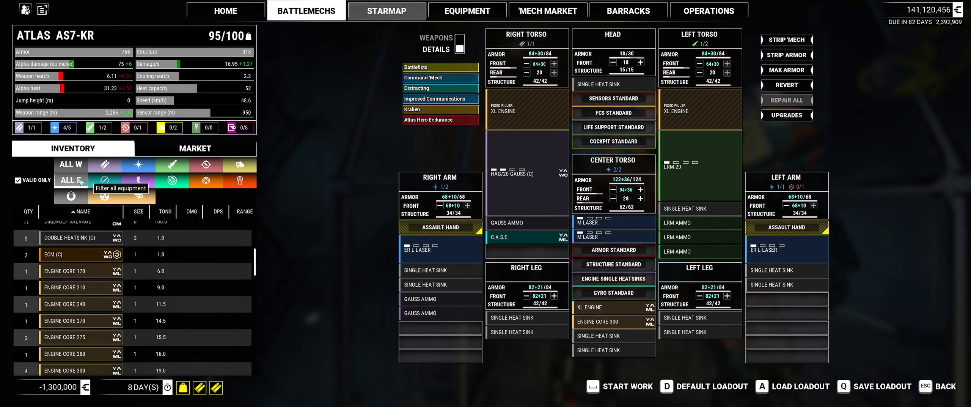
left_click(121, 181)
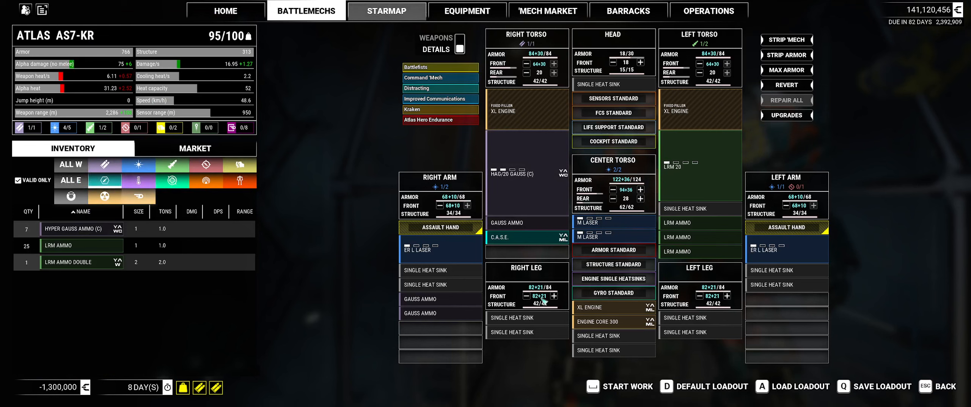
mouse_move(420, 313)
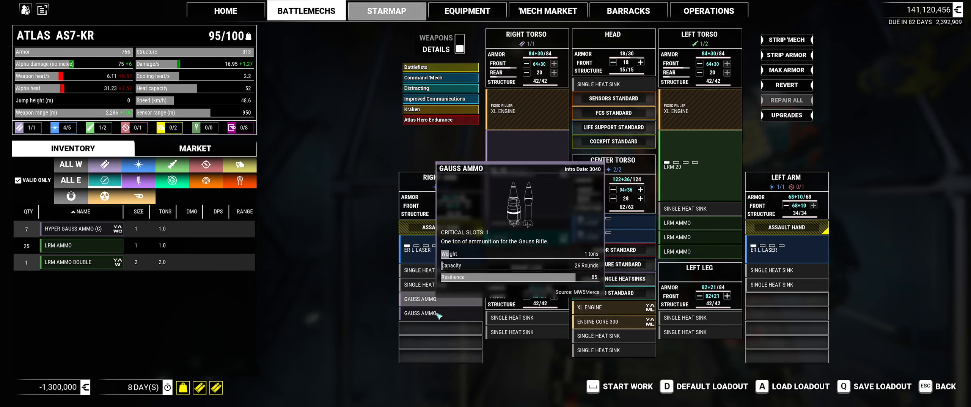
left_click(423, 312)
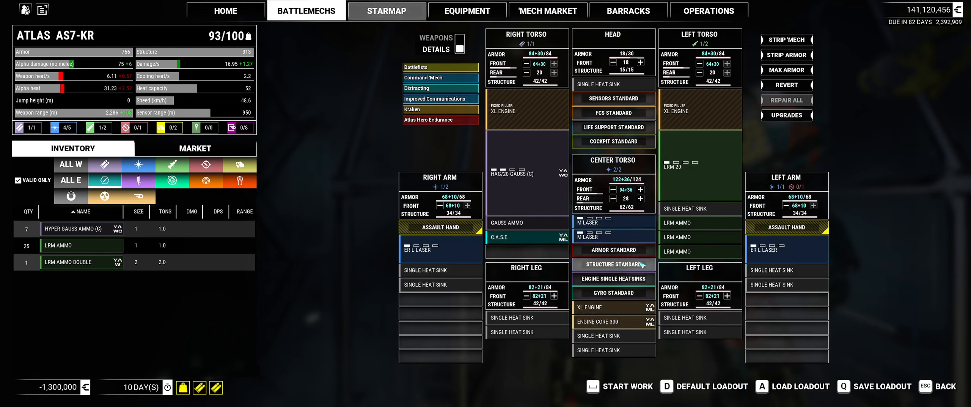
mouse_move(507, 237)
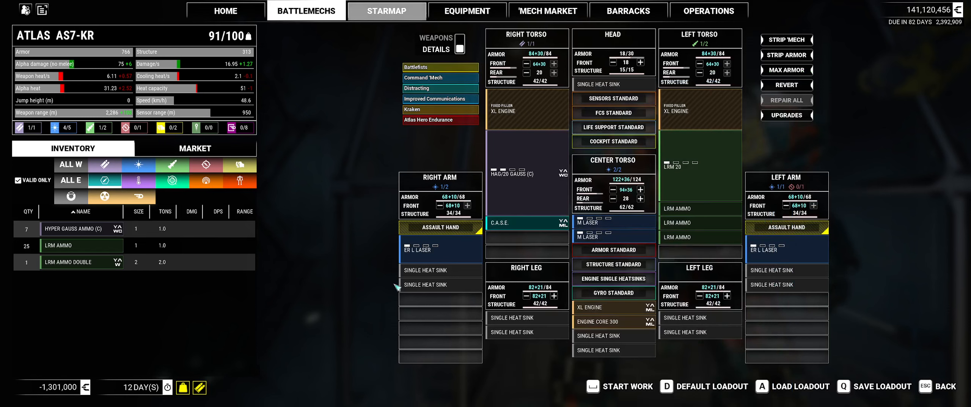
mouse_move(81, 262)
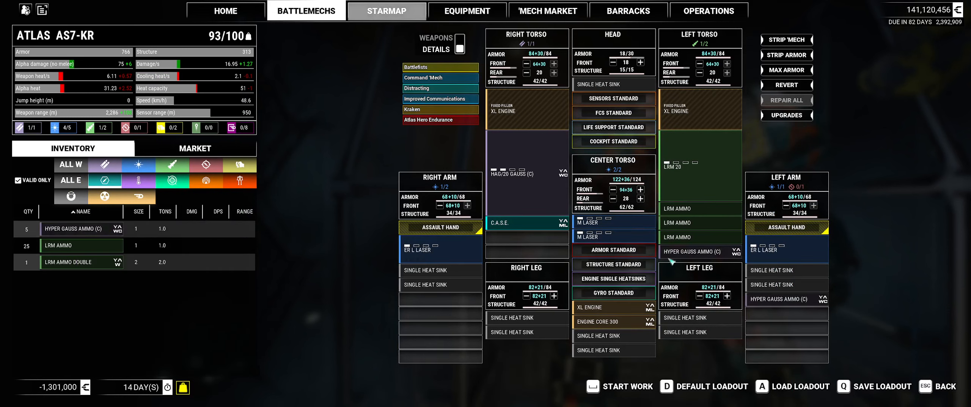
mouse_move(786, 299)
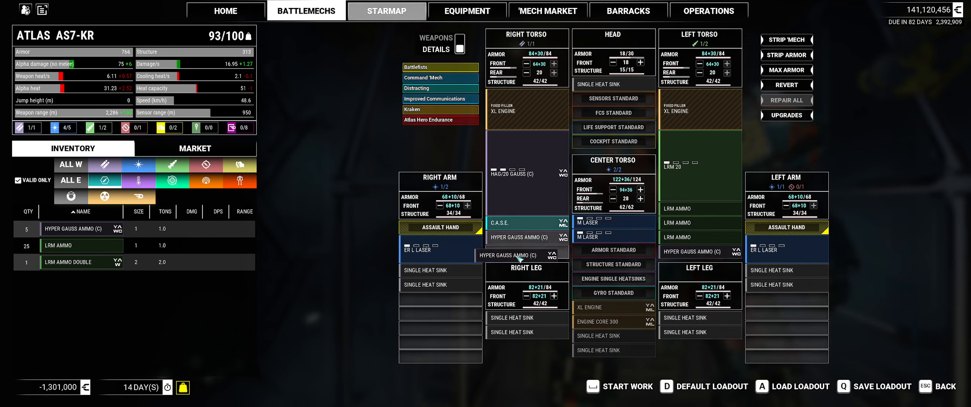
mouse_move(588, 236)
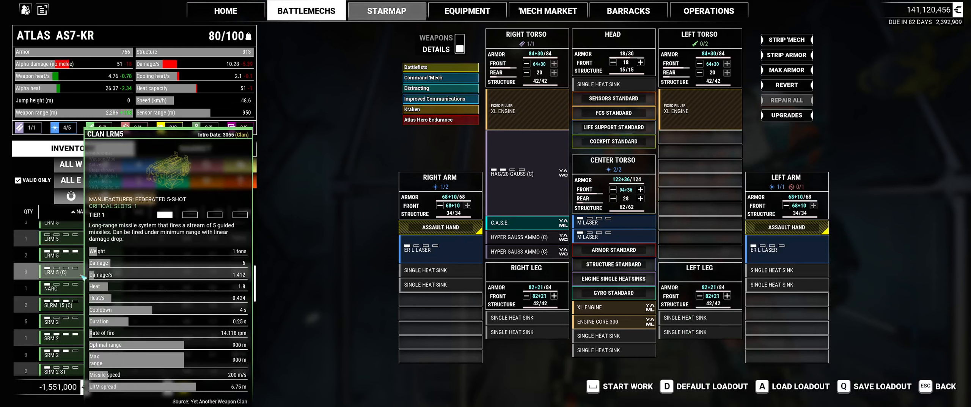
mouse_move(53, 305)
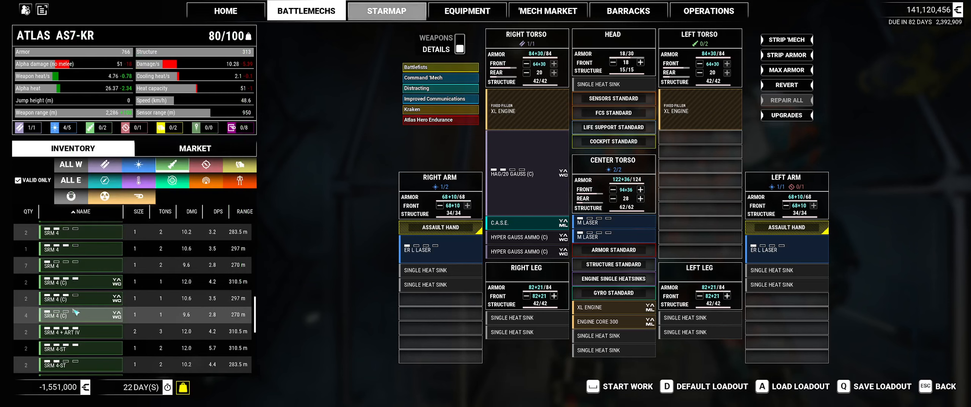
Scroll the missile weapons inventory to browse LRM launchers
scroll("down", 3)
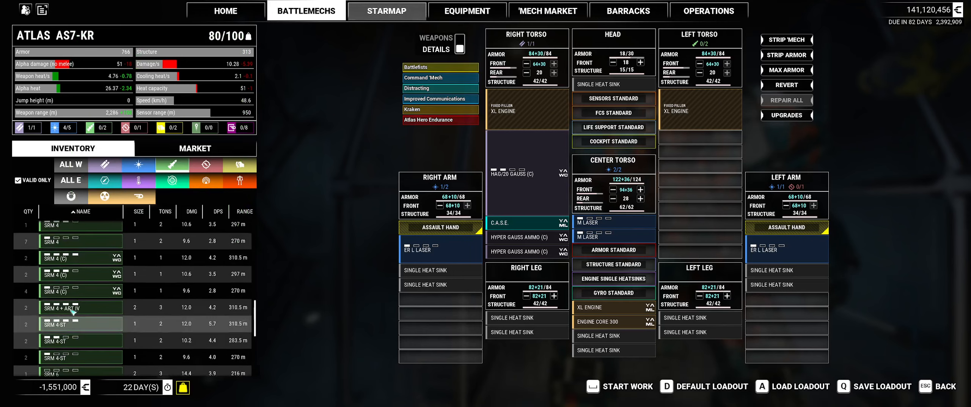
scroll("down", 3)
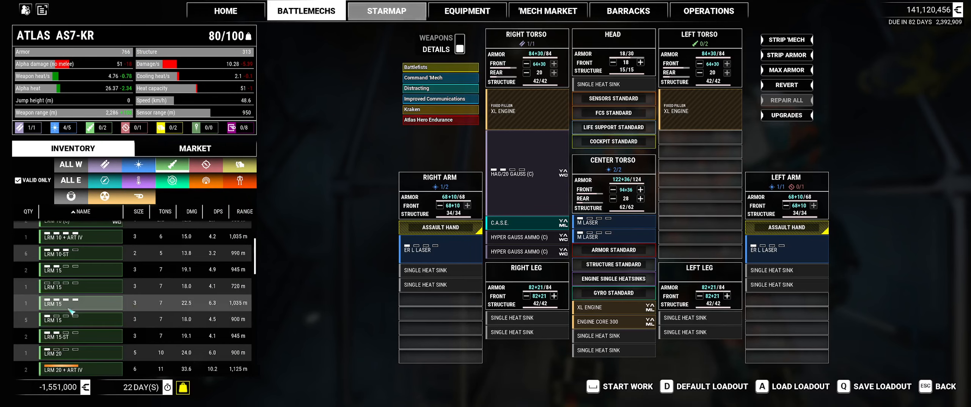
scroll("up", 3)
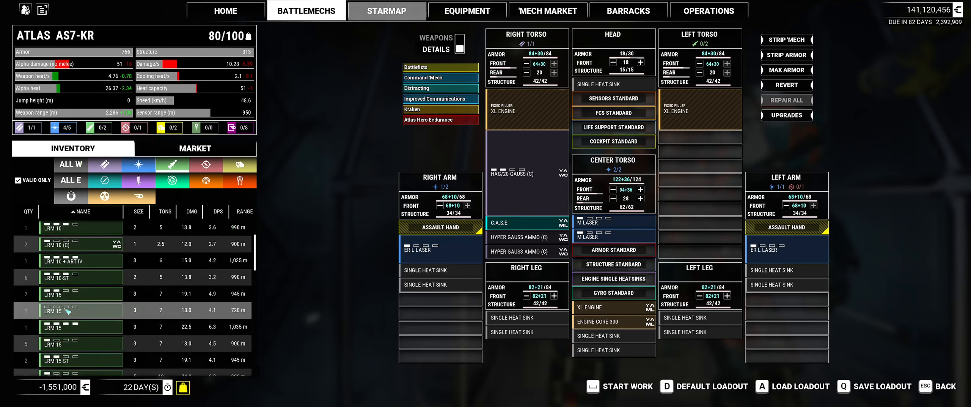
mouse_move(68, 310)
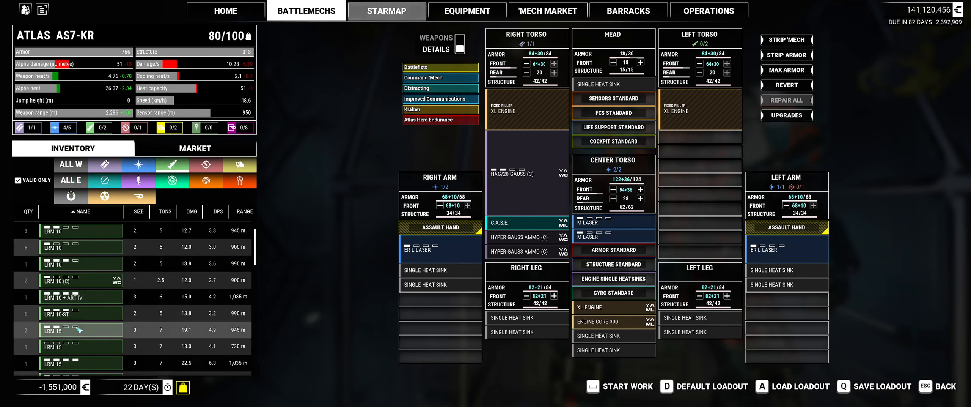
scroll("down", 3)
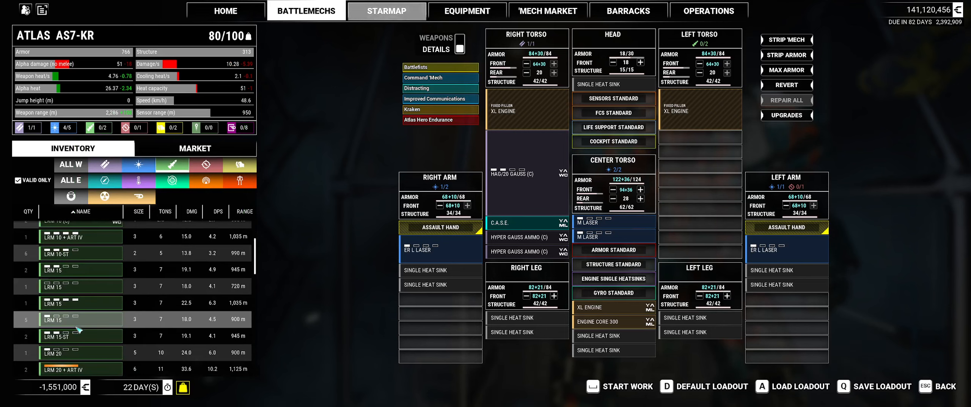
mouse_move(64, 301)
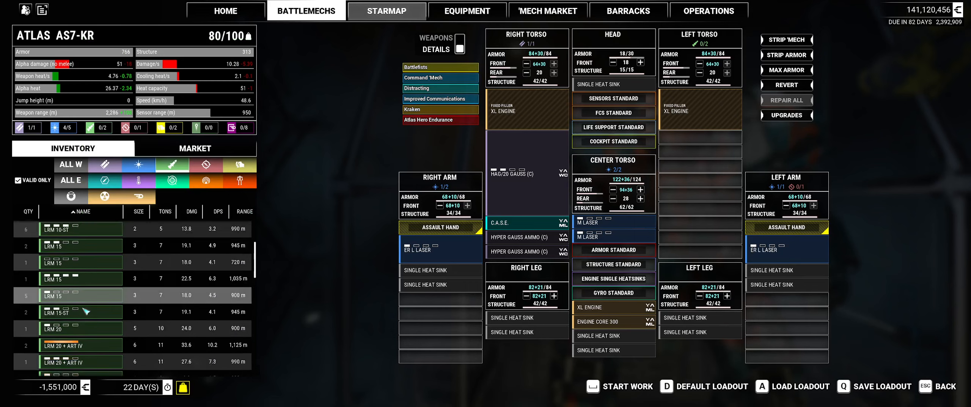
mouse_move(86, 321)
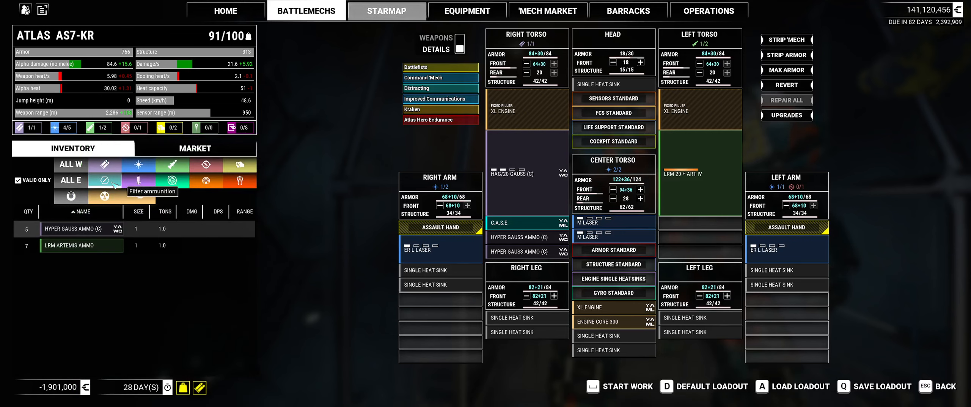
mouse_move(83, 245)
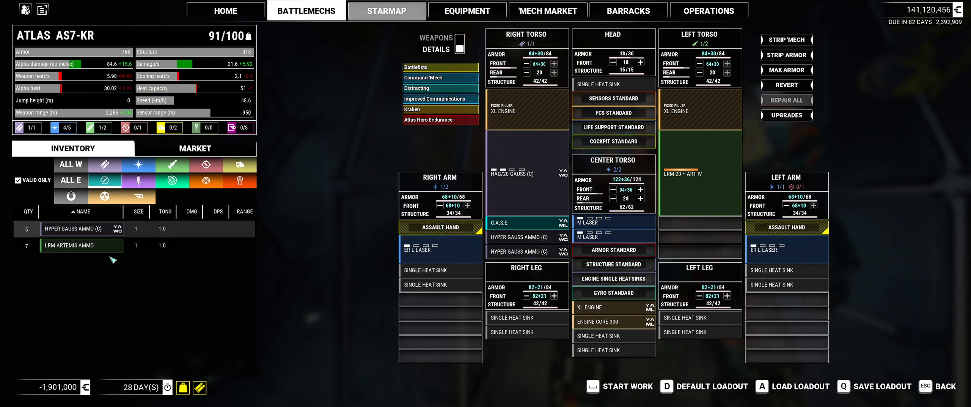
mouse_move(526, 223)
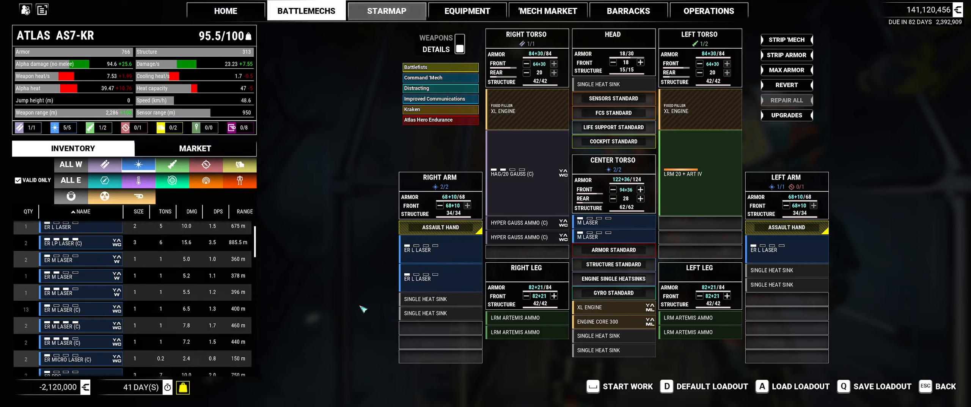
mouse_move(613, 350)
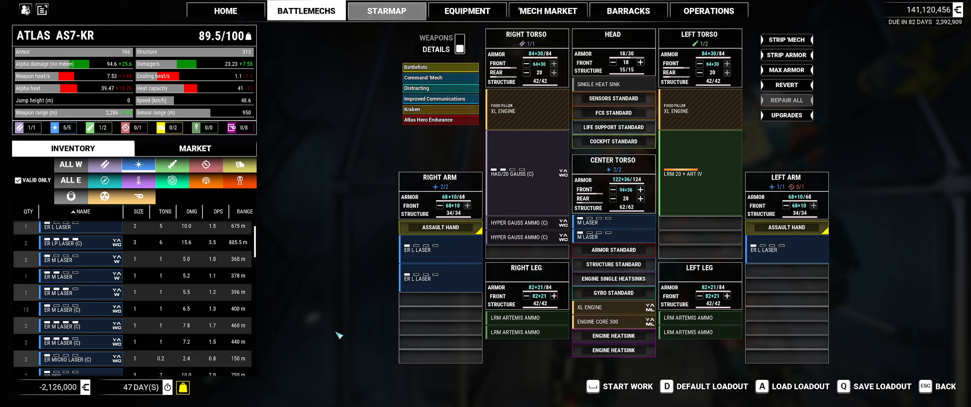
mouse_move(613, 112)
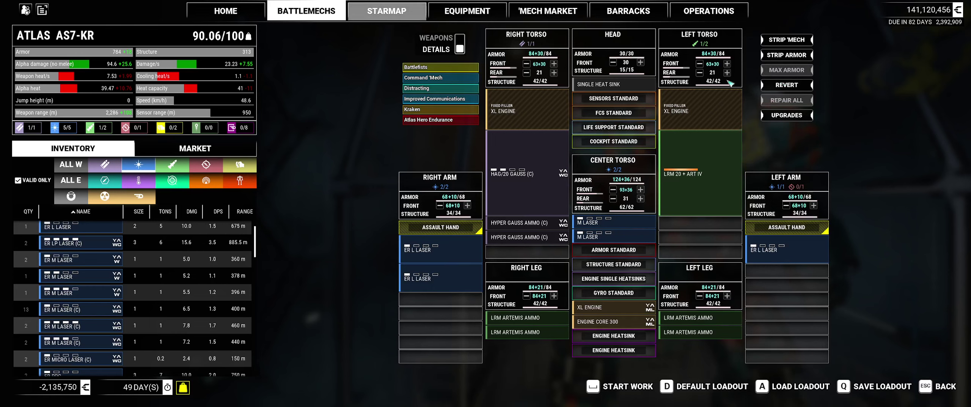
mouse_move(589, 62)
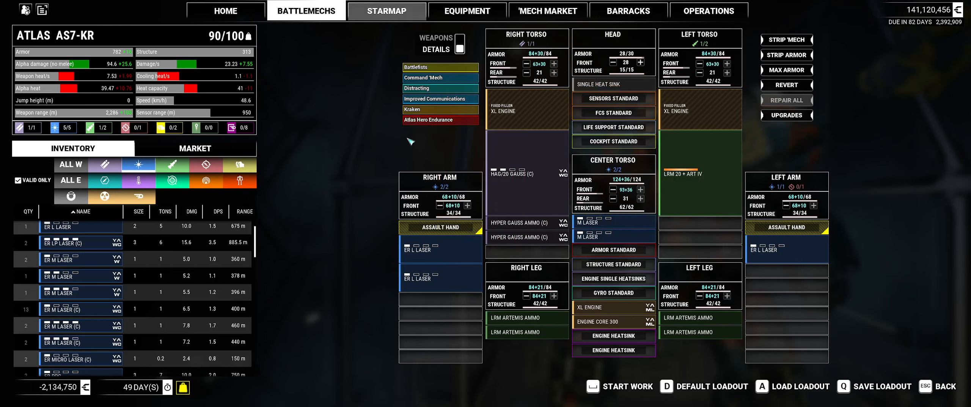
mouse_move(138, 180)
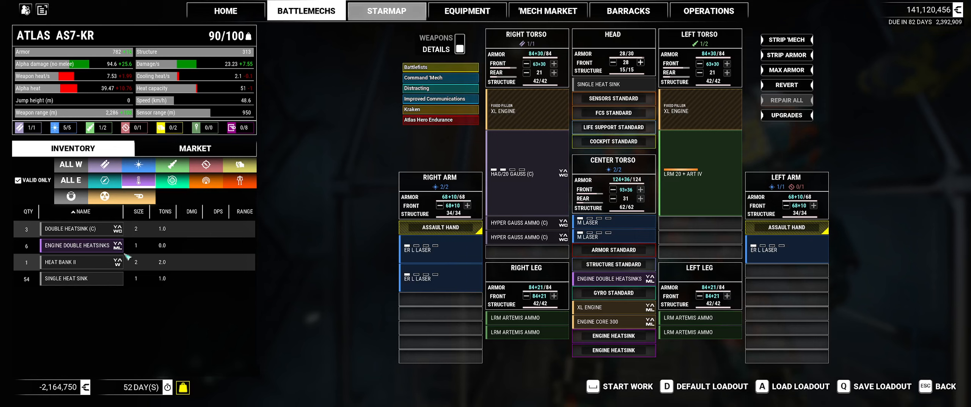
mouse_move(74, 228)
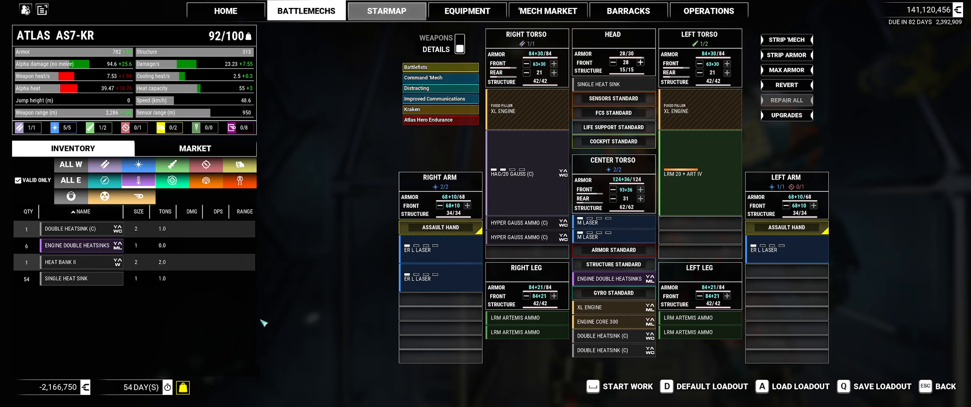
mouse_move(68, 229)
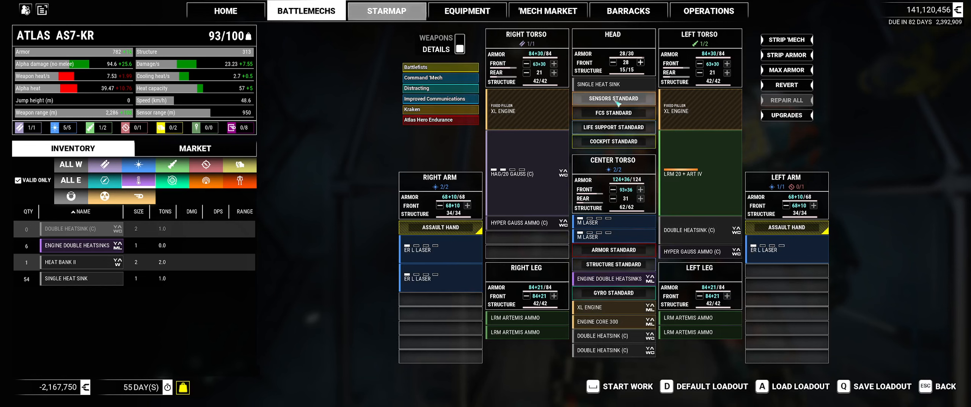
Buy and fit Sensors Sniper in the head, then bring up fire control replacements
left_click(613, 97)
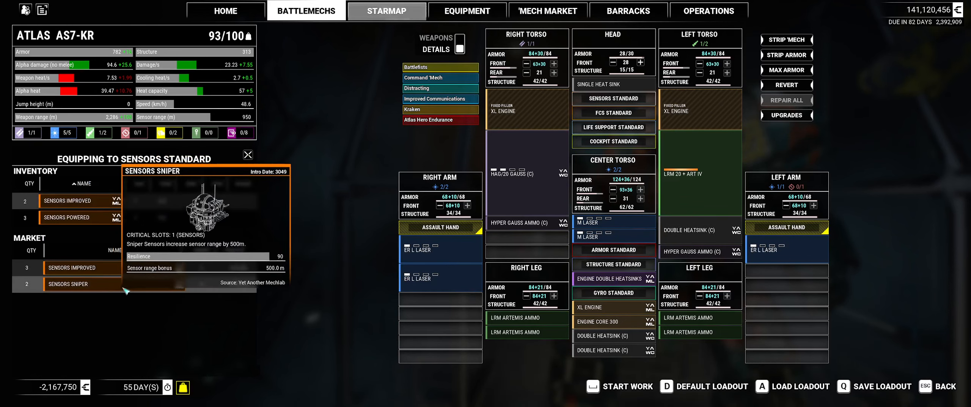
left_click(72, 283)
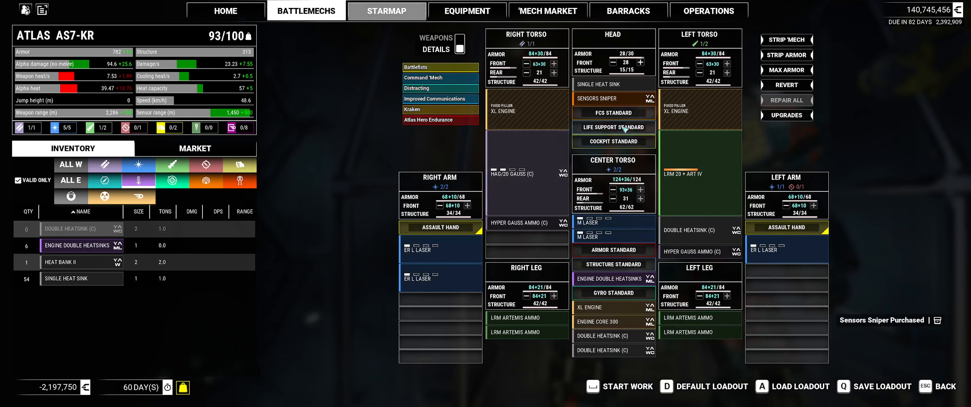
left_click(614, 113)
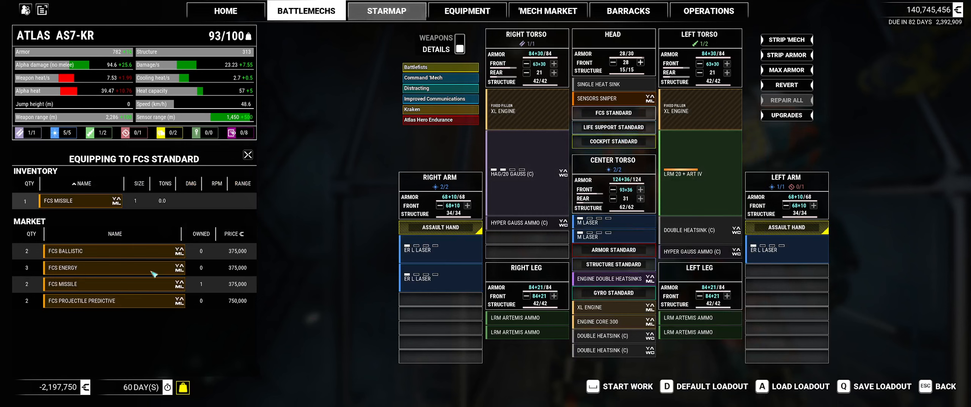
mouse_move(114, 268)
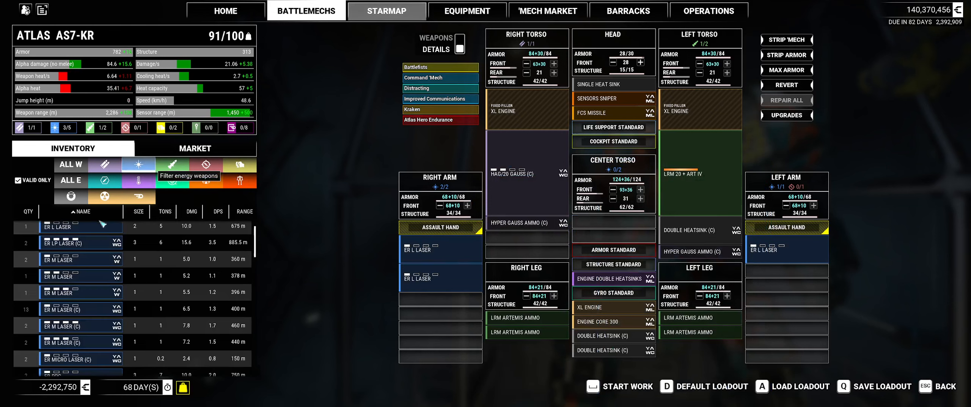
mouse_move(71, 242)
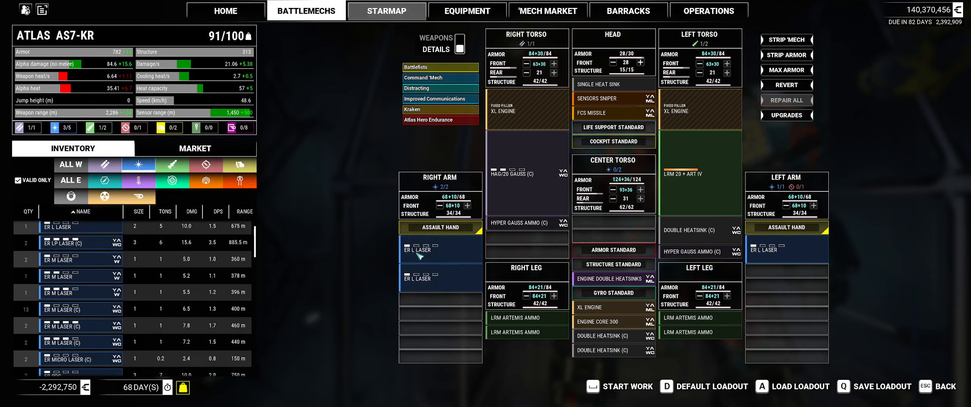
mouse_move(421, 254)
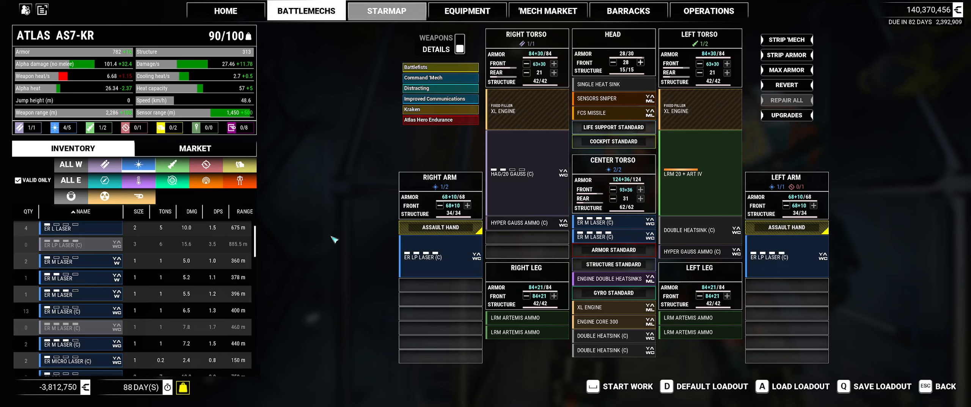
mouse_move(596, 222)
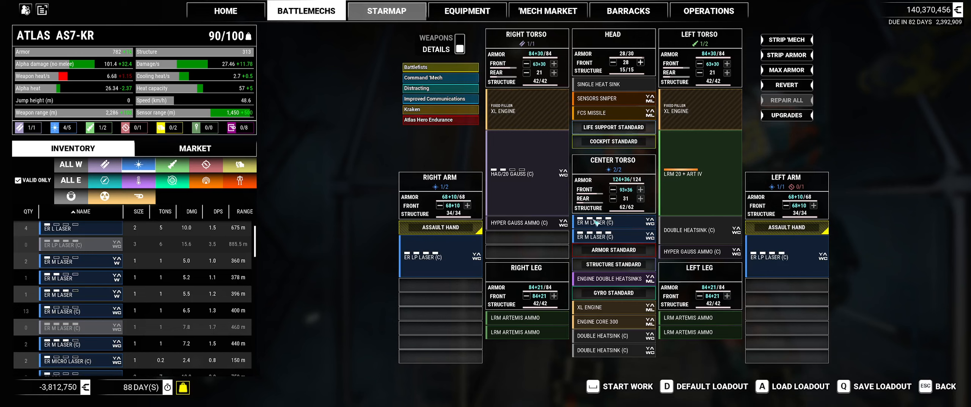
mouse_move(390, 309)
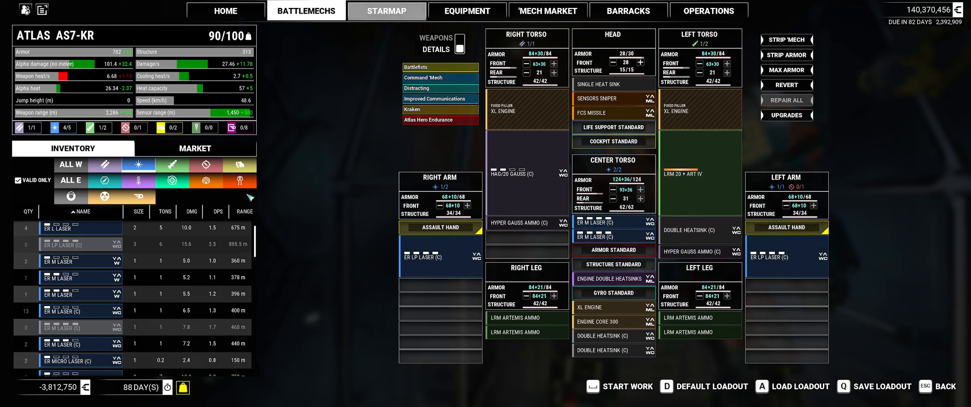
Filter the owned equipment to ammunition for the left arm's AMS ammo
left_click(218, 165)
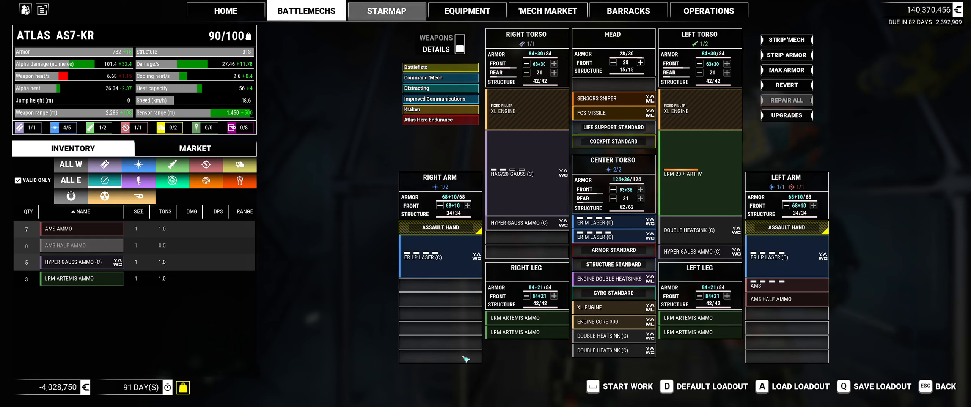
mouse_move(769, 361)
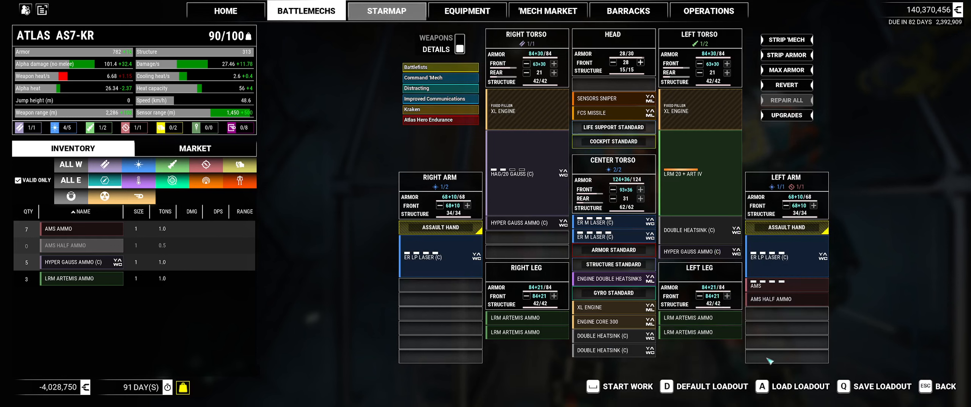
mouse_move(371, 297)
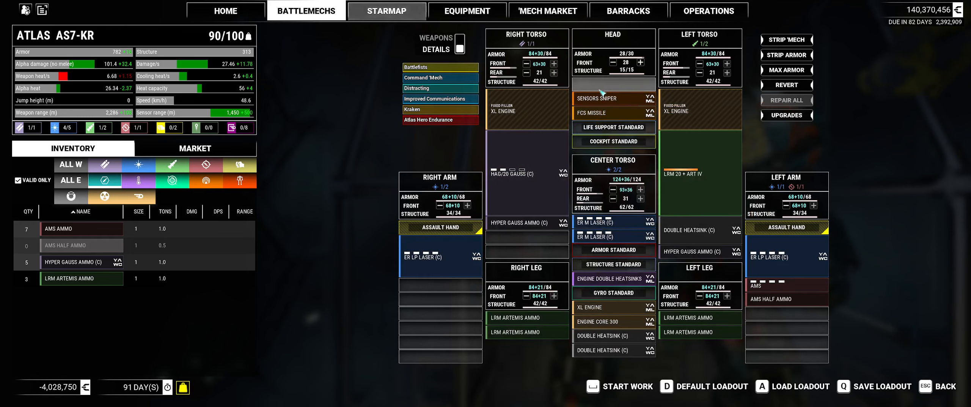
mouse_move(121, 189)
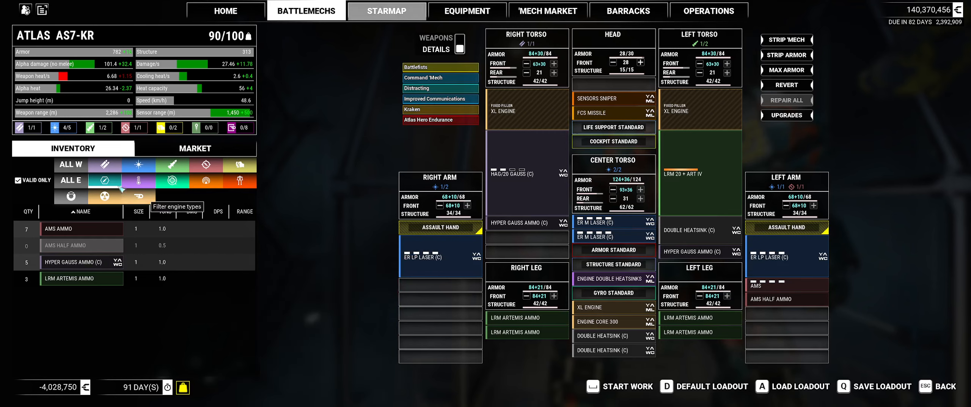
mouse_move(104, 180)
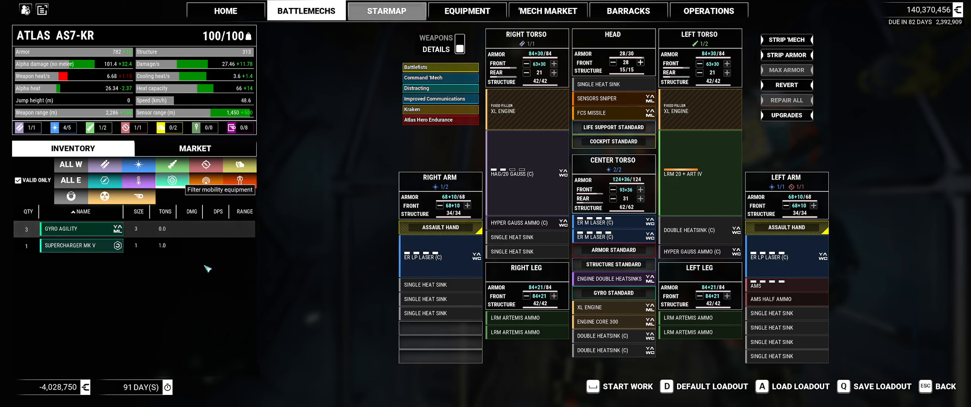
mouse_move(62, 228)
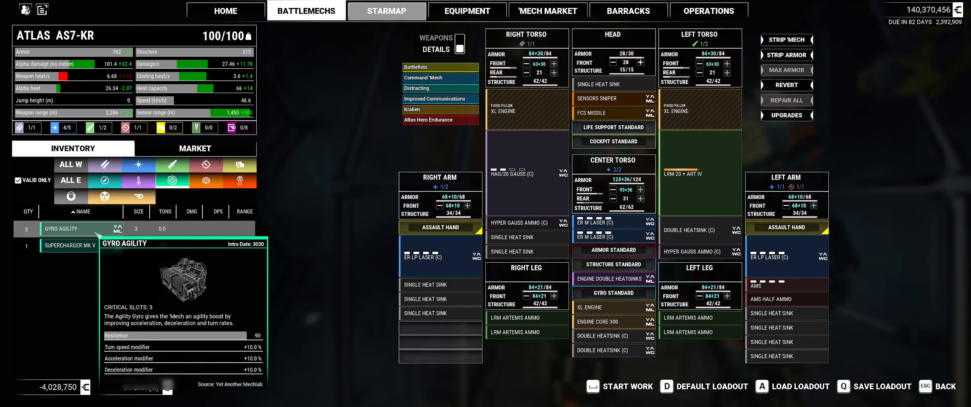
Browse the market's gyros for sale, then return to owned equipment
left_click(195, 148)
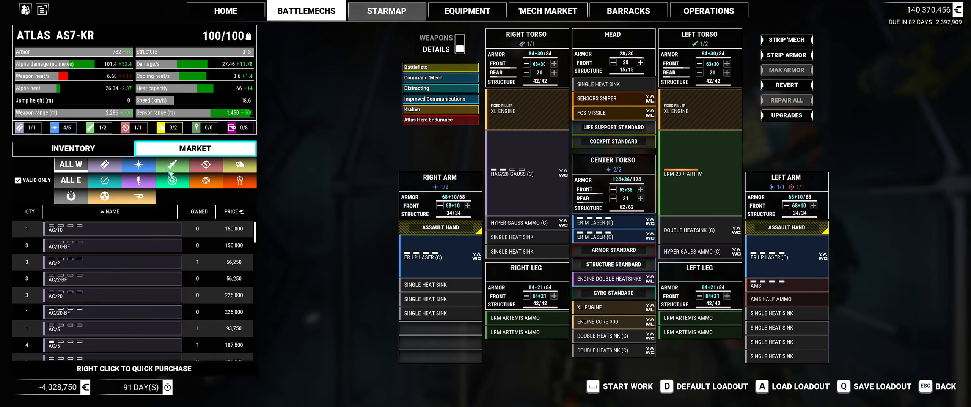
left_click(184, 180)
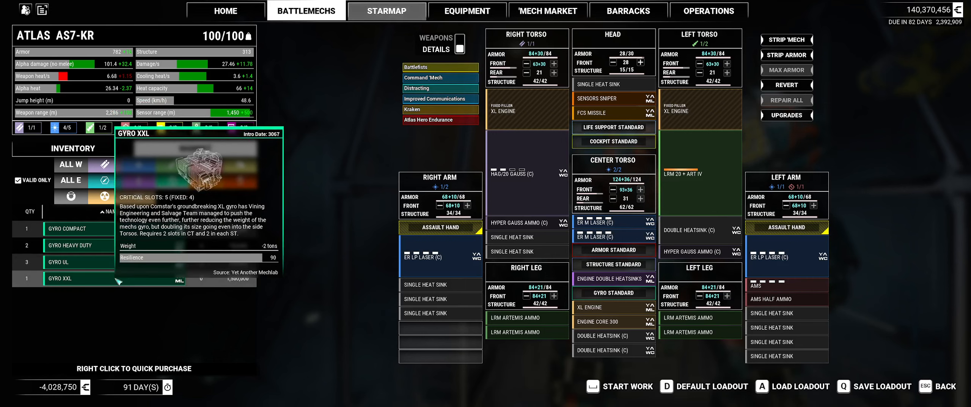
left_click(194, 148)
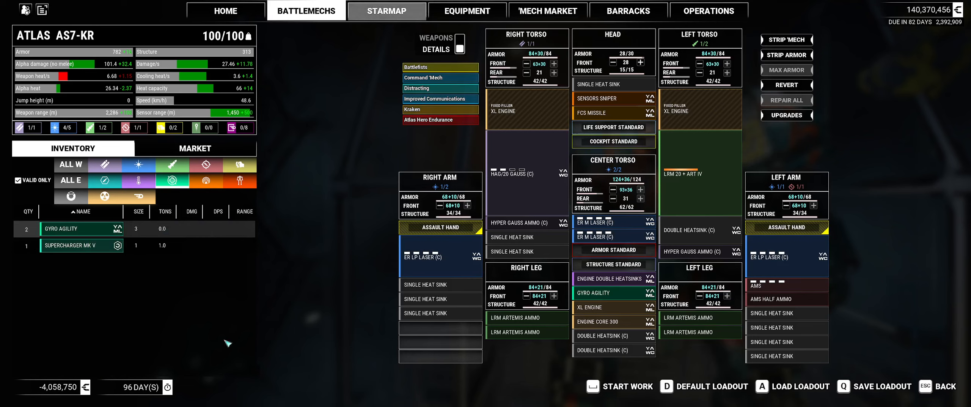
mouse_move(261, 351)
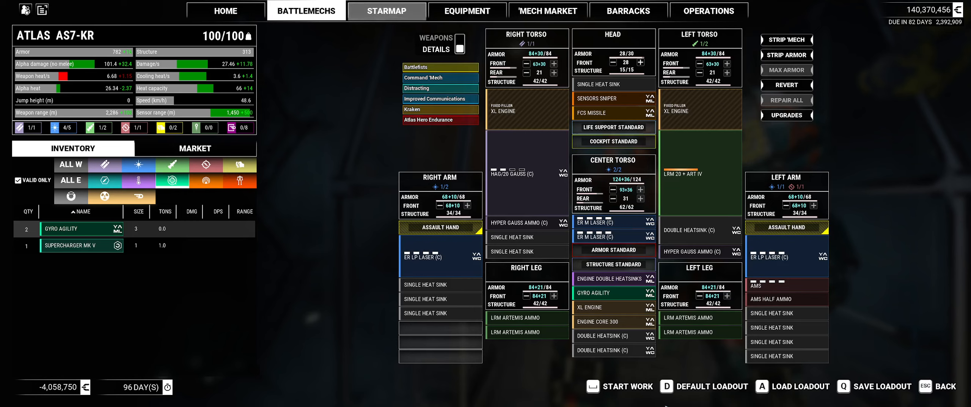
mouse_move(628, 386)
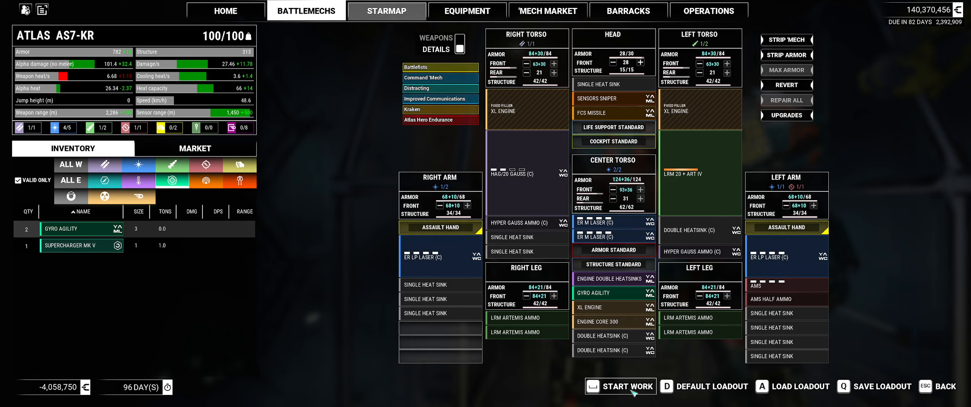
Queue the Atlas AS7-KR refit as a 96-day work order
left_click(627, 386)
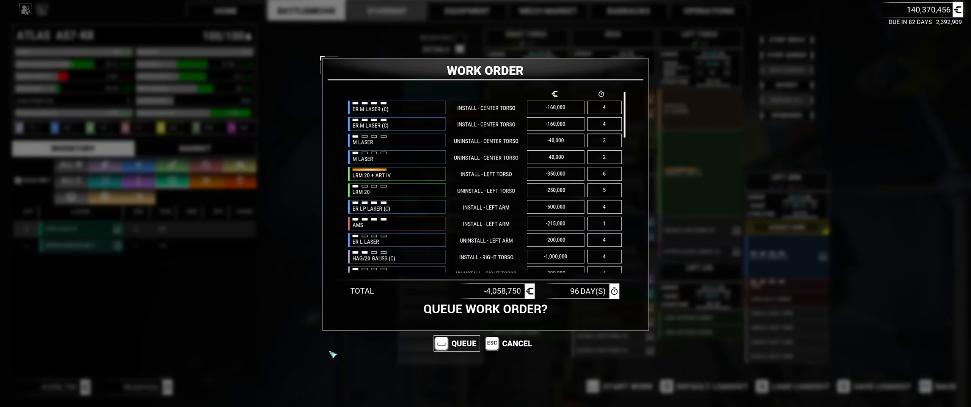
left_click(456, 343)
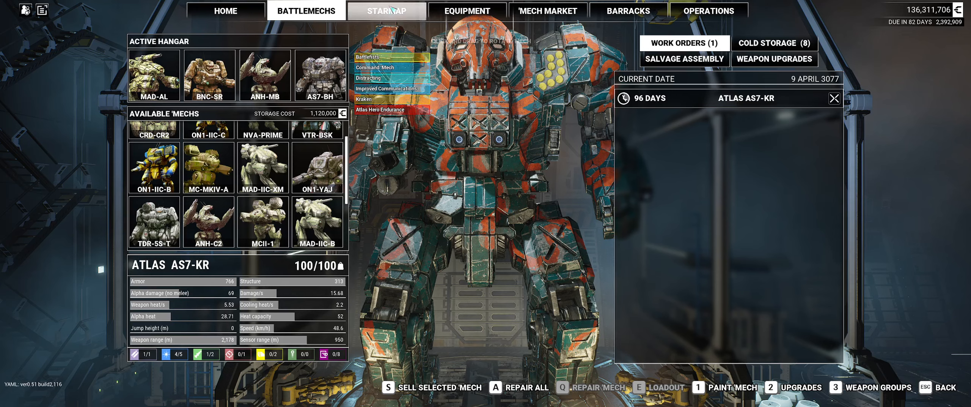
On the starmap set course for Towne and travel there
left_click(385, 11)
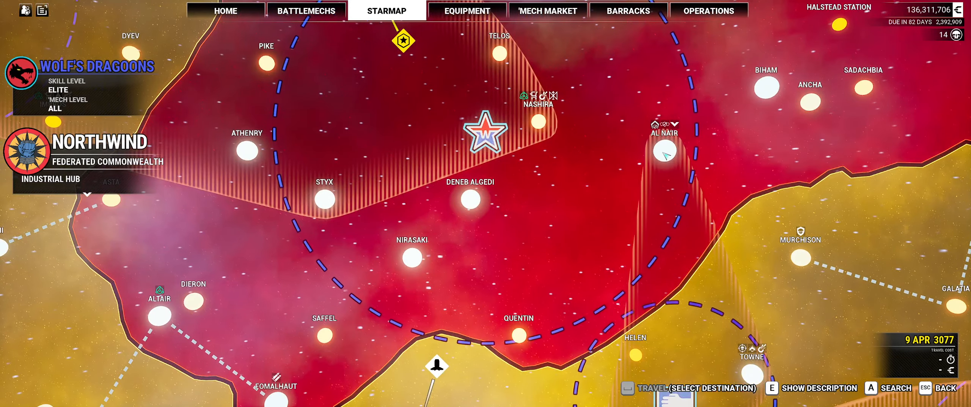
mouse_move(664, 151)
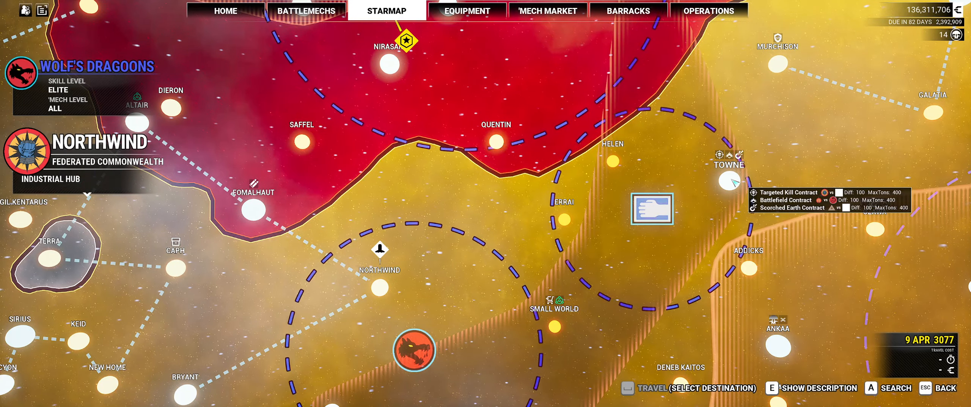
left_click(728, 180)
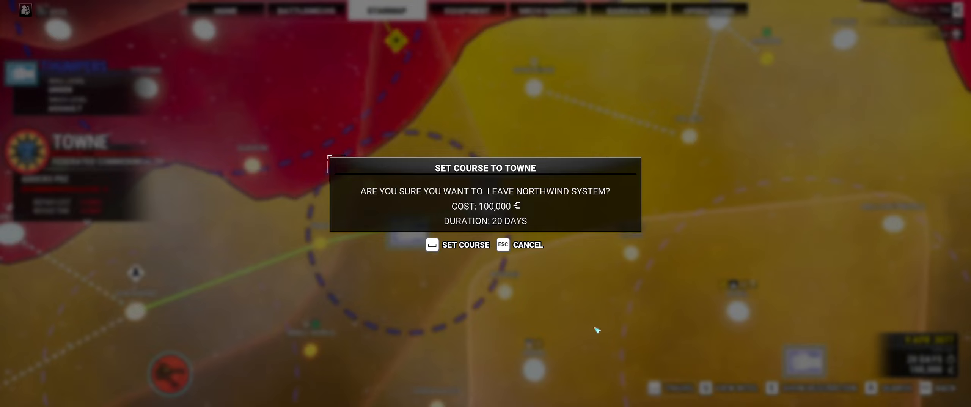
left_click(465, 244)
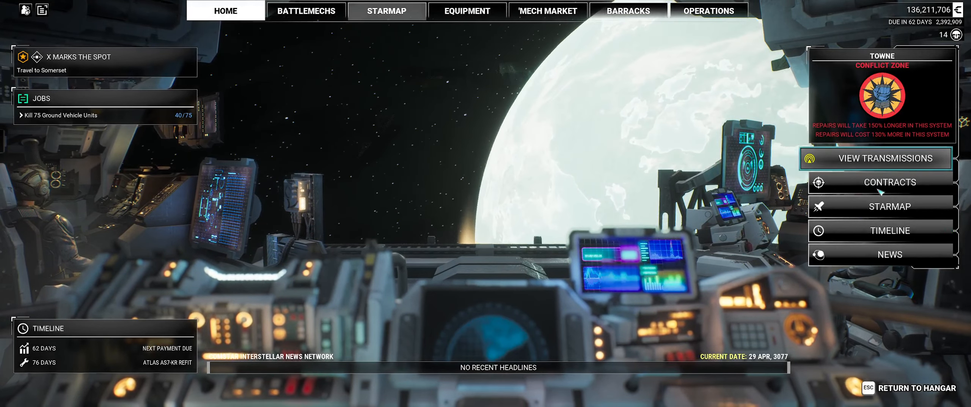
Select the Flash Strike contract and start negotiating its terms
left_click(888, 182)
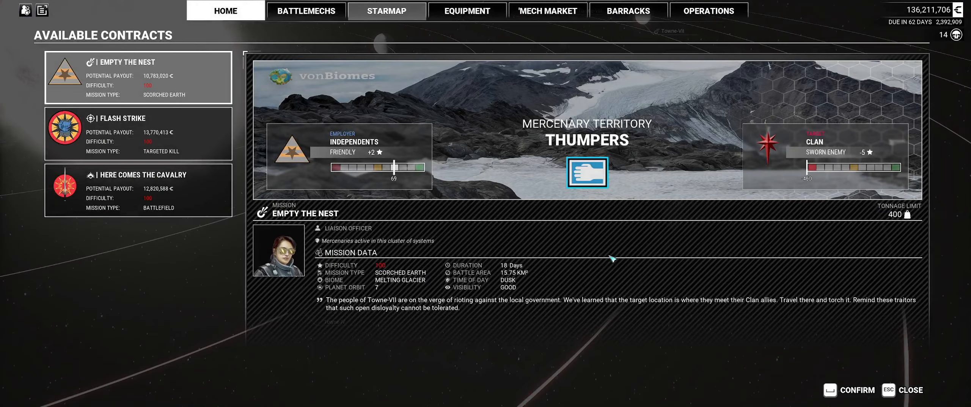
left_click(138, 133)
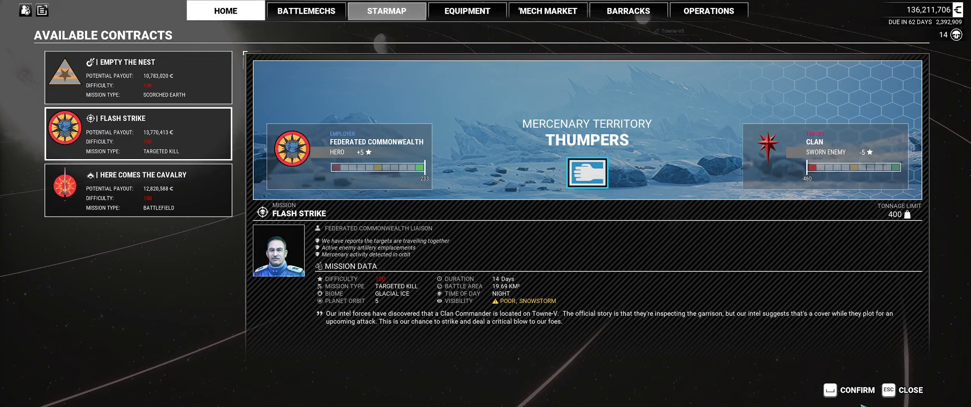
left_click(856, 389)
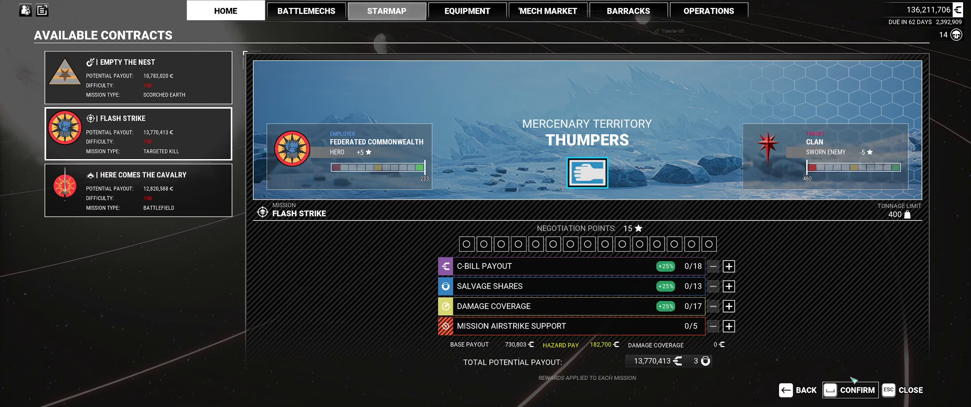
mouse_move(729, 286)
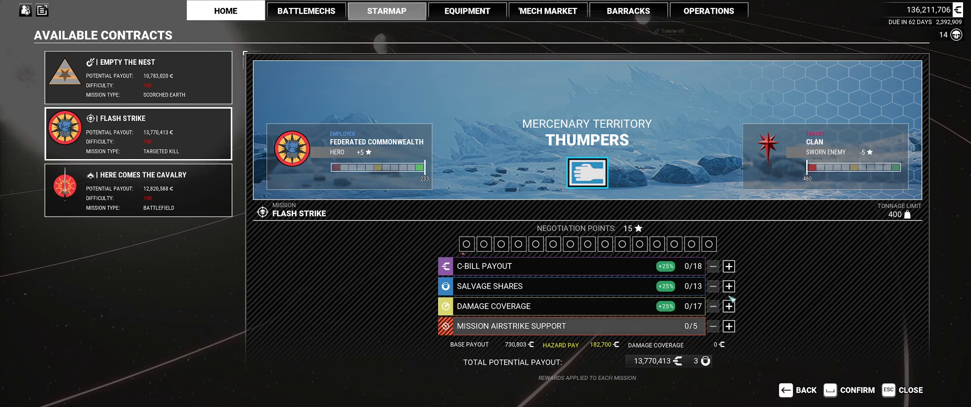
Max salvage shares at 13/13, put two points in C-bill payout, and accept the contract
left_click(729, 285)
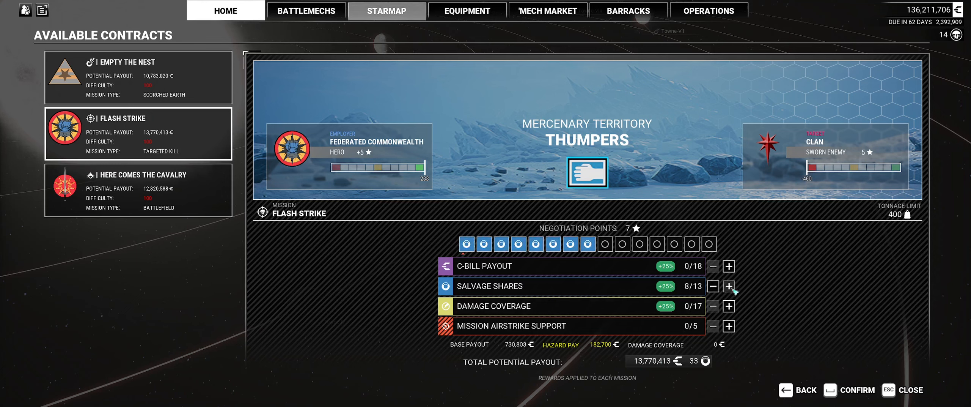
left_click(728, 286)
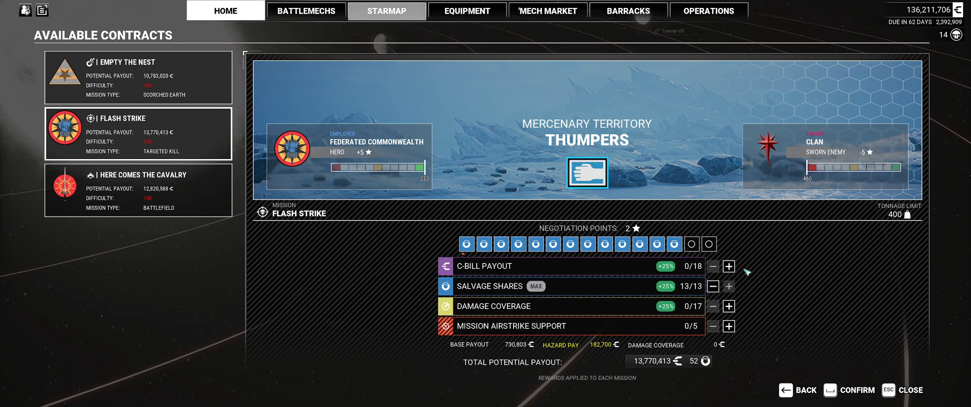
left_click(728, 266)
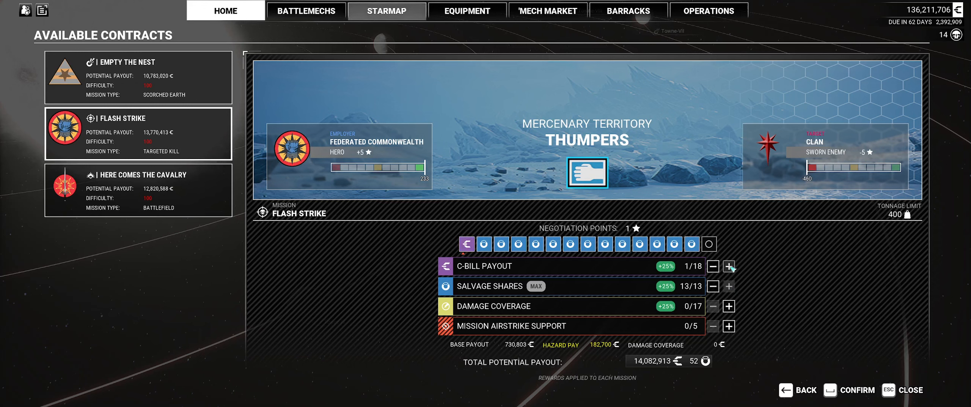
left_click(729, 266)
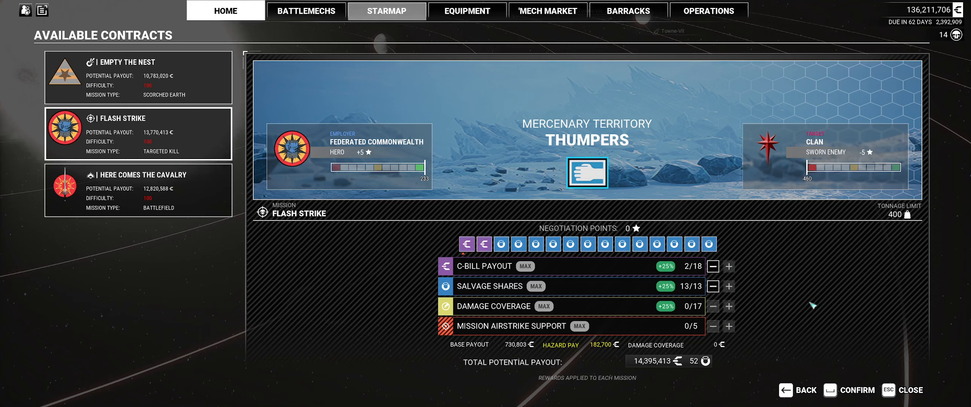
mouse_move(812, 301)
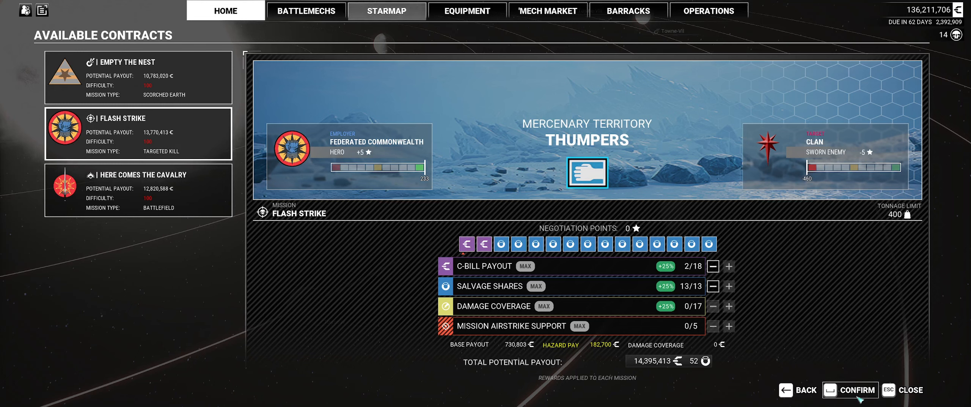
left_click(857, 389)
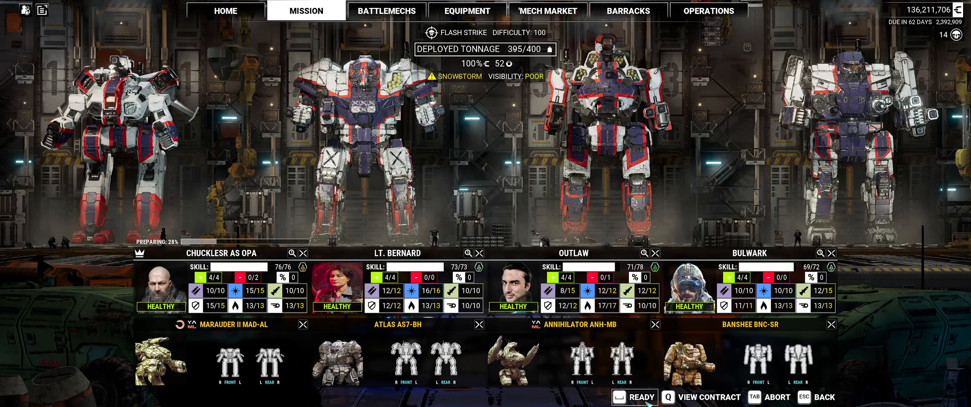
Declare the four-mech Flash Strike lance ready at 395 of 400 tons
left_click(633, 396)
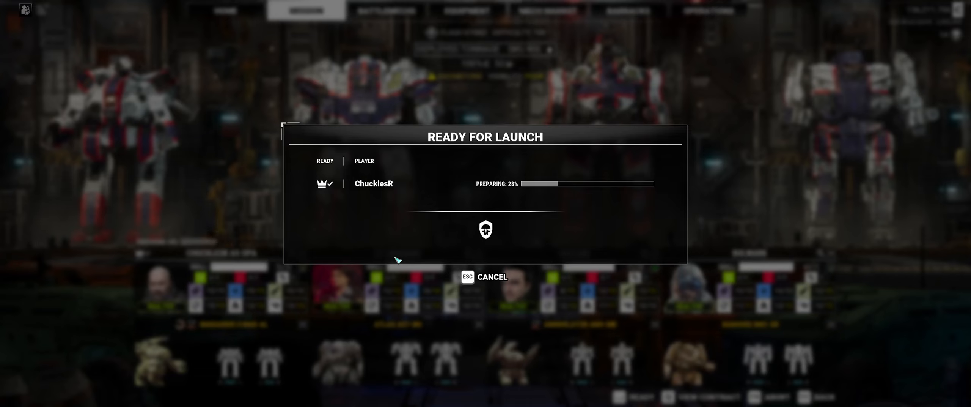
mouse_move(279, 198)
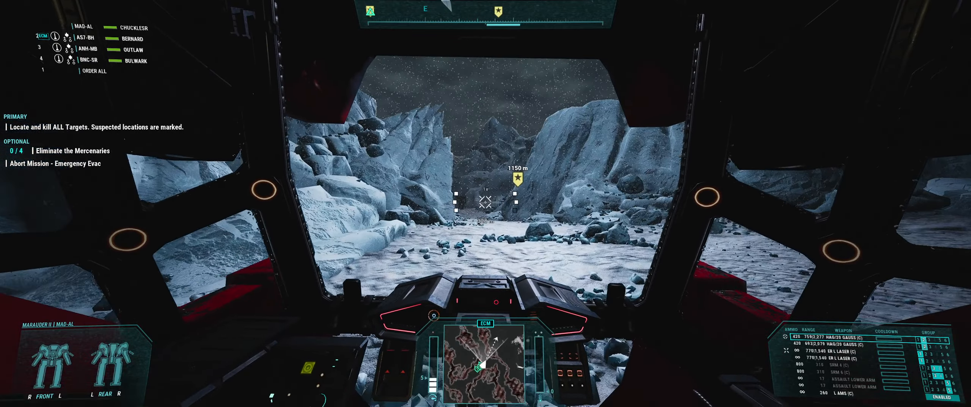
Pilot the Marauder II forward through the snowy canyon toward the marked target
left_click(485, 203)
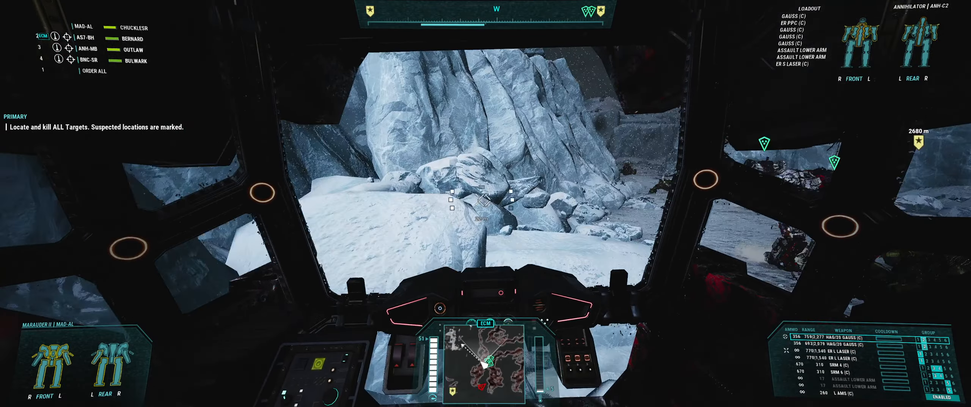
mouse_move(485, 202)
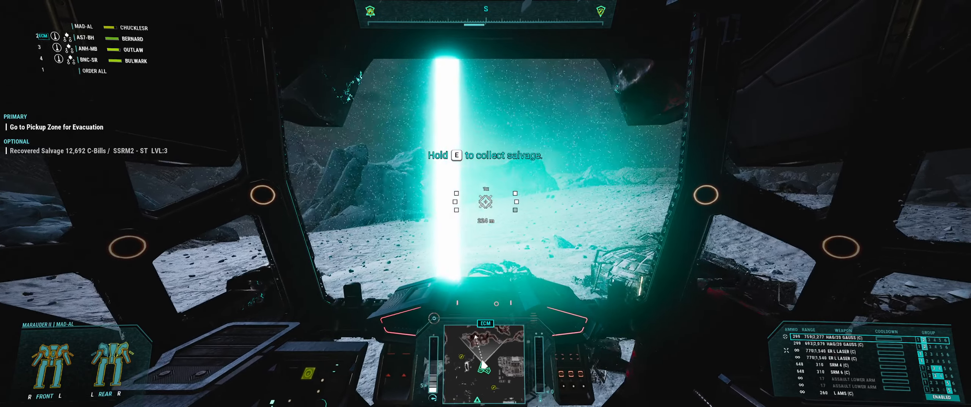
Collect the AC/10-BF salvage cache and continue toward the pickup zone
key("e")
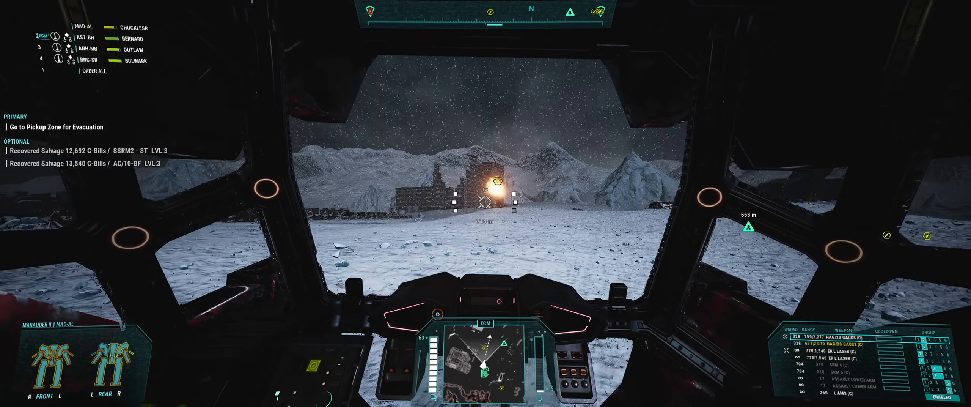
left_click(486, 202)
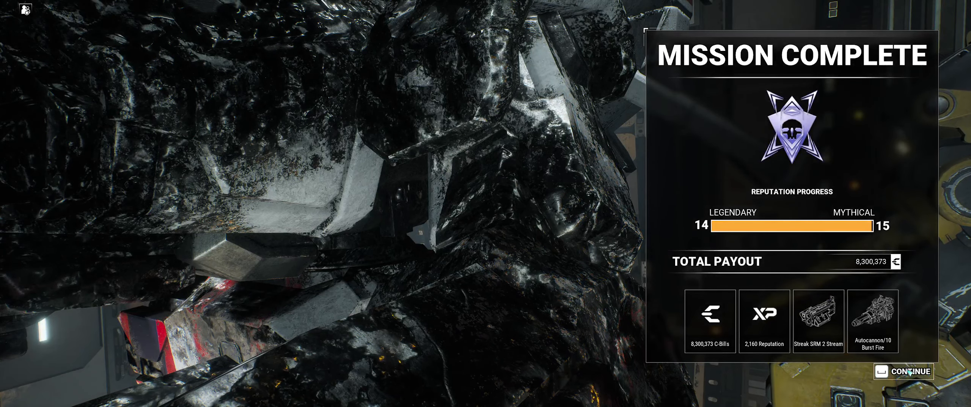
Continue past the mission payout and rival intel rewards to the salvage screen
left_click(903, 371)
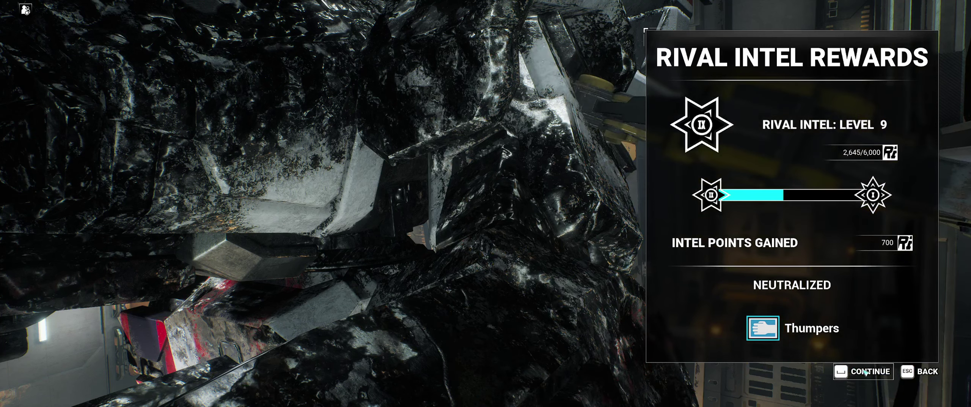
left_click(867, 371)
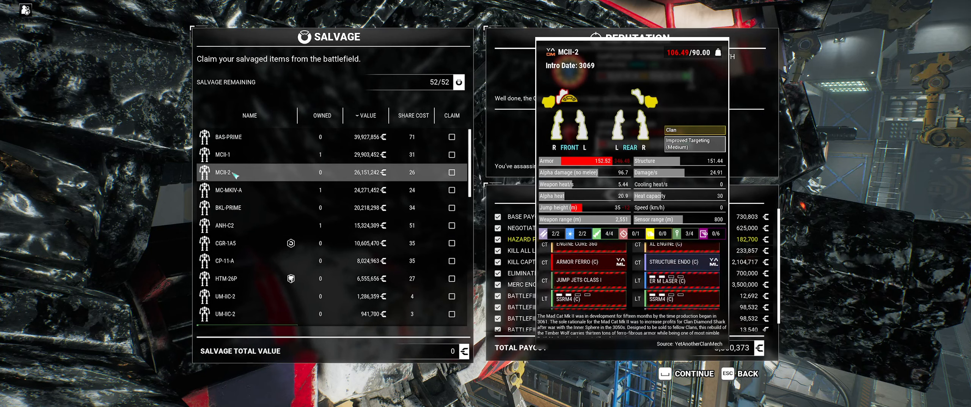
scroll("down", 3)
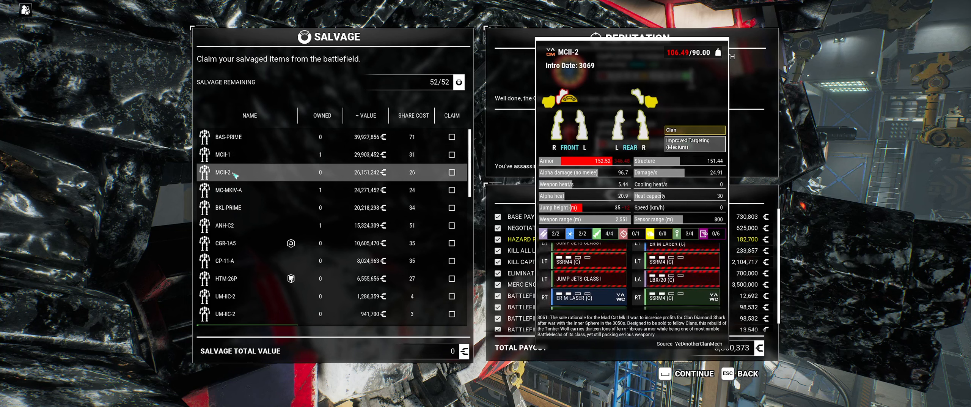
scroll("down", 3)
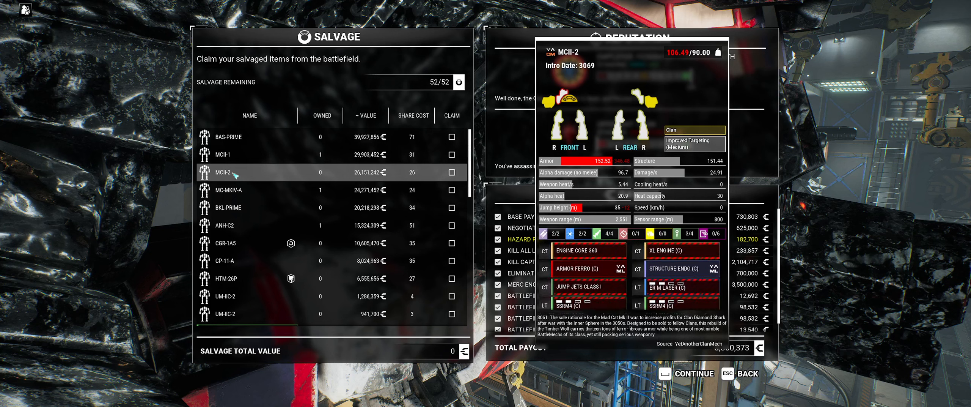
left_click(248, 154)
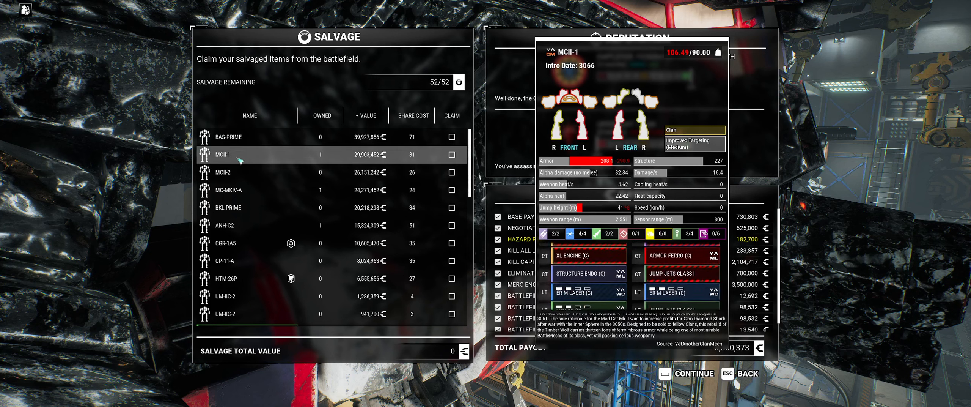
scroll("up", 3)
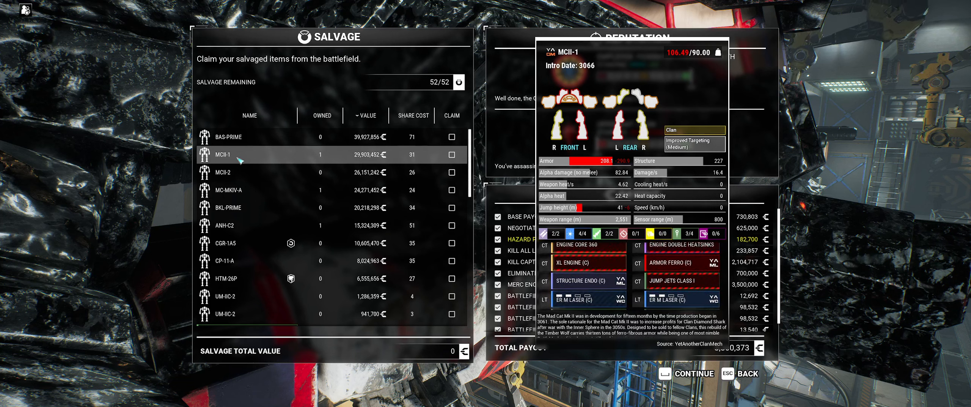
scroll("down", 3)
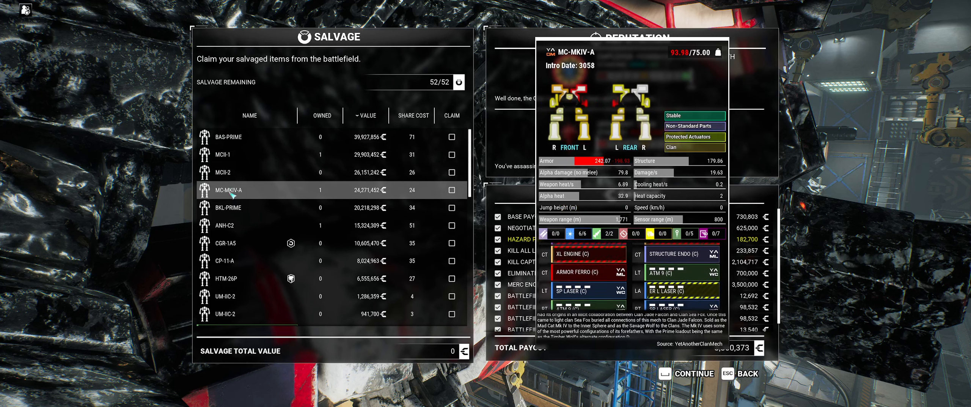
Browse the salvage list and claim the MCII-1 mech
scroll("down", 3)
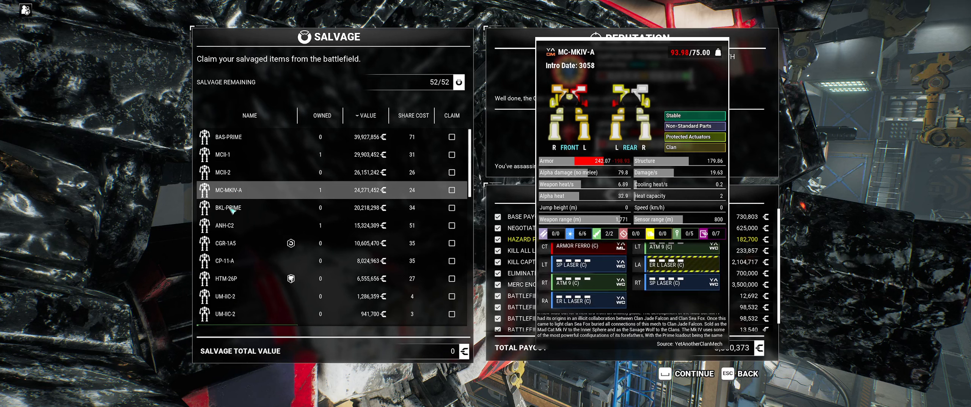
left_click(249, 224)
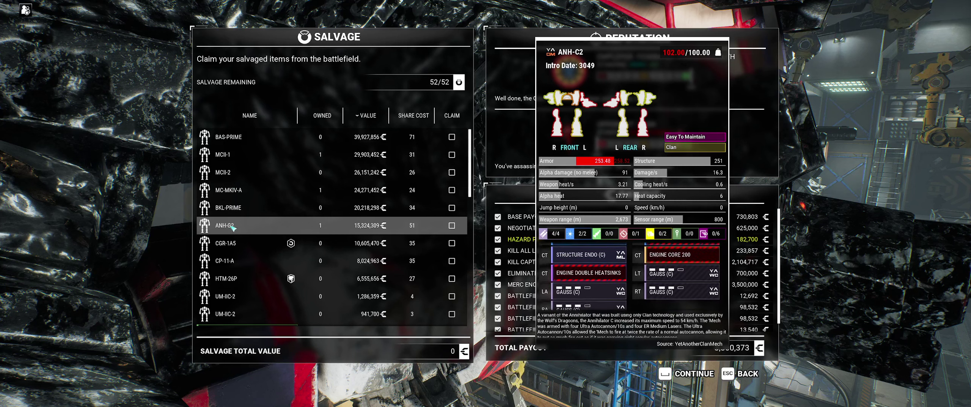
scroll("down", 3)
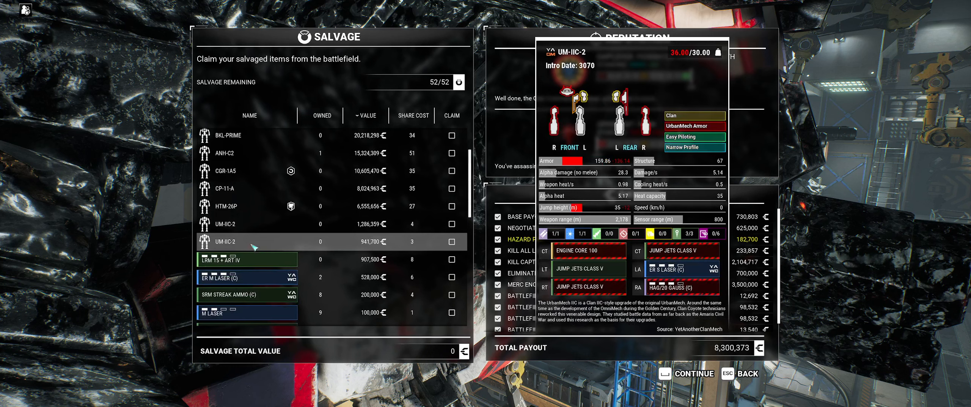
mouse_move(249, 263)
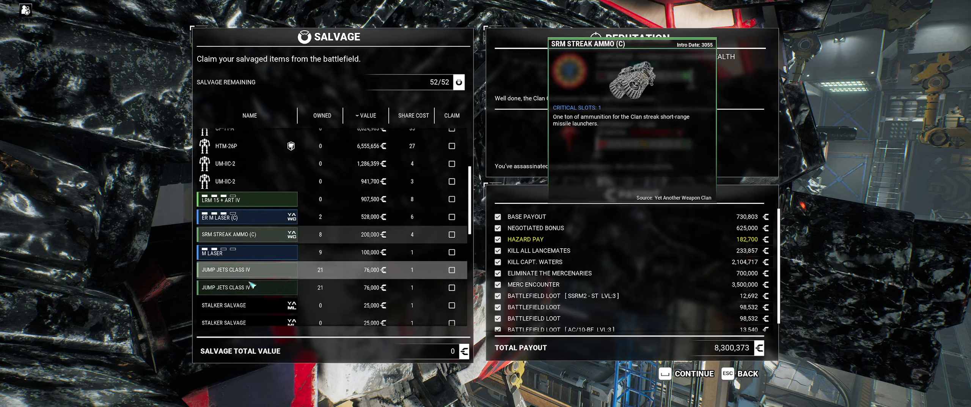
scroll("down", 3)
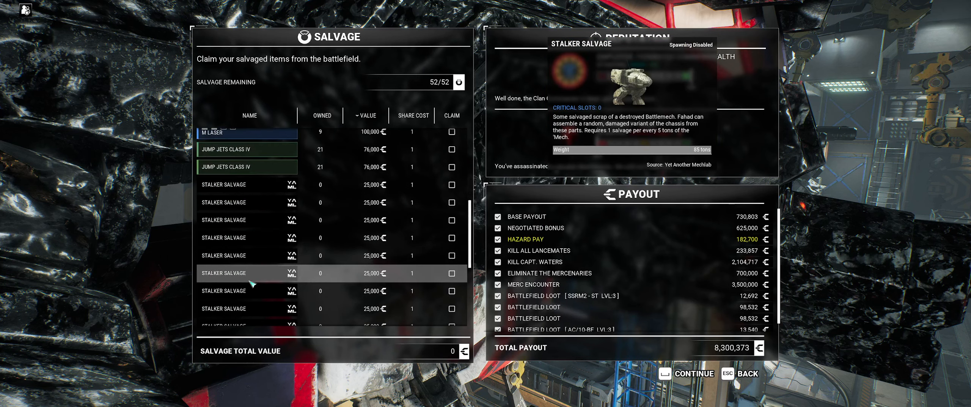
scroll("down", 3)
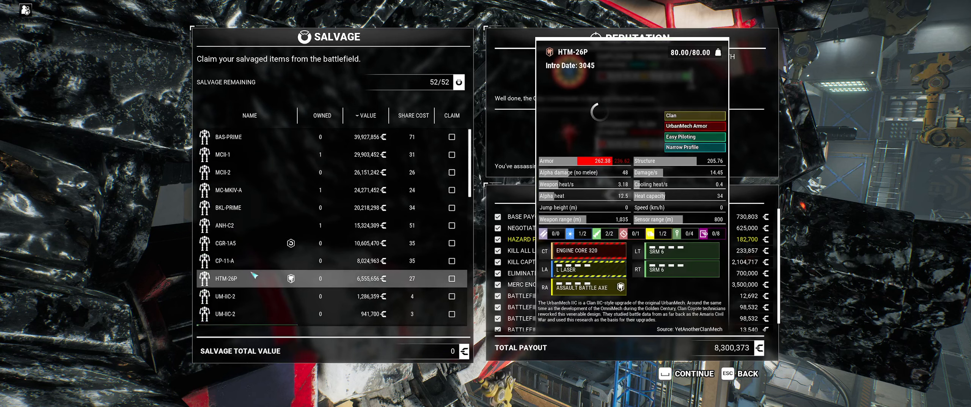
scroll("down", 3)
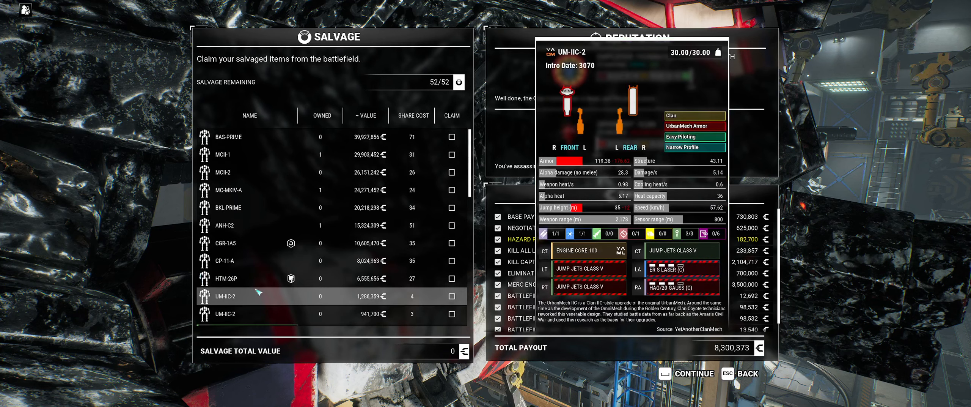
left_click(248, 189)
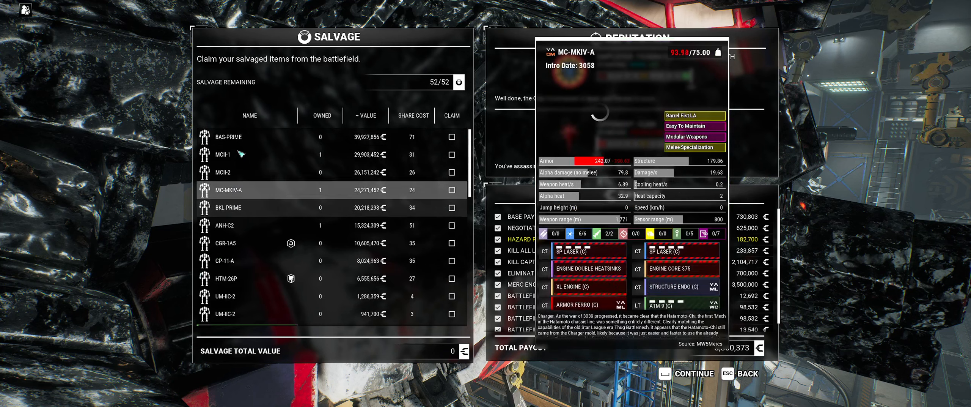
left_click(247, 136)
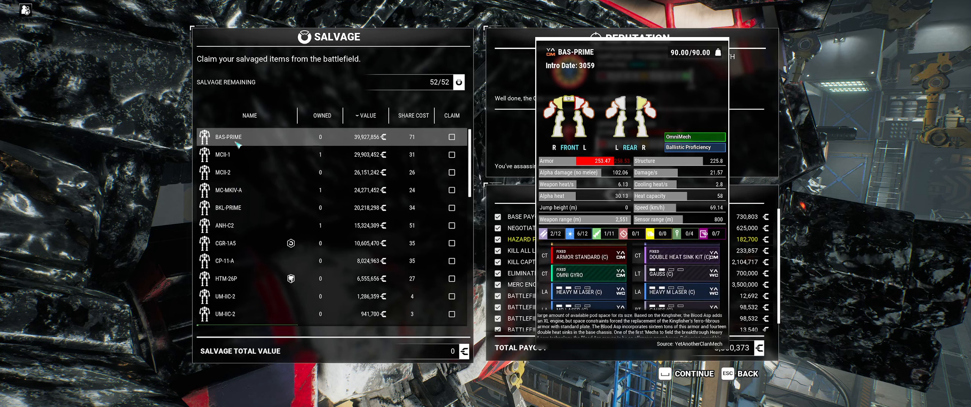
scroll("down", 3)
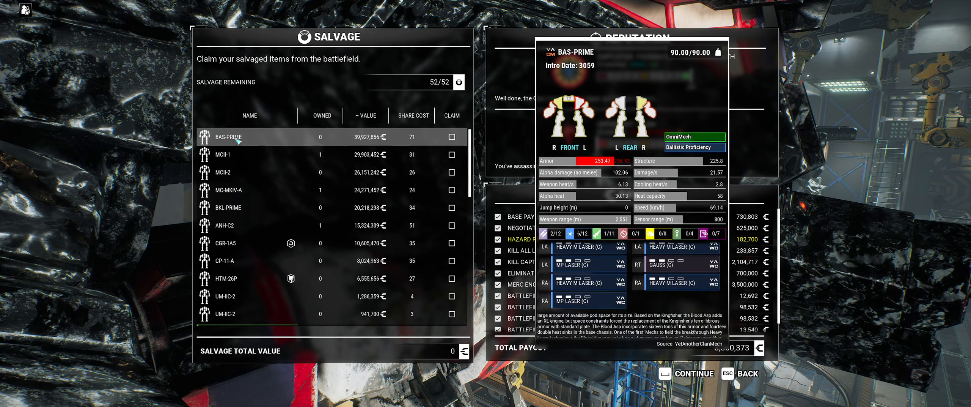
left_click(248, 154)
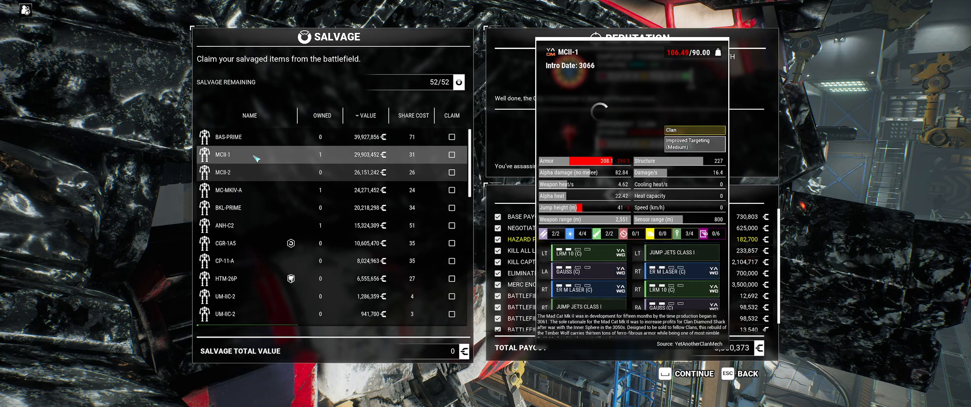
left_click(451, 154)
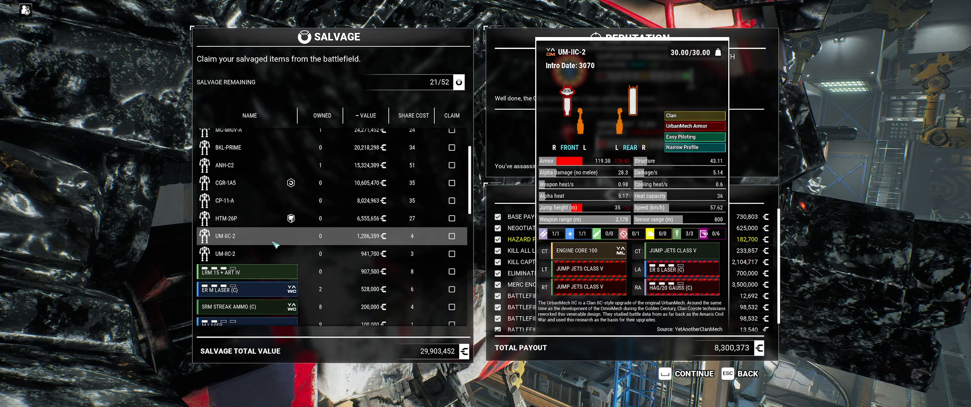
Claim the ER M Laser (C), leaving 15 of 52 shares
left_click(247, 277)
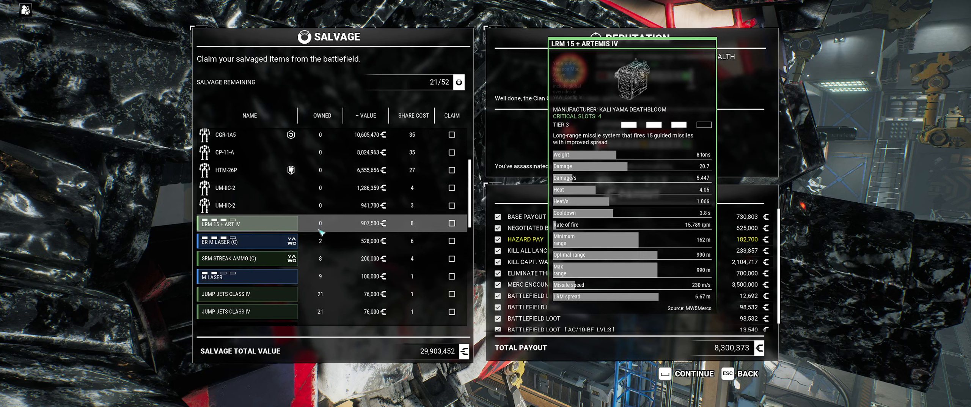
left_click(452, 241)
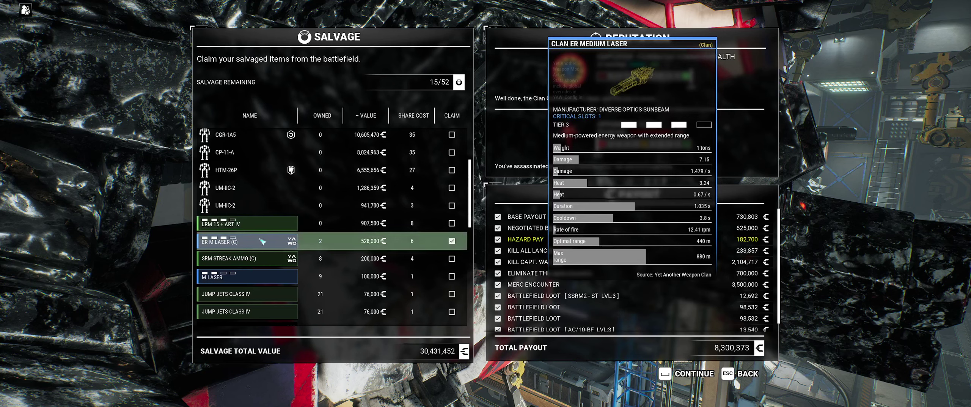
Claim two Double Heat Sinks and the UM-IIC-2 mechs as salvage
scroll("down", 3)
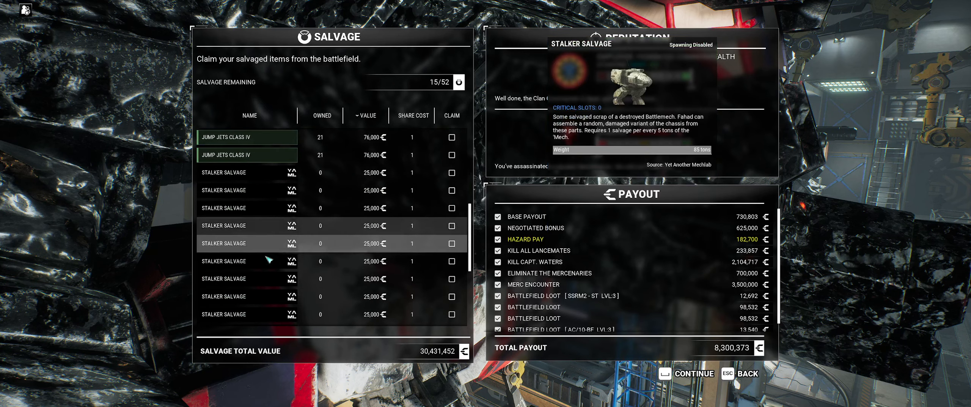
scroll("down", 3)
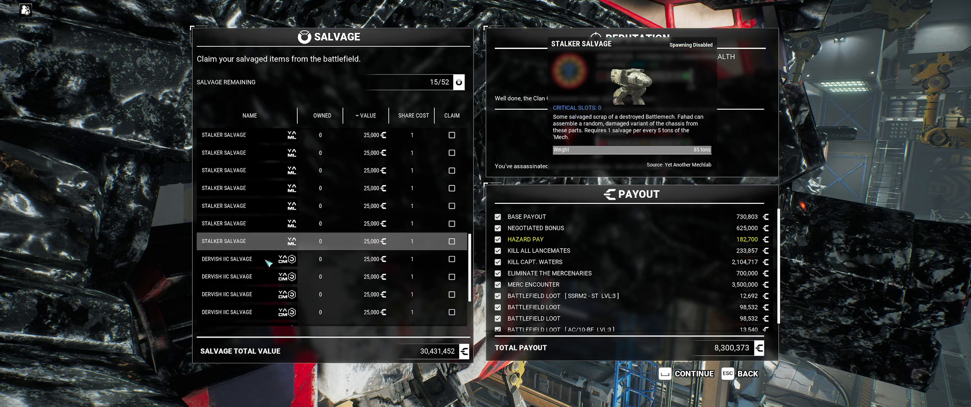
scroll("down", 3)
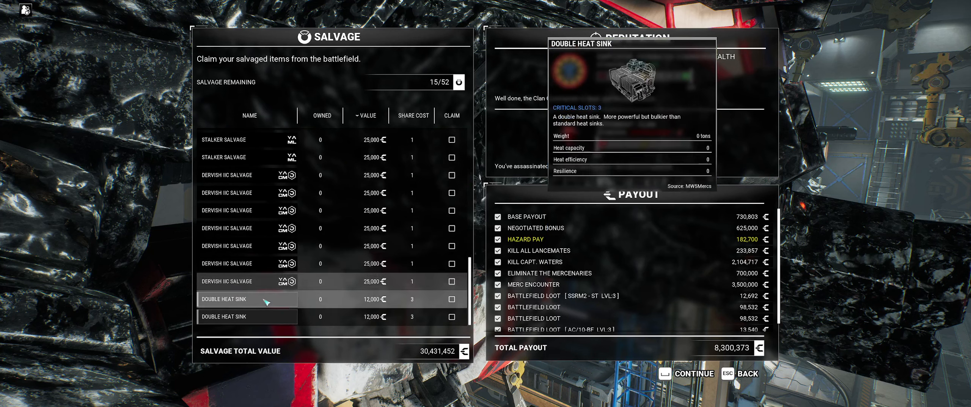
left_click(451, 299)
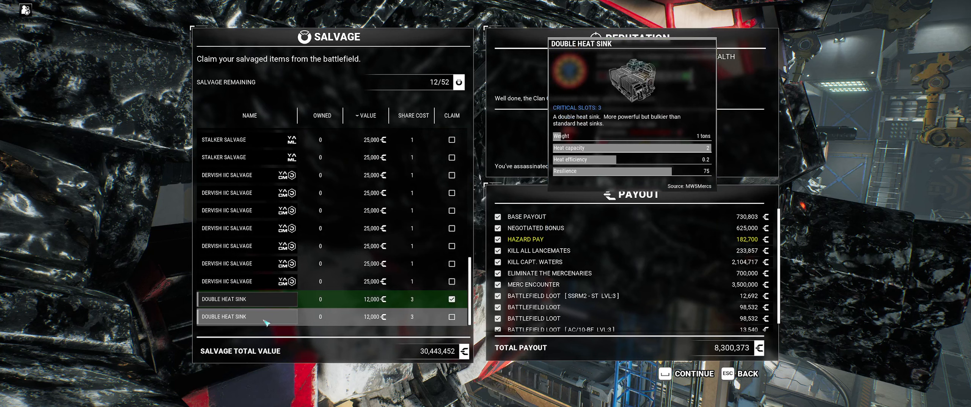
left_click(452, 316)
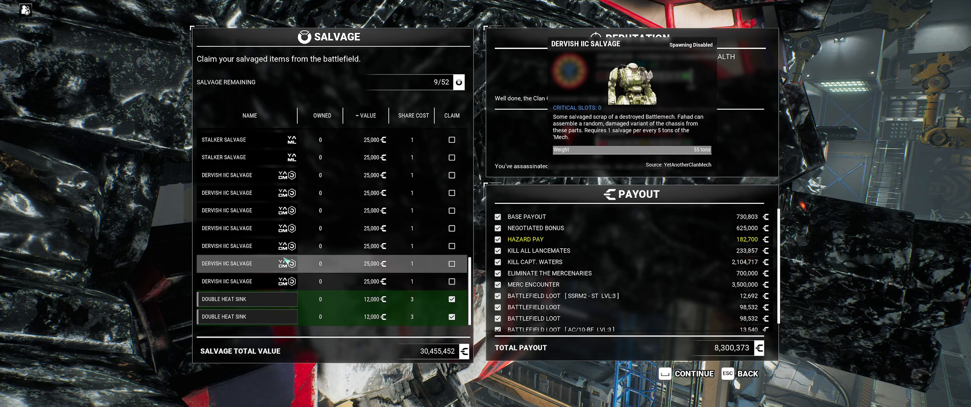
scroll("up", 3)
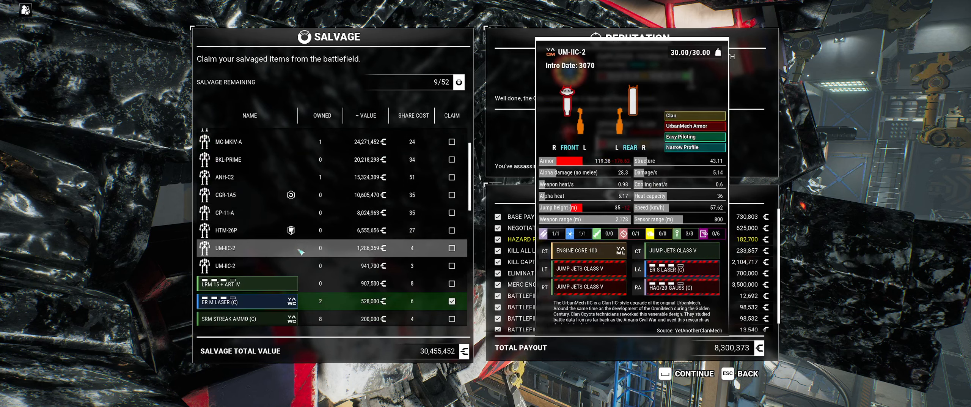
left_click(451, 248)
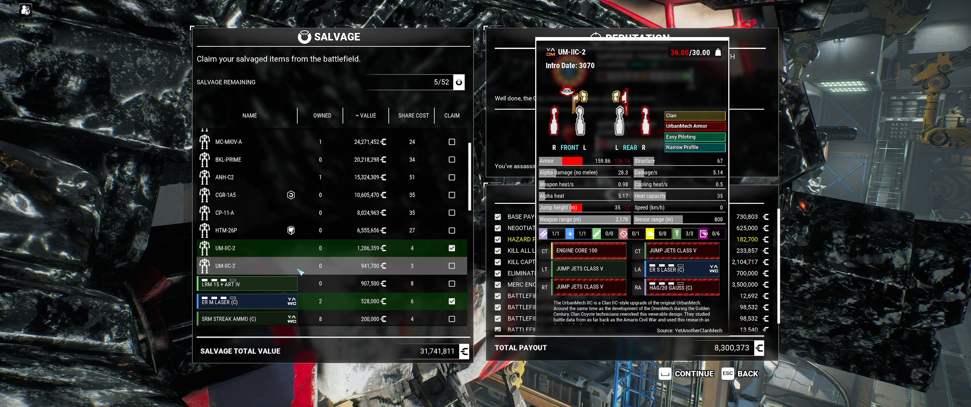
left_click(451, 265)
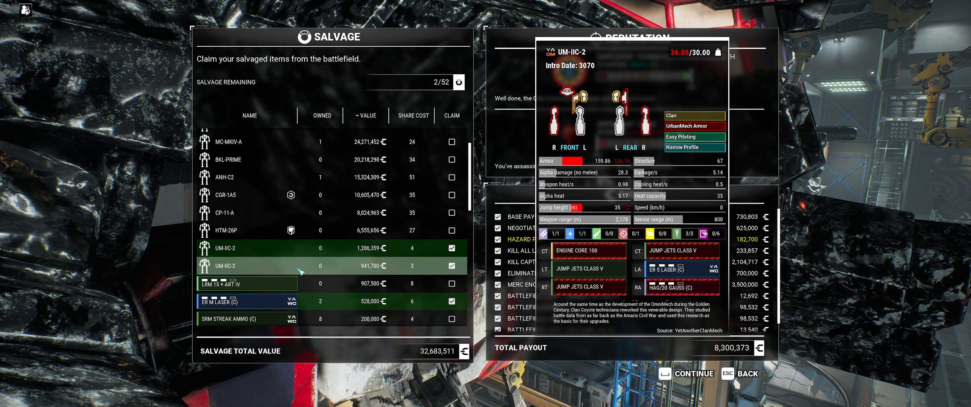
Claim the M Laser and Jump Jets Class IV, spending all shares, and continue
scroll("down", 3)
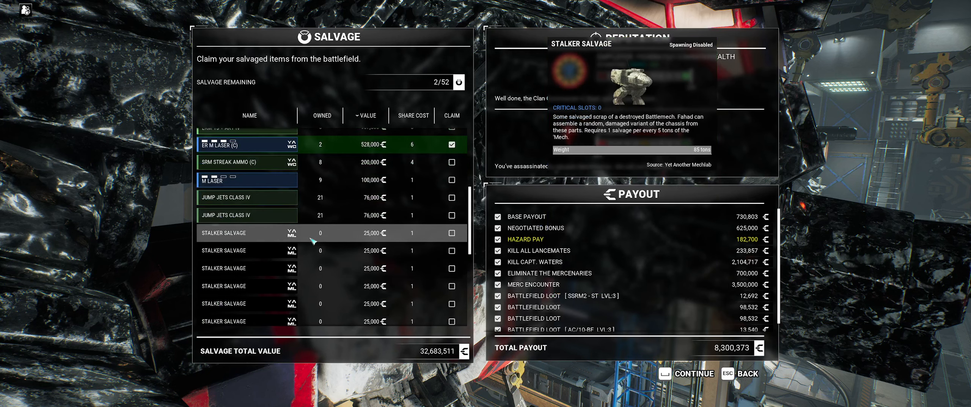
left_click(451, 180)
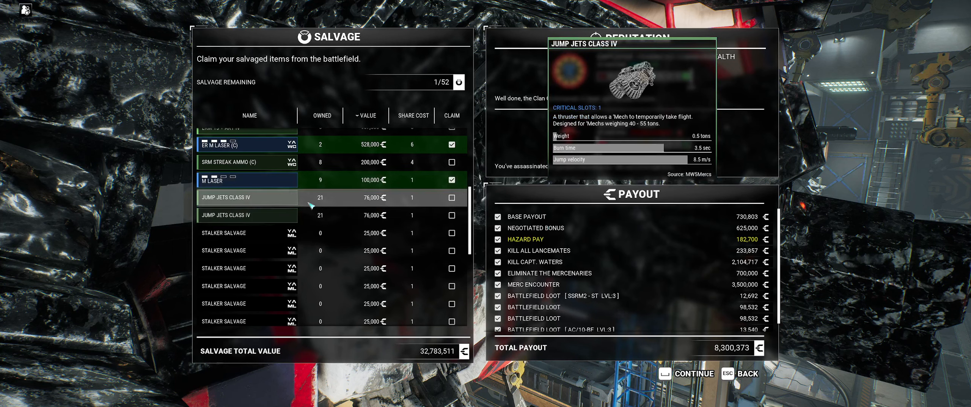
left_click(451, 197)
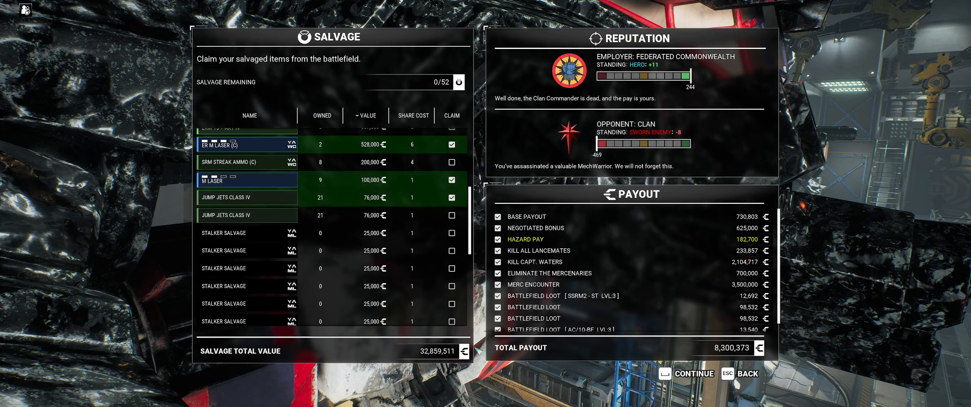
left_click(693, 372)
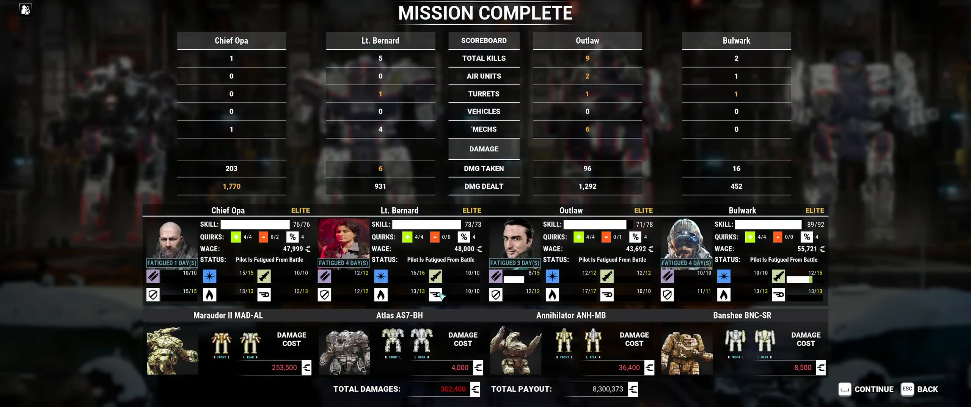
mouse_move(243, 141)
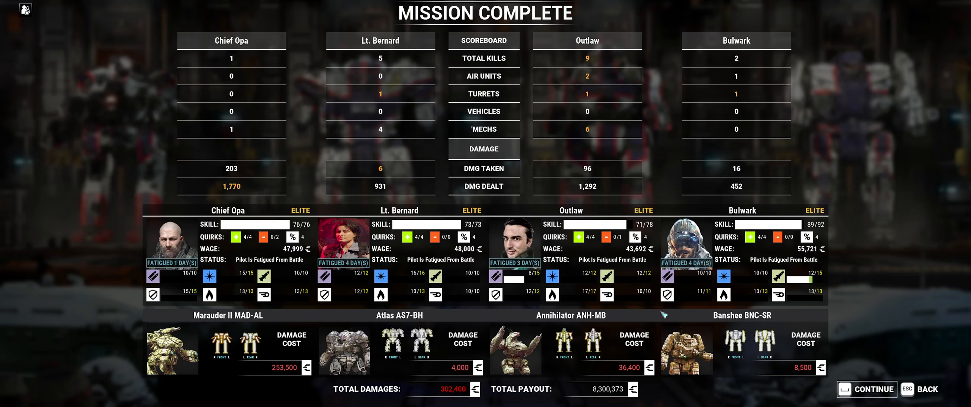
Leave the mission-complete scoreboard and return to the starmap at Murchison
left_click(872, 388)
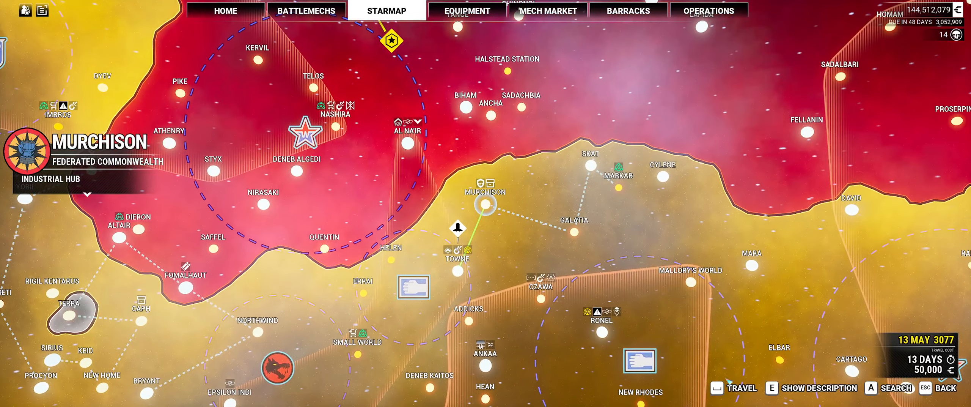
Browse the 'Mech market entry for the Black Knight BL-P-KNT2
left_click(732, 387)
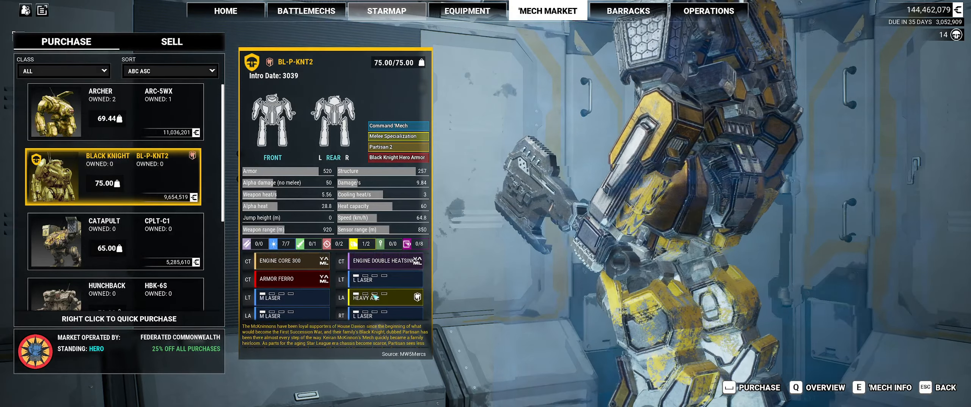
mouse_move(397, 136)
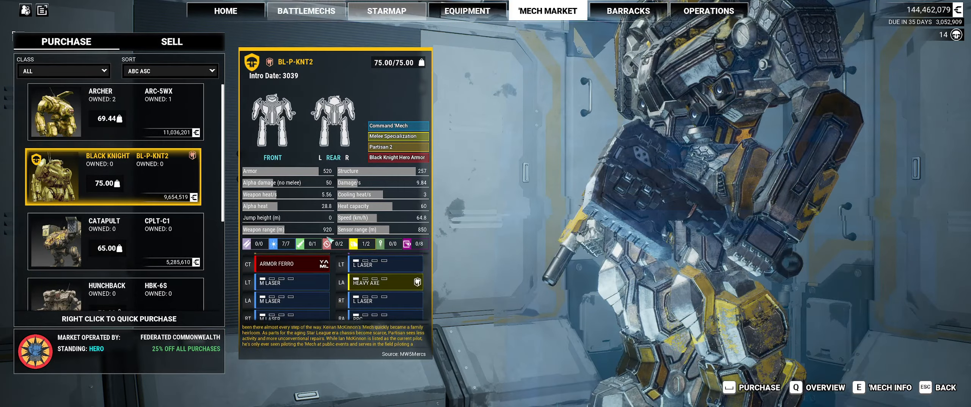
Sell both UrbanMech UM-IIC-2 'Mechs from the hangar, raising funds to 145,219,619
left_click(306, 11)
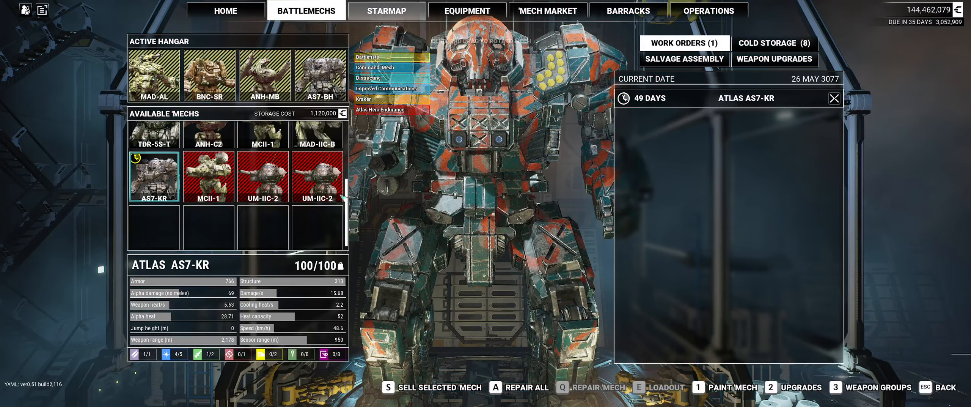
right_click(262, 177)
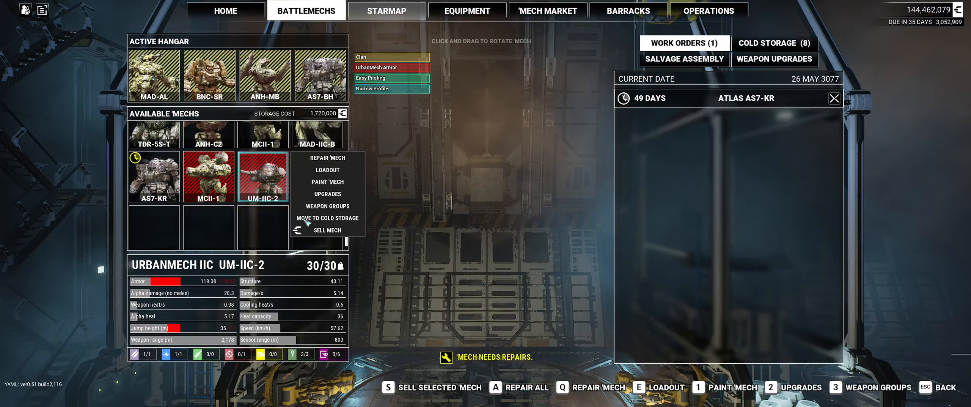
left_click(327, 229)
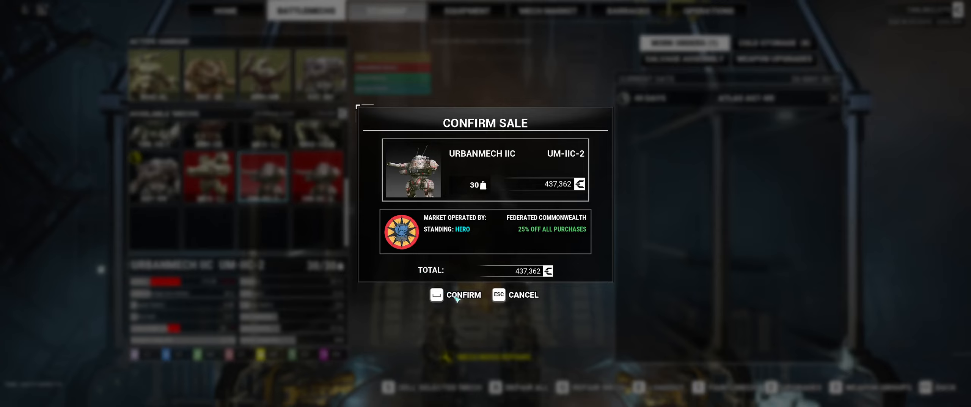
left_click(455, 294)
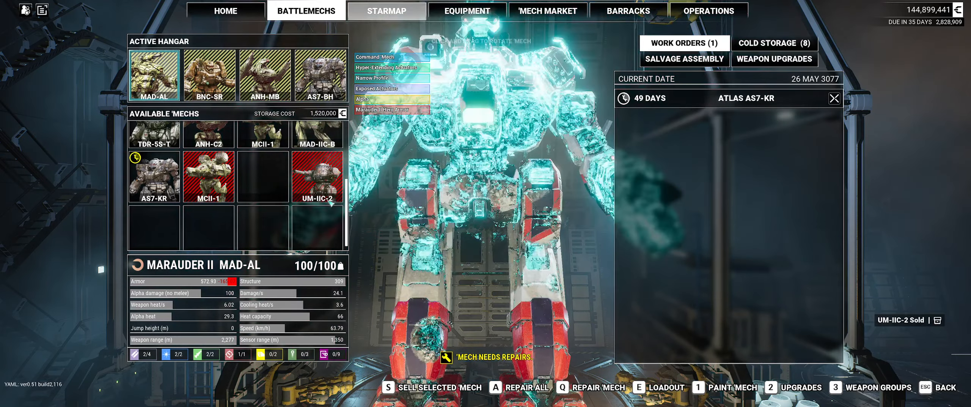
right_click(318, 176)
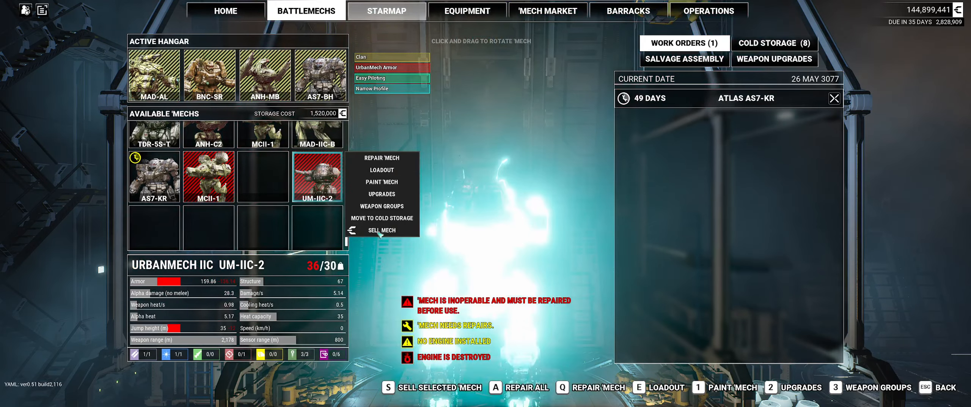
left_click(382, 230)
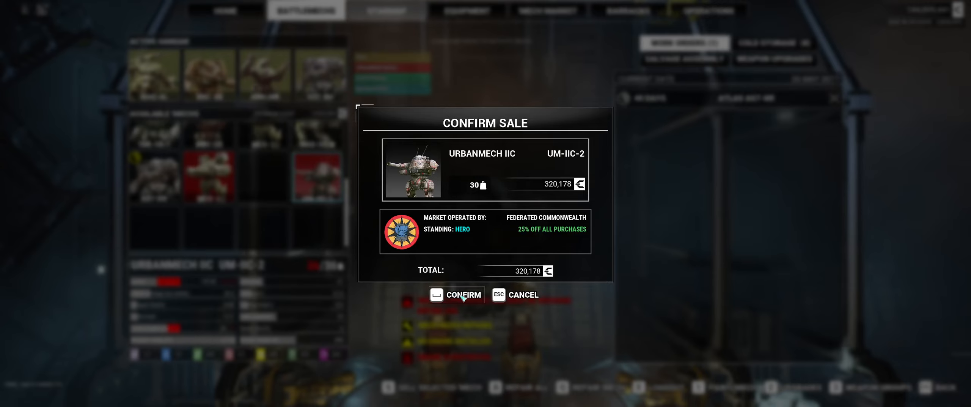
left_click(463, 295)
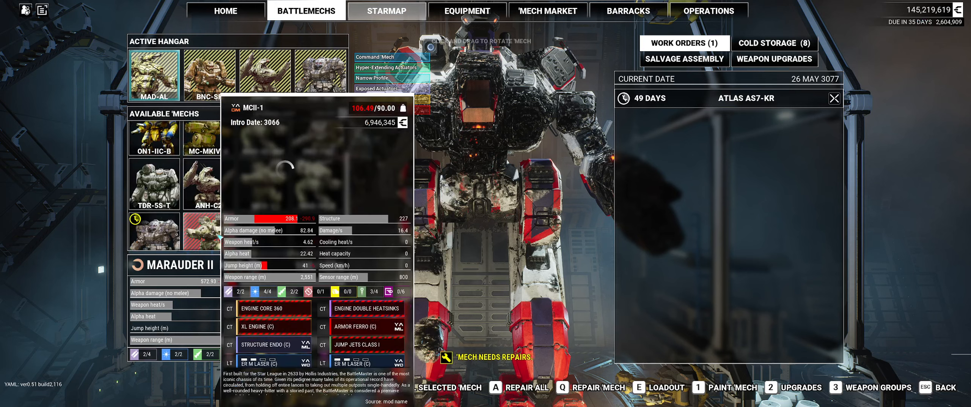
Select the Mad Cat MkII MCII-1 for refitting
left_click(209, 224)
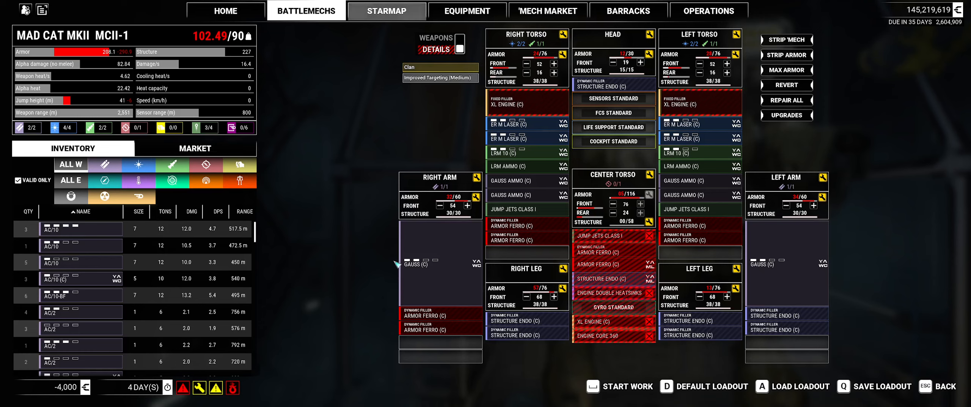
mouse_move(102, 196)
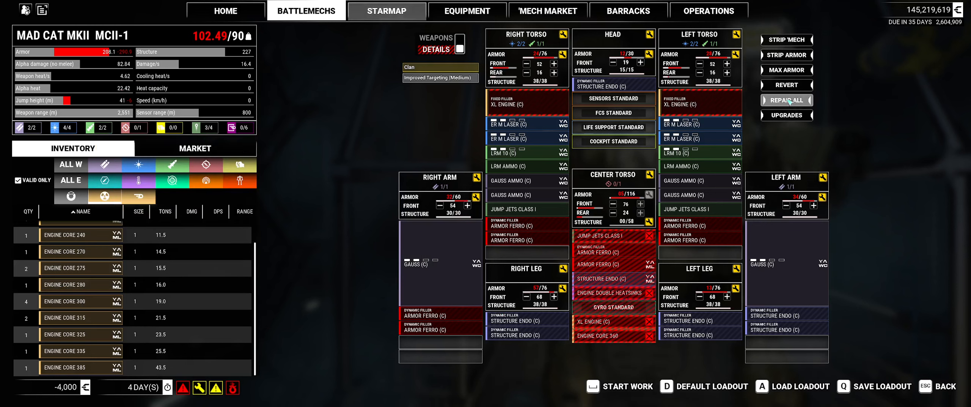
mouse_move(607, 248)
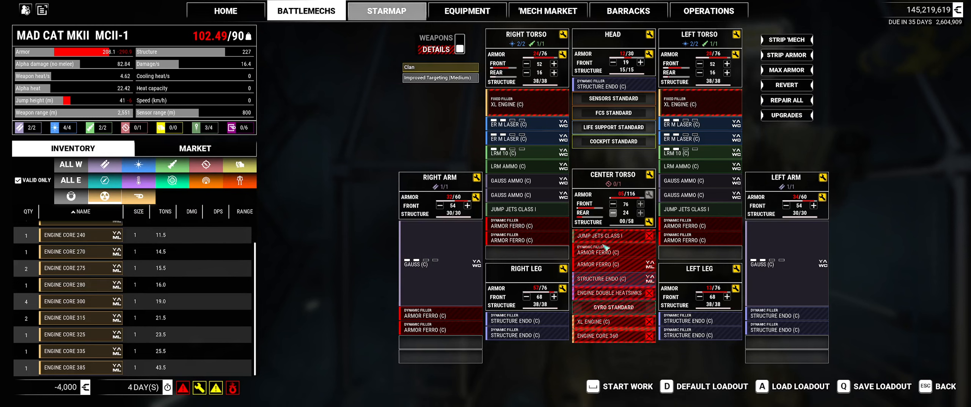
mouse_move(601, 277)
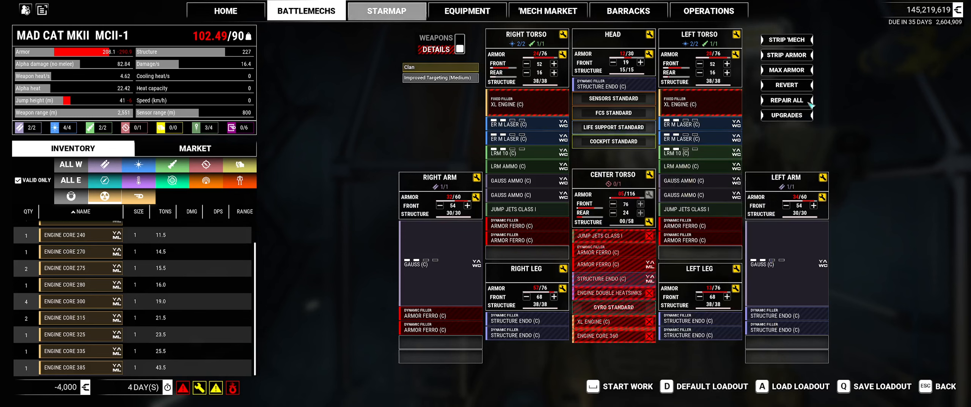
Repair all damage on the MCII-1 and remove its Engine Core 360
left_click(785, 100)
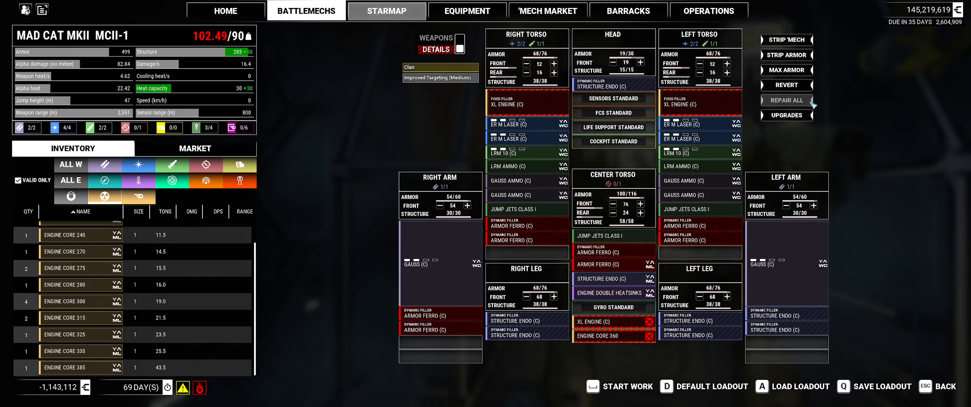
mouse_move(594, 321)
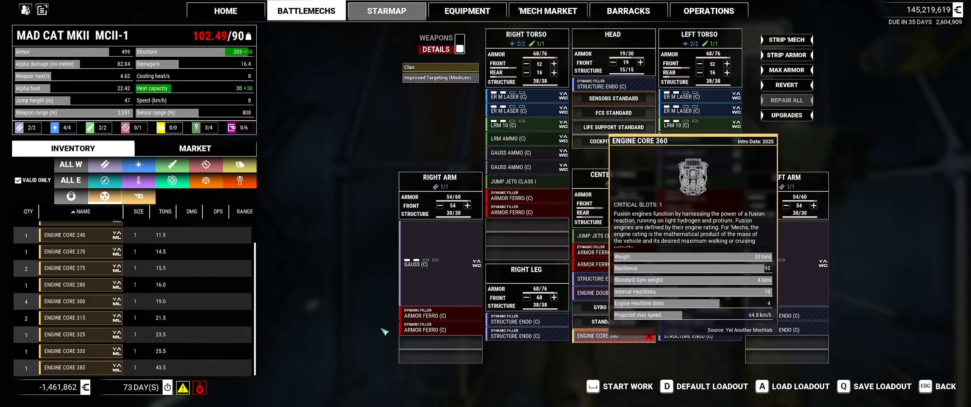
left_click(632, 337)
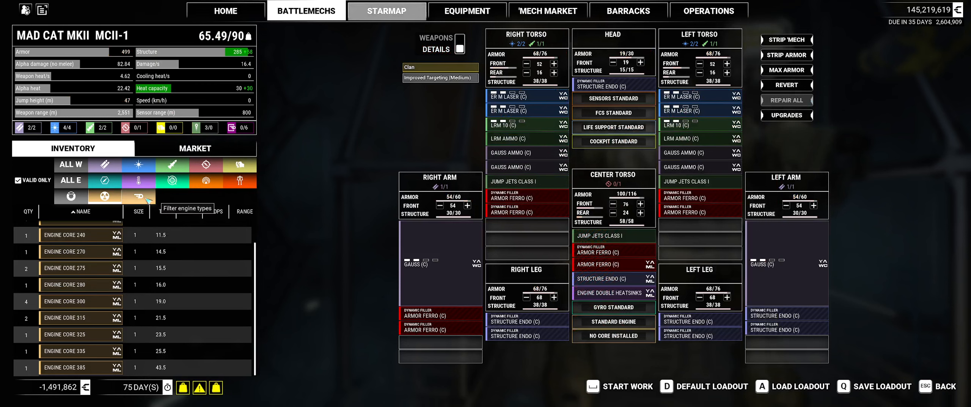
mouse_move(114, 197)
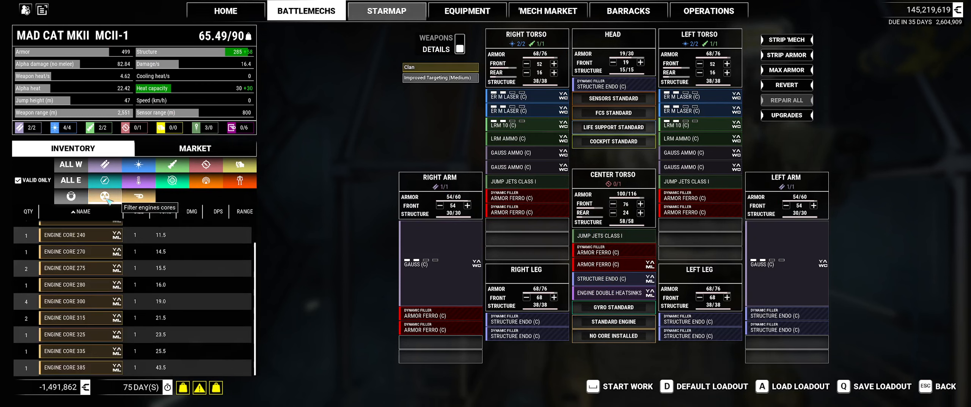
mouse_move(81, 366)
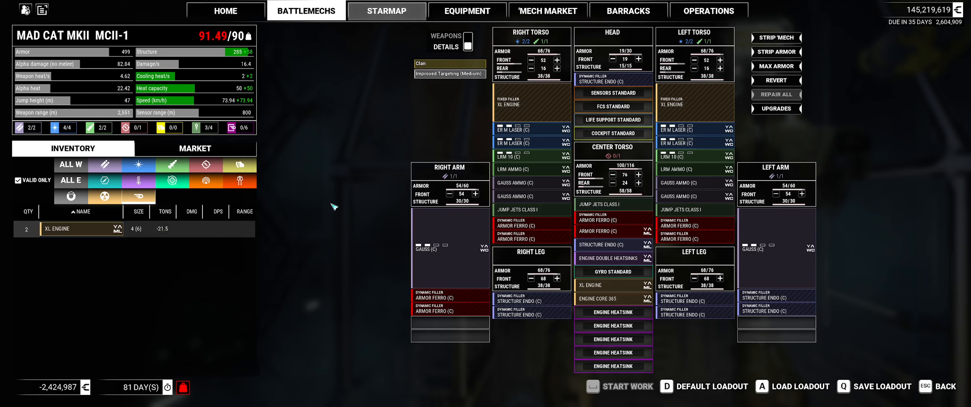
mouse_move(523, 169)
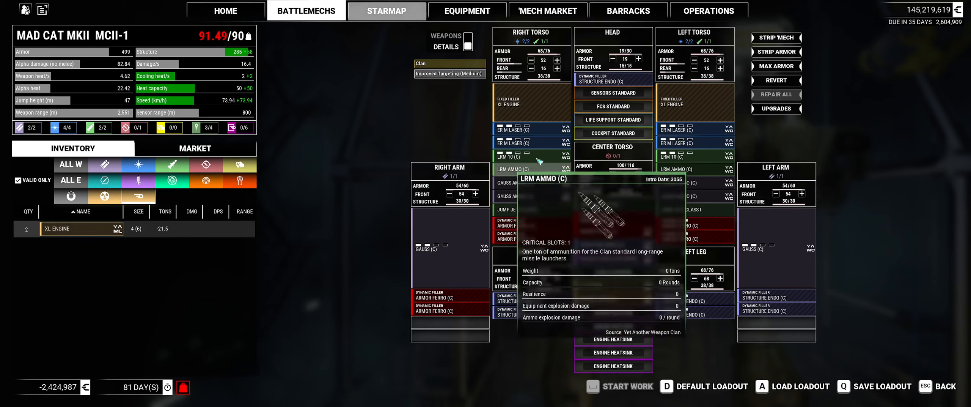
mouse_move(513, 156)
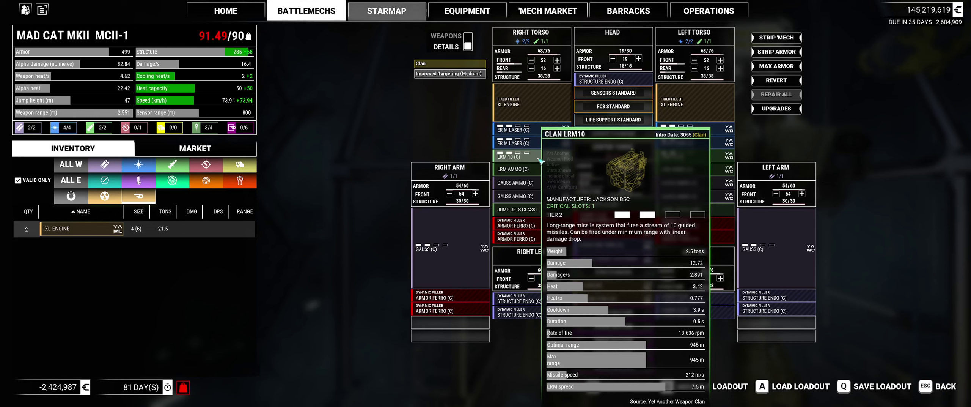
mouse_move(648, 166)
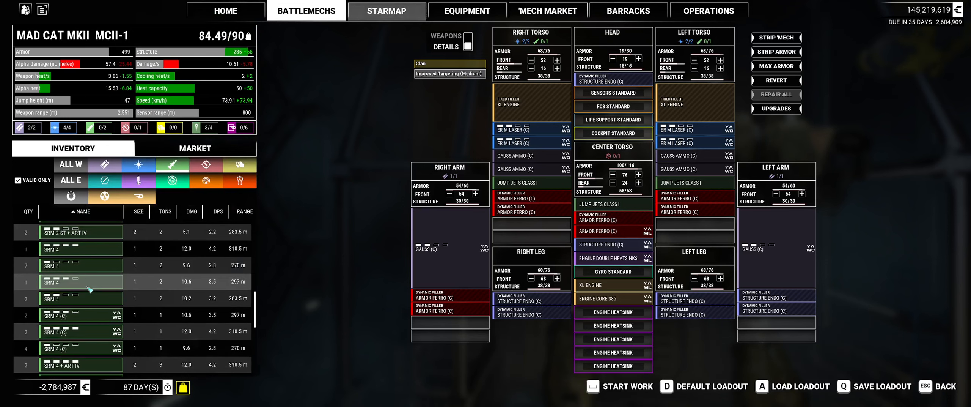
mouse_move(80, 331)
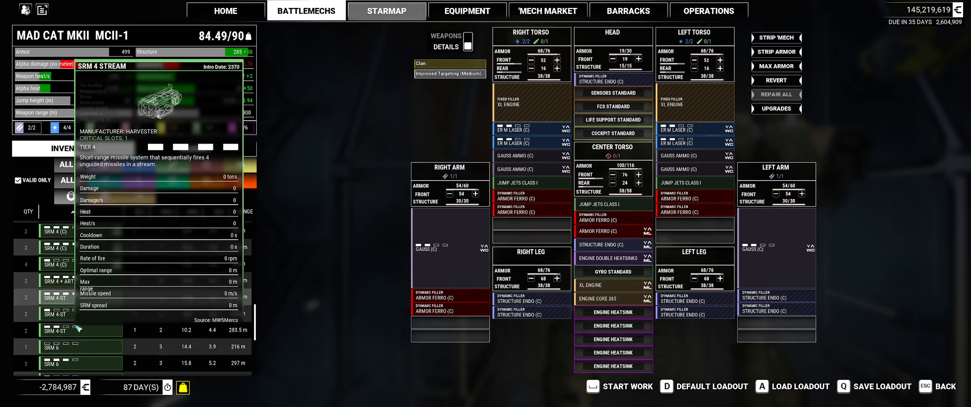
mouse_move(56, 325)
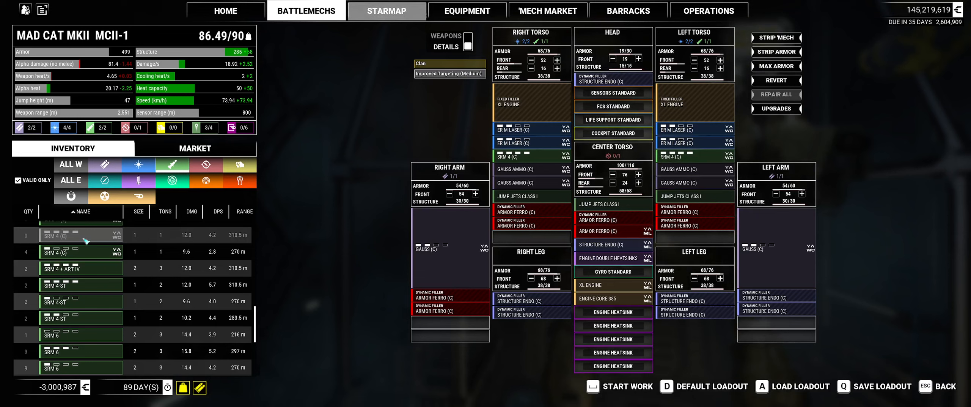
mouse_move(171, 180)
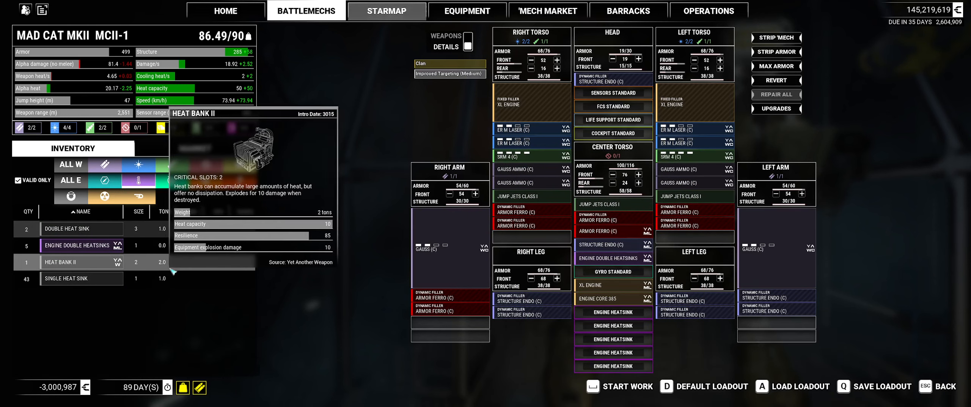
mouse_move(173, 271)
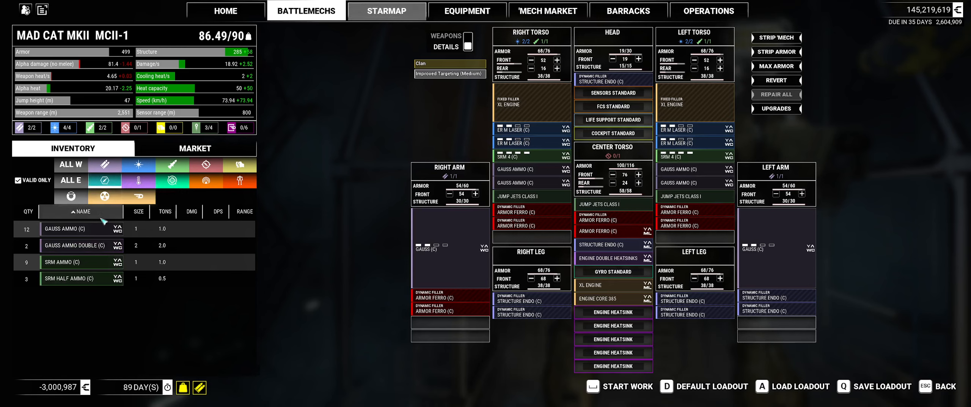
mouse_move(62, 262)
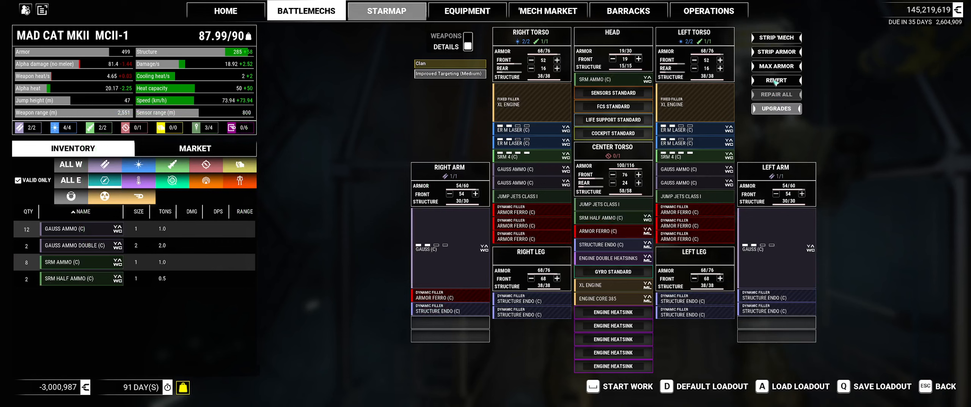
Max armor on every location and strip the jump jets from the MCII-1
left_click(775, 66)
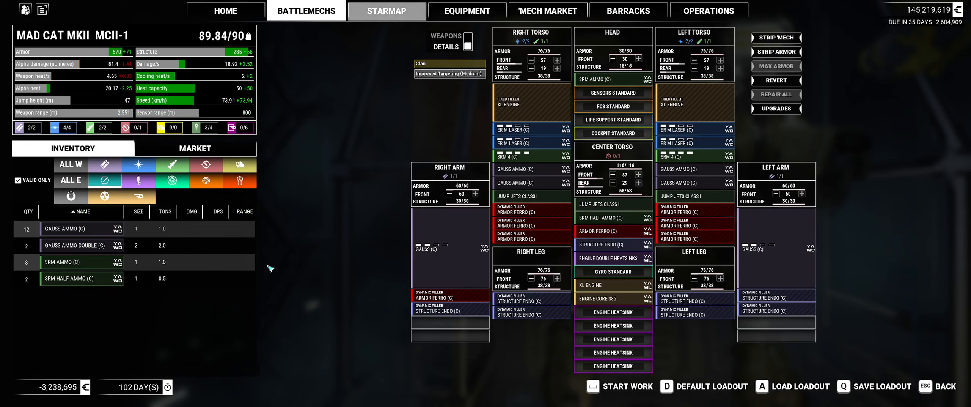
mouse_move(320, 299)
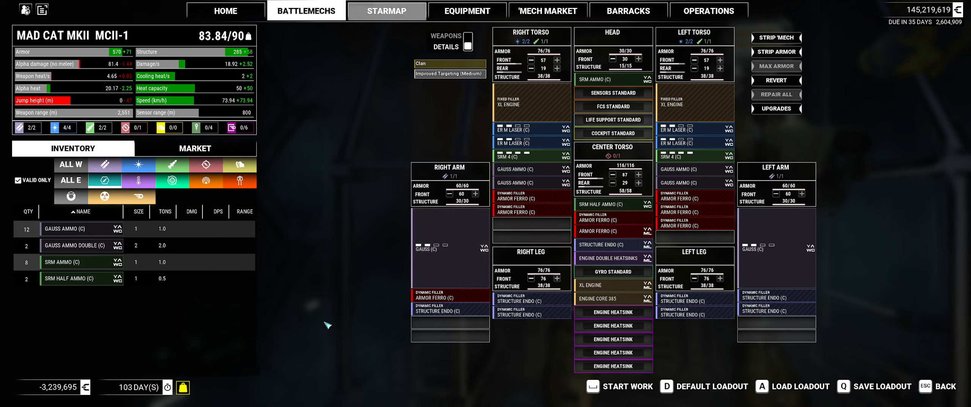
mouse_move(75, 245)
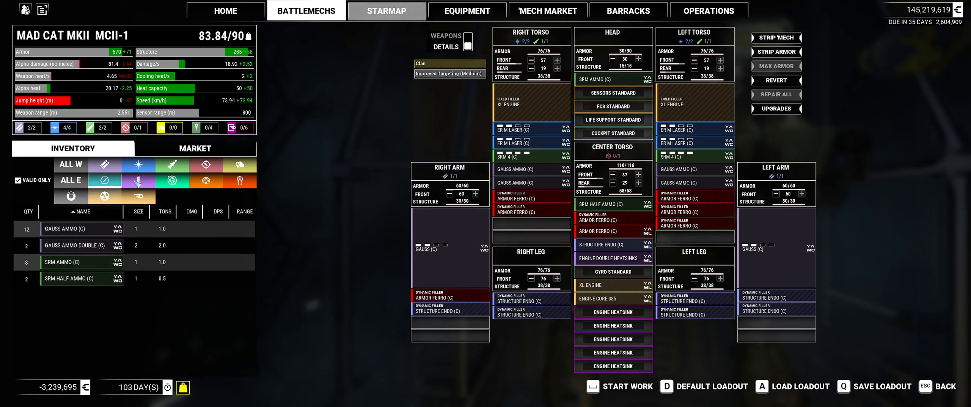
left_click(138, 179)
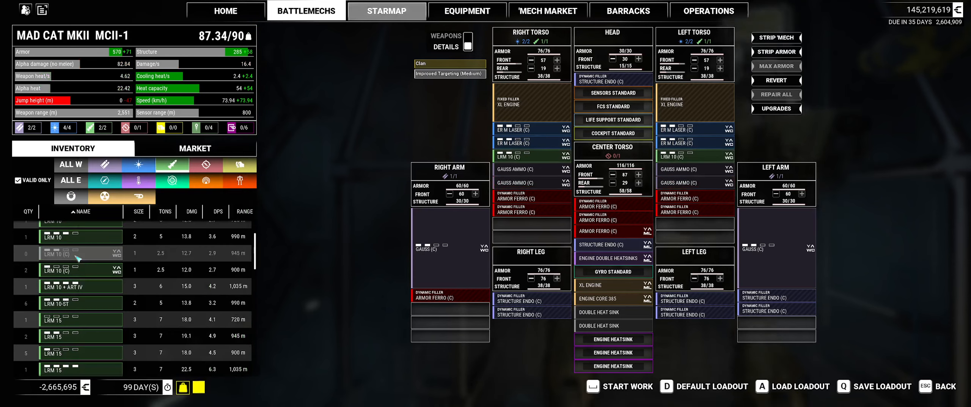
mouse_move(102, 195)
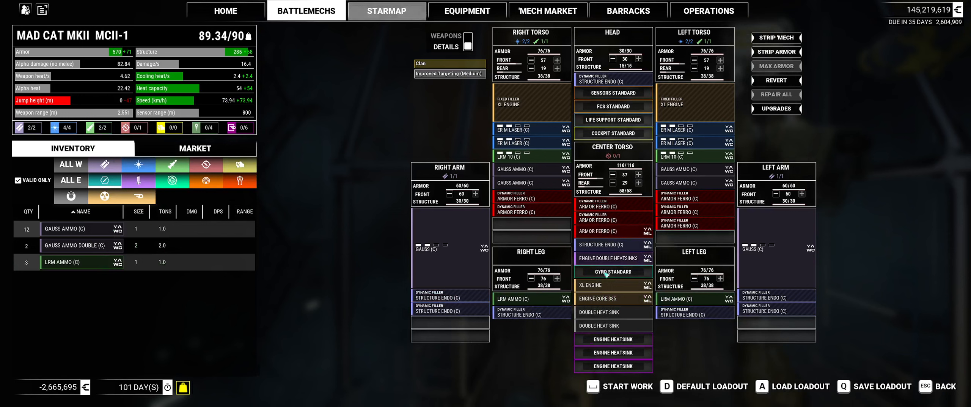
mouse_move(606, 258)
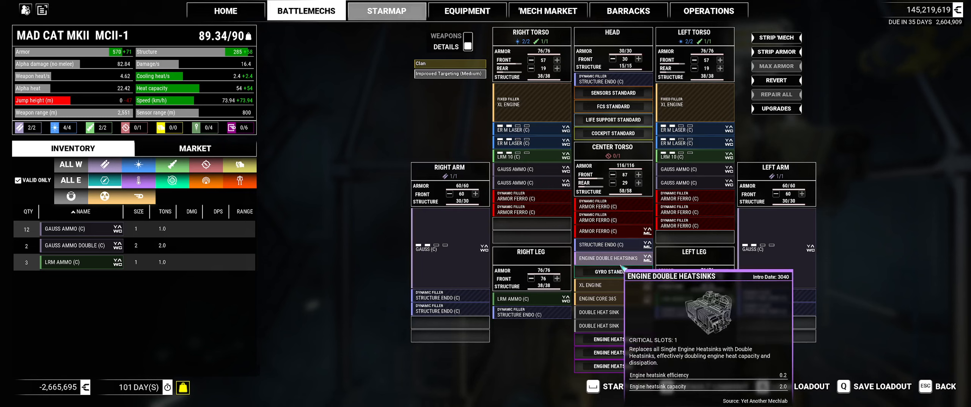
mouse_move(514, 183)
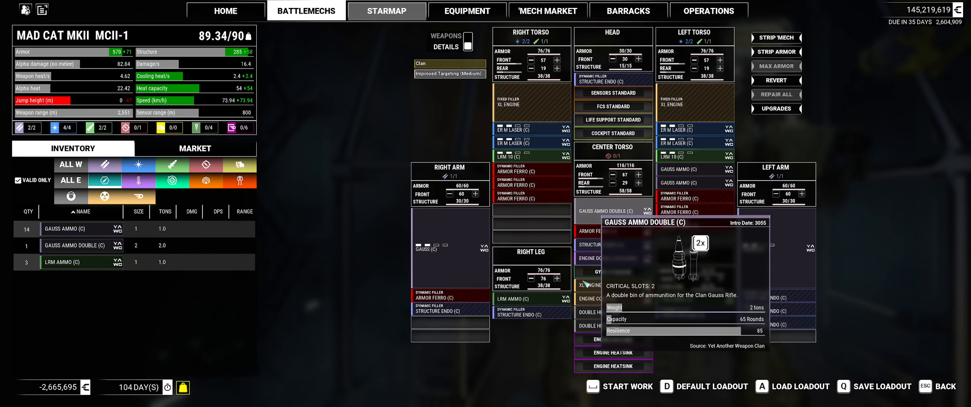
mouse_move(610, 298)
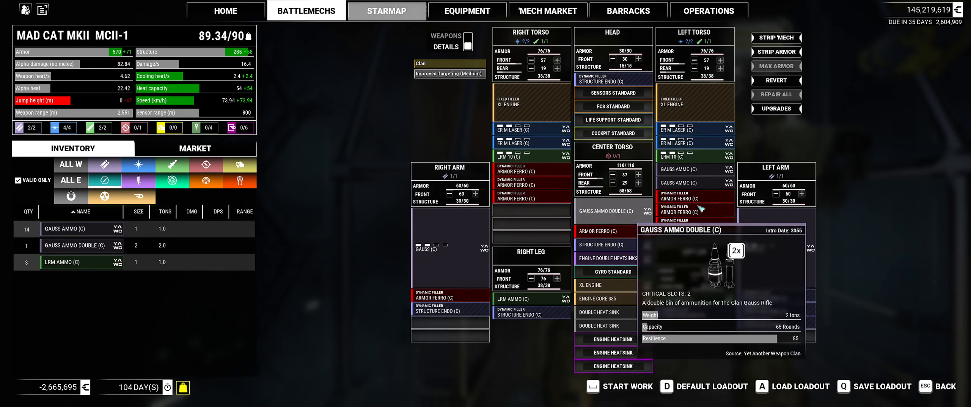
mouse_move(675, 182)
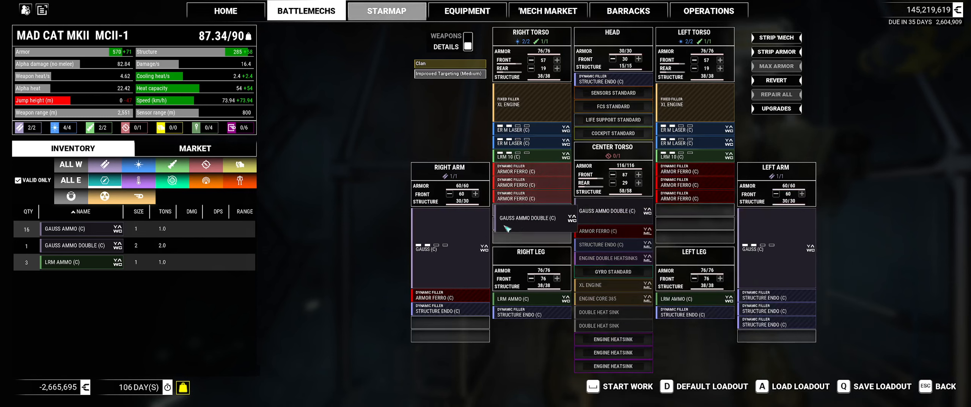
mouse_move(81, 245)
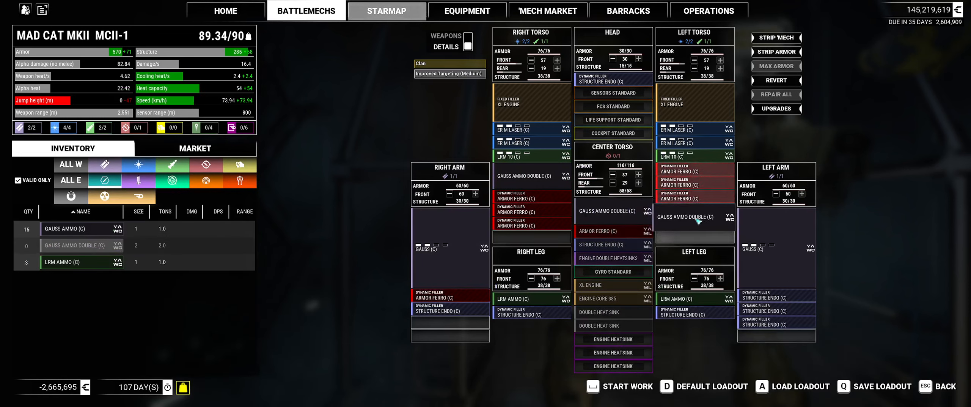
mouse_move(688, 175)
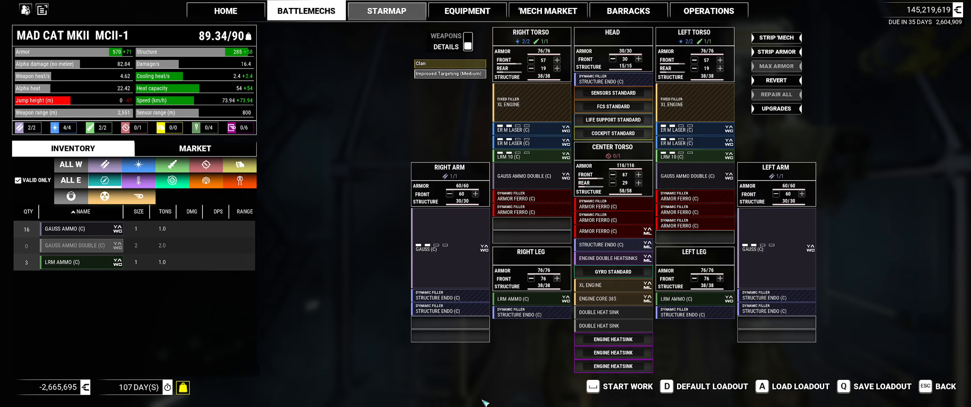
mouse_move(533, 280)
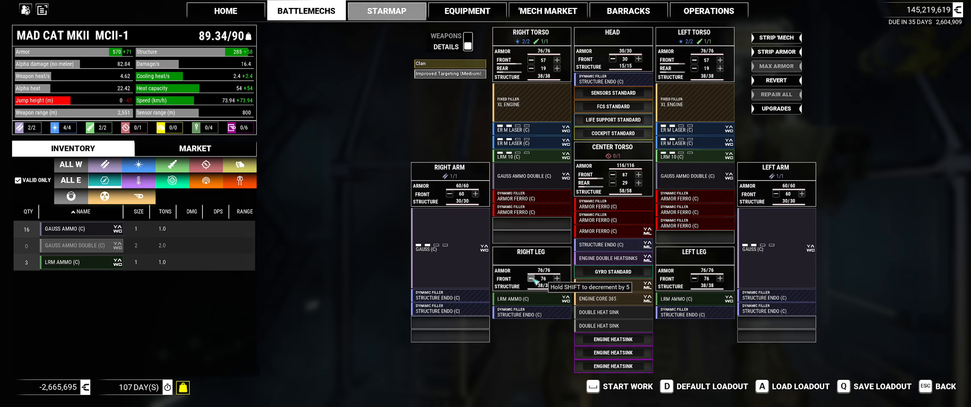
Trim right leg front armor down to 73
left_click(530, 277)
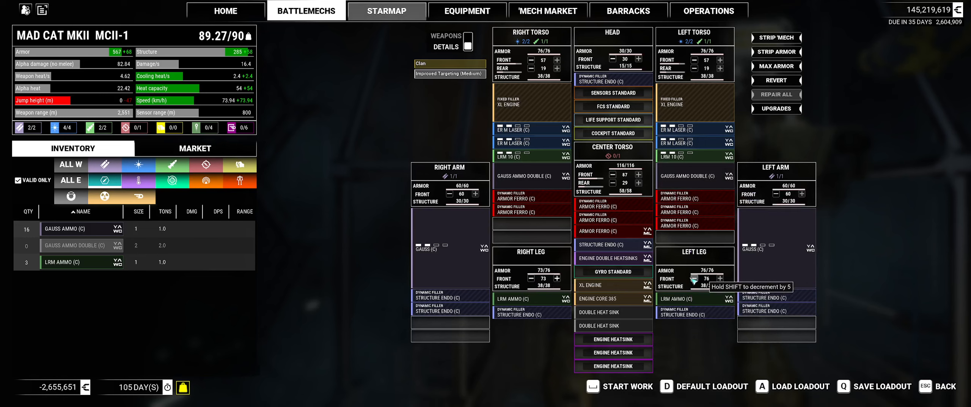
Trim both legs to 72 front armor and the head to 24, reaching 88.98 tons
left_click(711, 278)
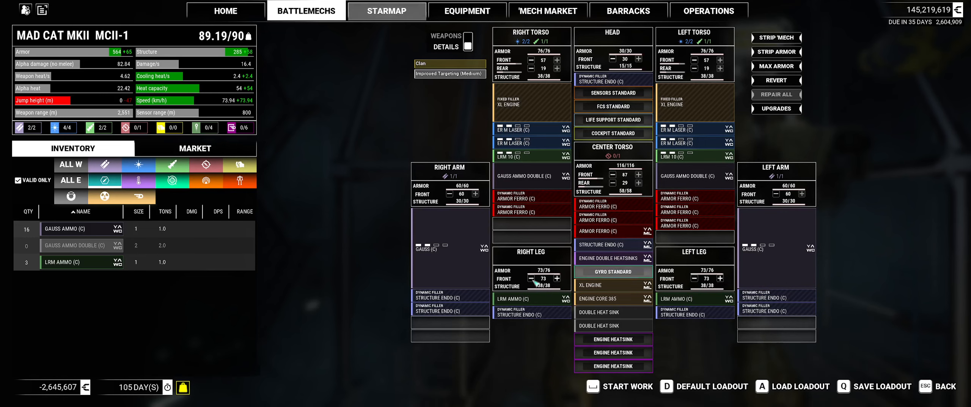
left_click(559, 278)
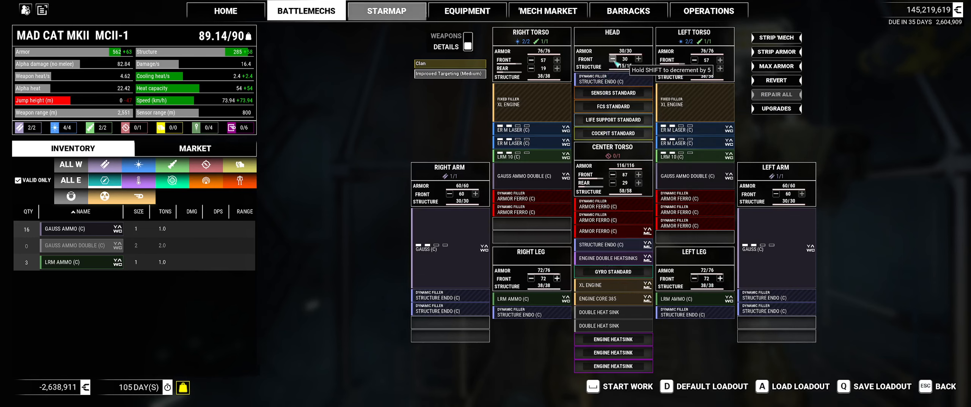
left_click(626, 59)
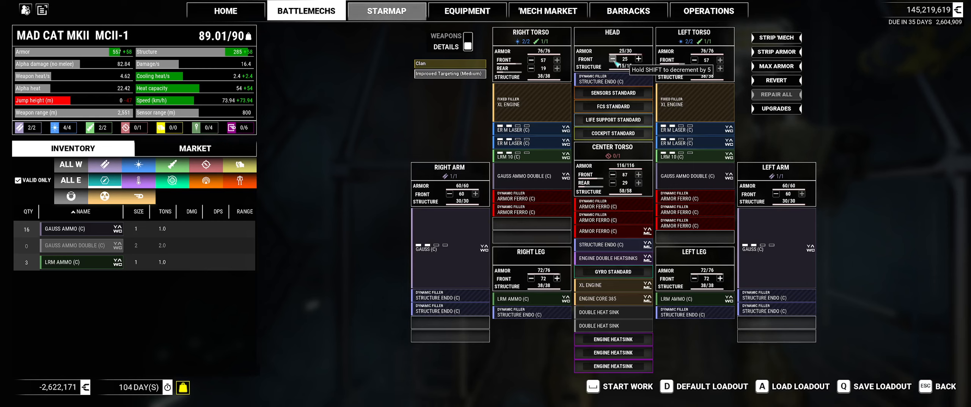
left_click(626, 62)
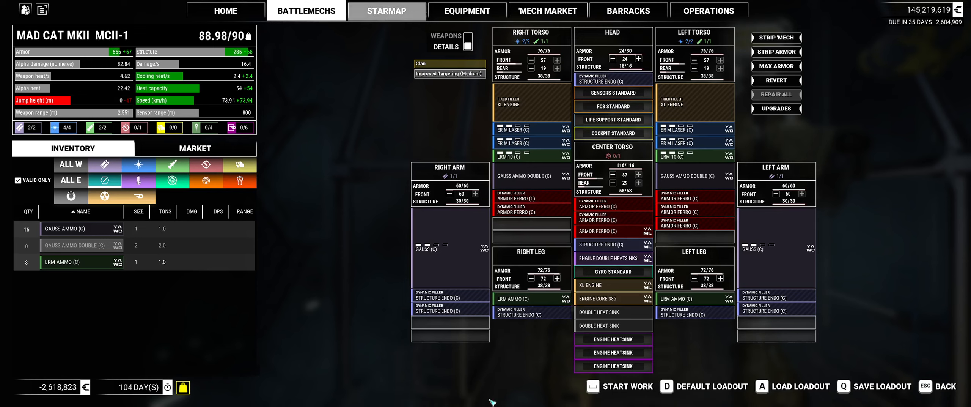
mouse_move(268, 332)
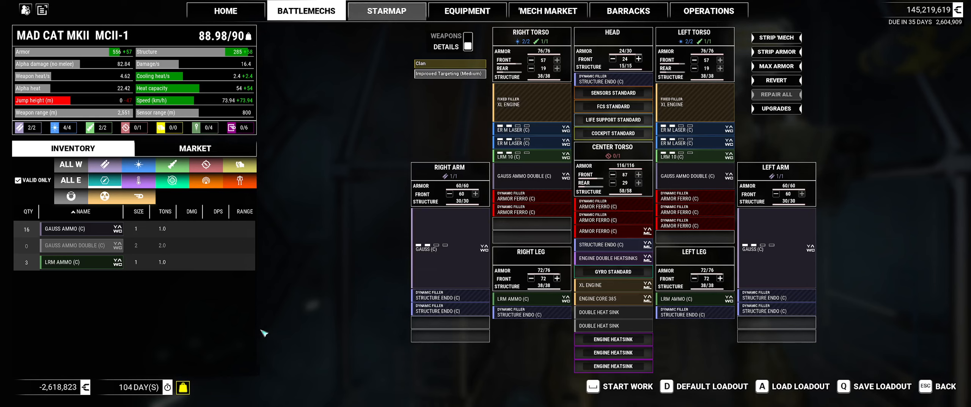
mouse_move(135, 348)
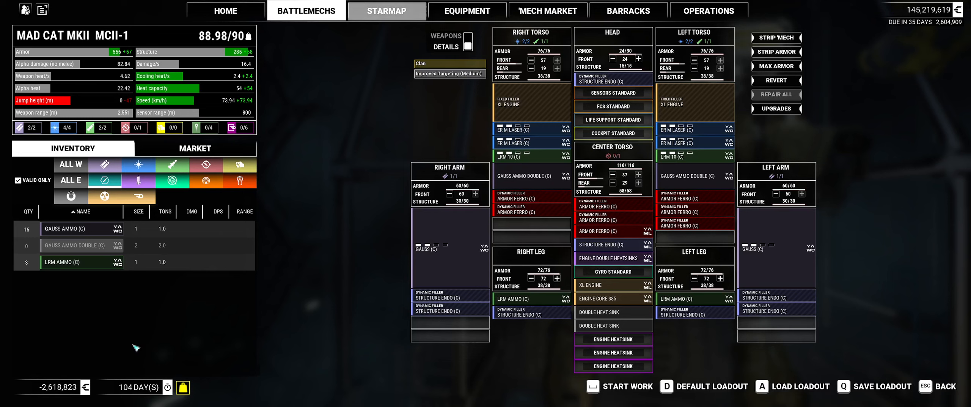
mouse_move(69, 261)
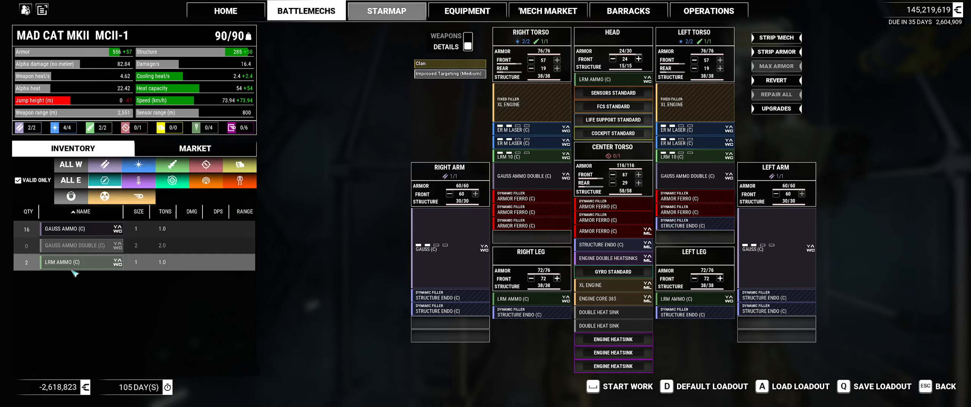
mouse_move(254, 339)
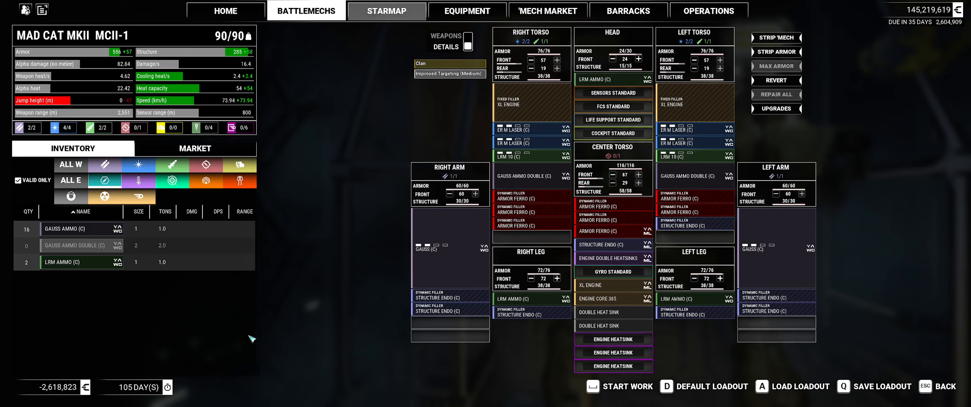
mouse_move(613, 78)
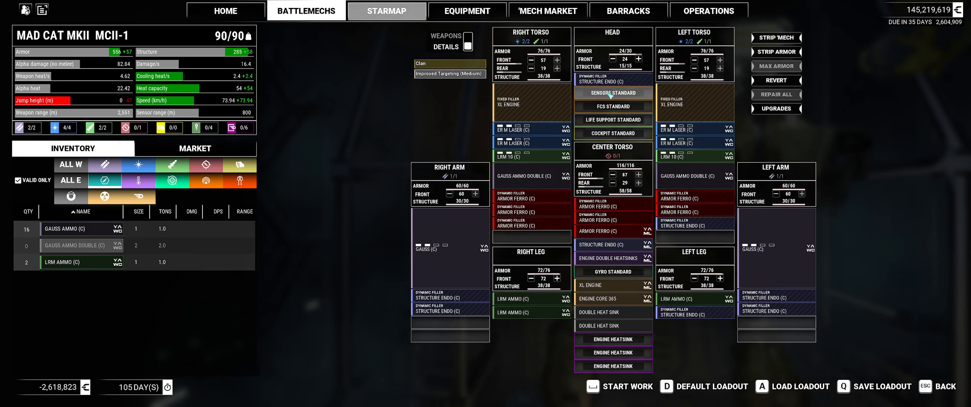
Bring up replacement options for the head's standard sensors
left_click(612, 93)
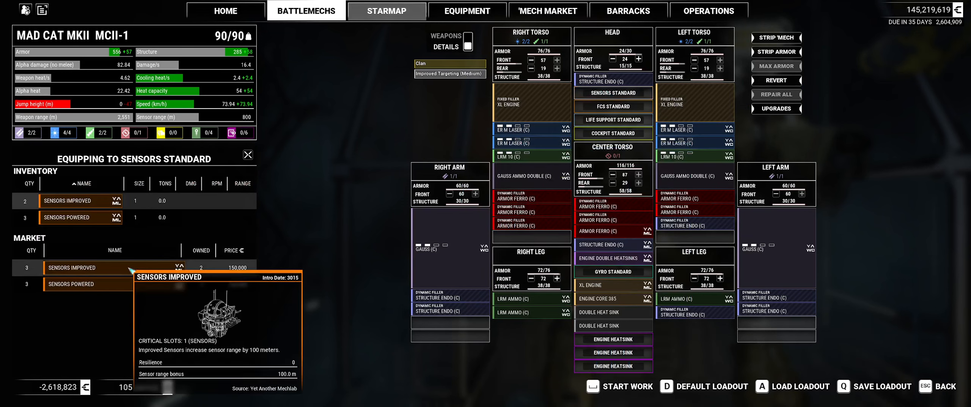
mouse_move(87, 283)
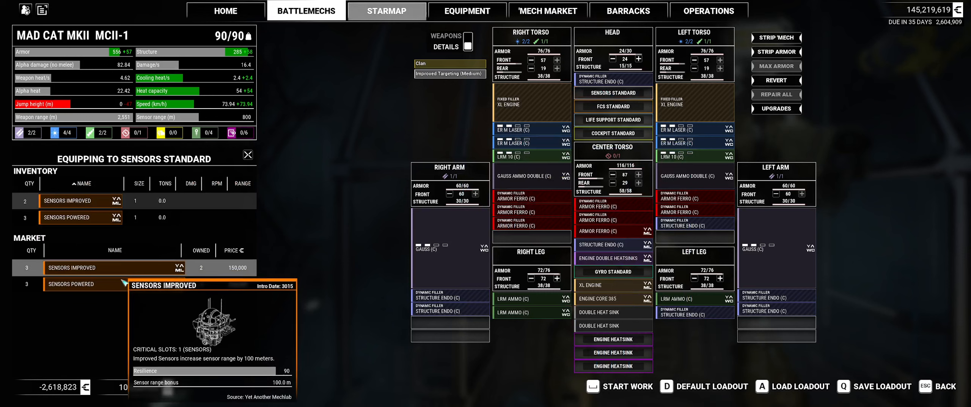
mouse_move(68, 199)
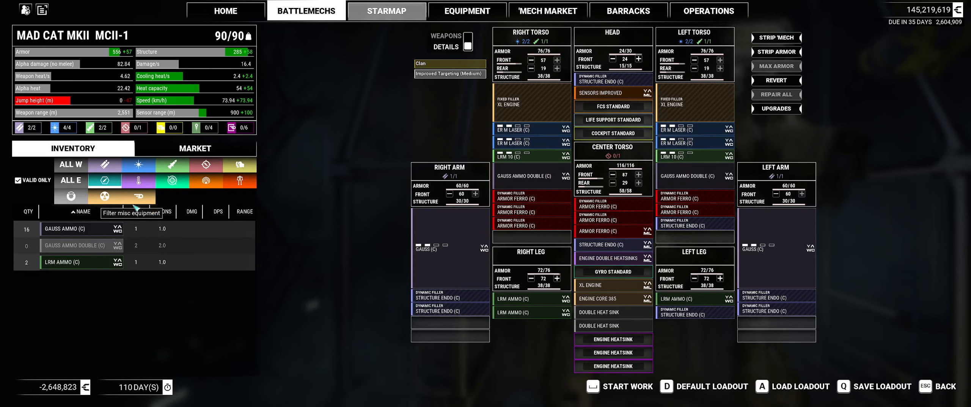
mouse_move(206, 181)
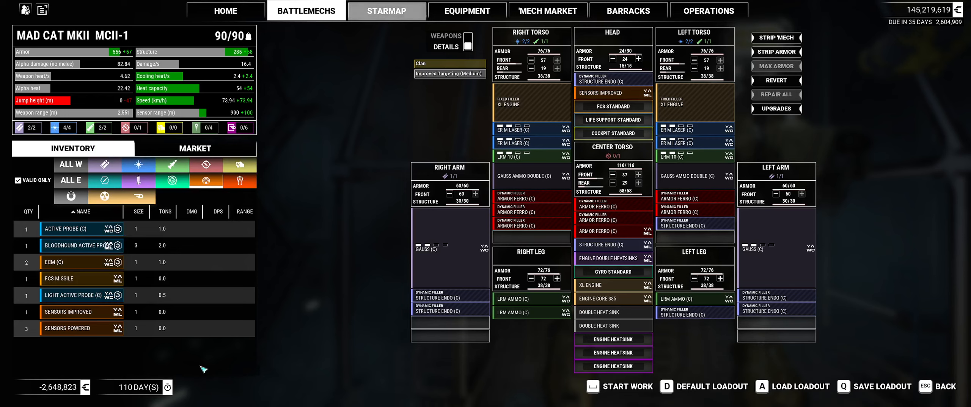
mouse_move(207, 181)
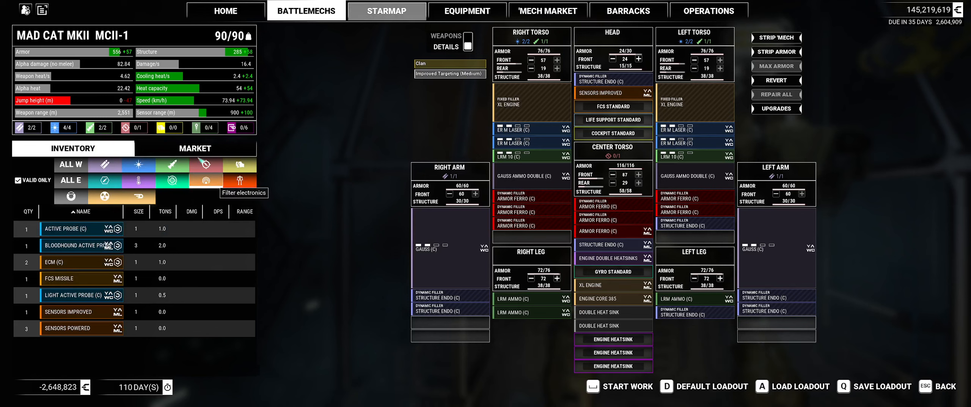
Buy FCS Ballistic and FCS Energy from the Market, then install FCS Ballistic in the head
left_click(195, 148)
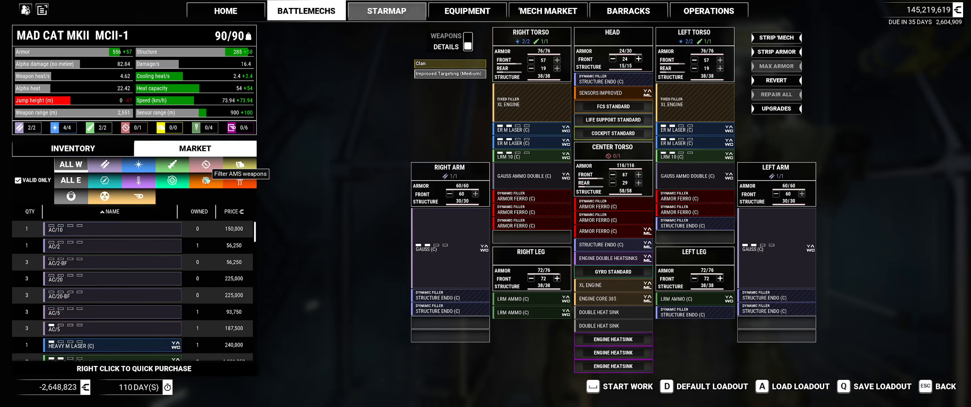
left_click(208, 180)
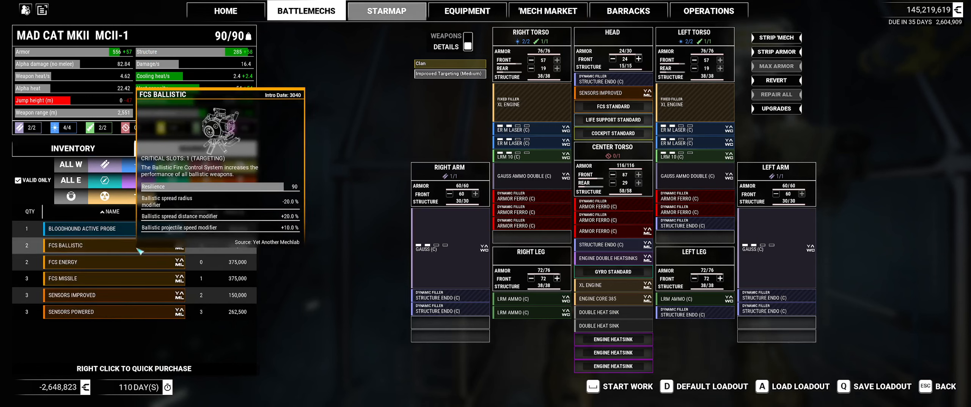
right_click(87, 245)
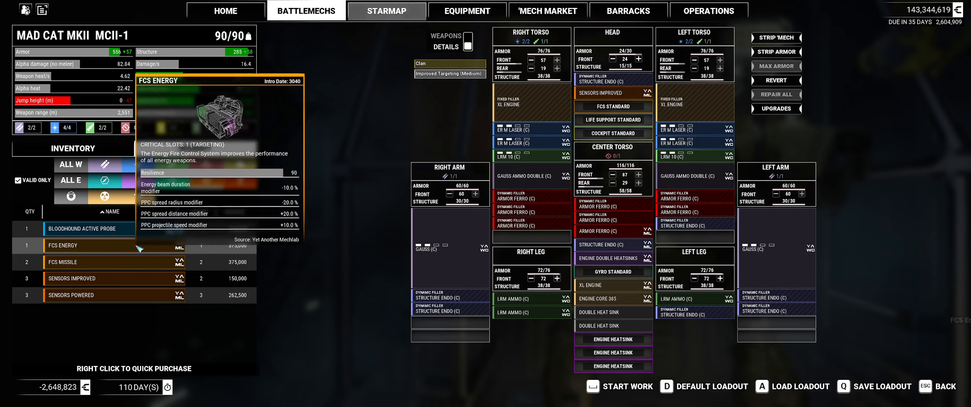
right_click(87, 245)
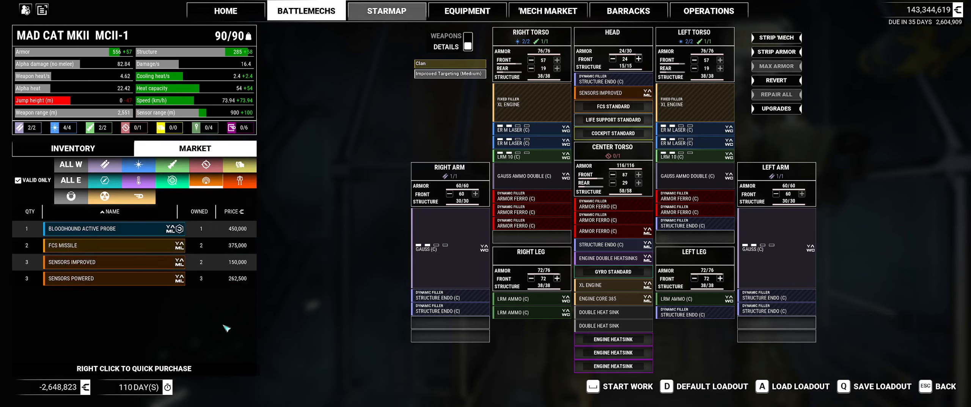
left_click(73, 148)
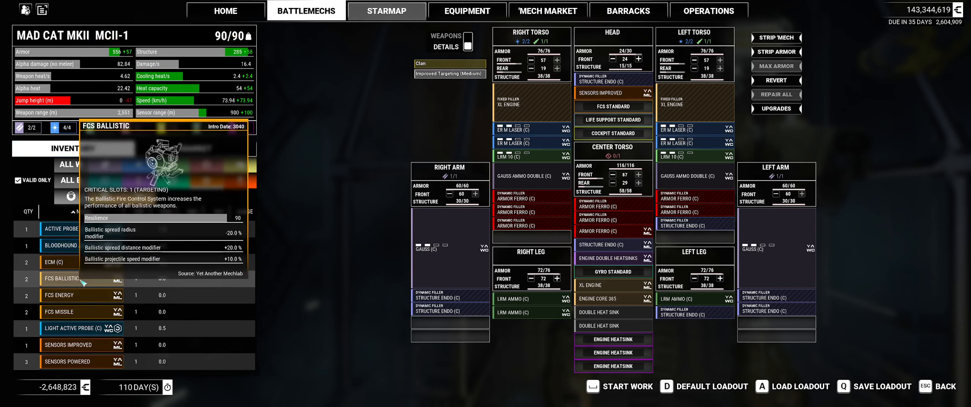
double_click(60, 278)
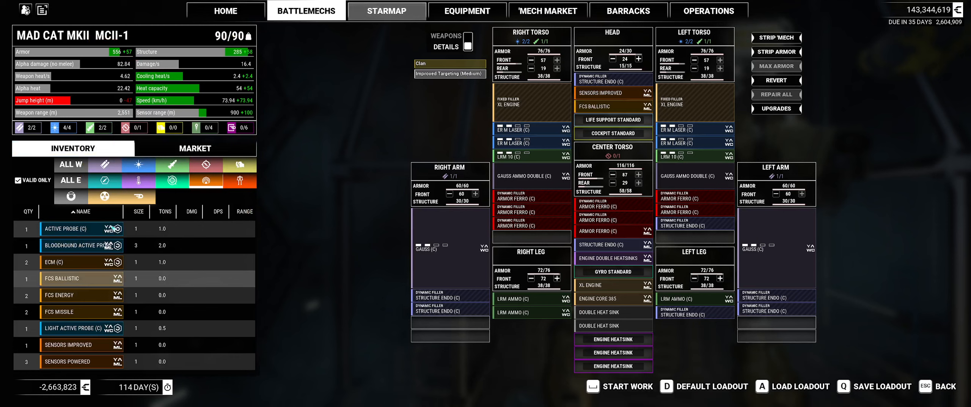
Install the Agility gyro and queue the 119-day refit work order
left_click(168, 180)
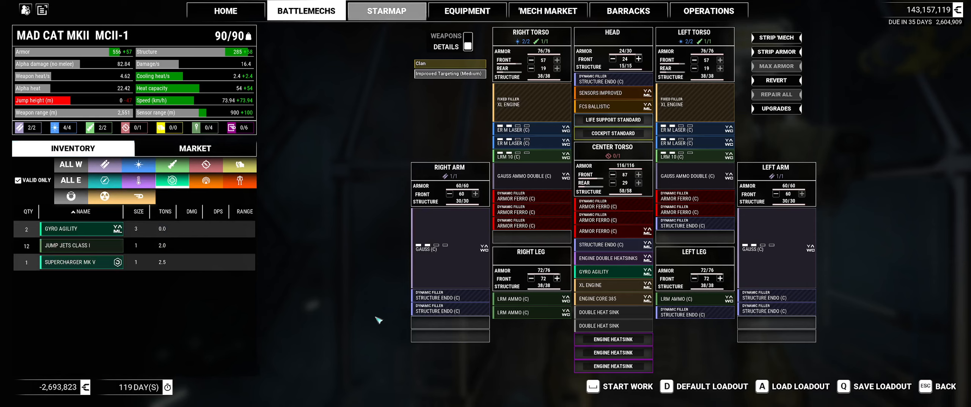
left_click(627, 386)
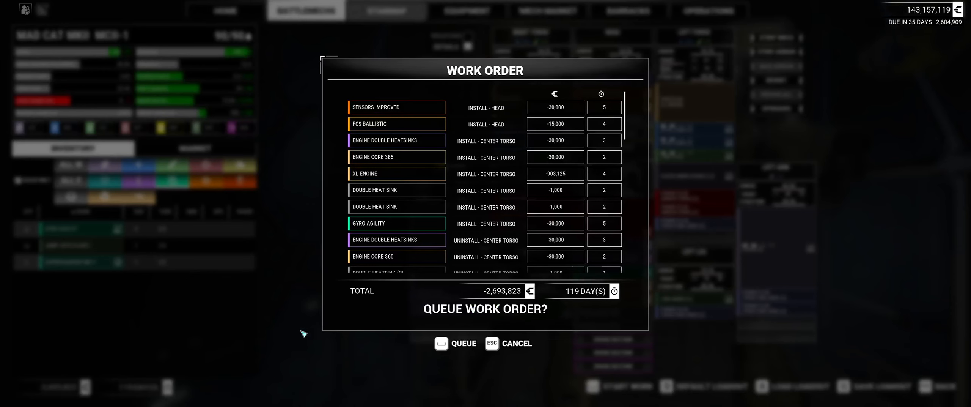
mouse_move(371, 349)
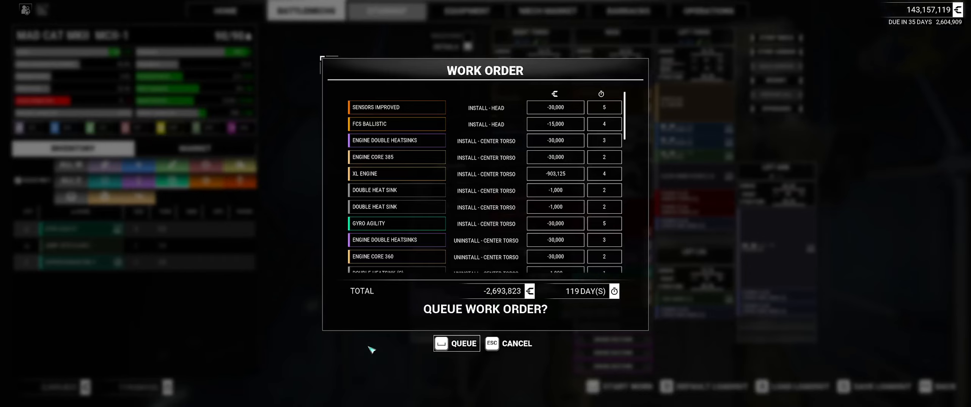
left_click(456, 343)
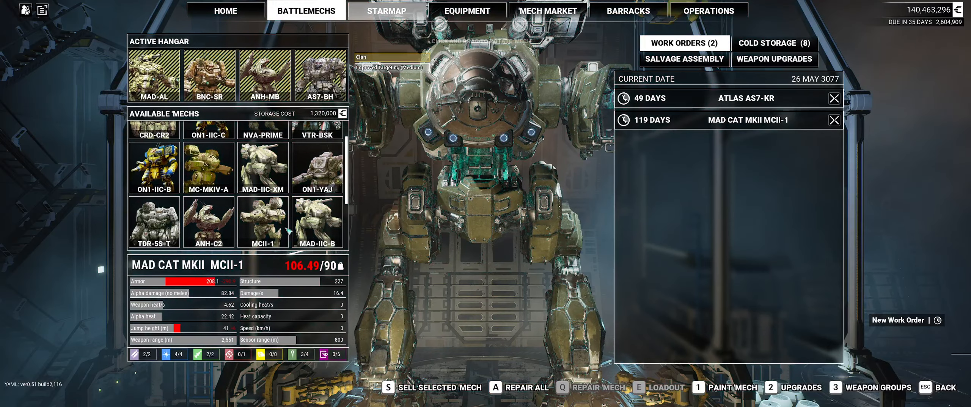
left_click(752, 98)
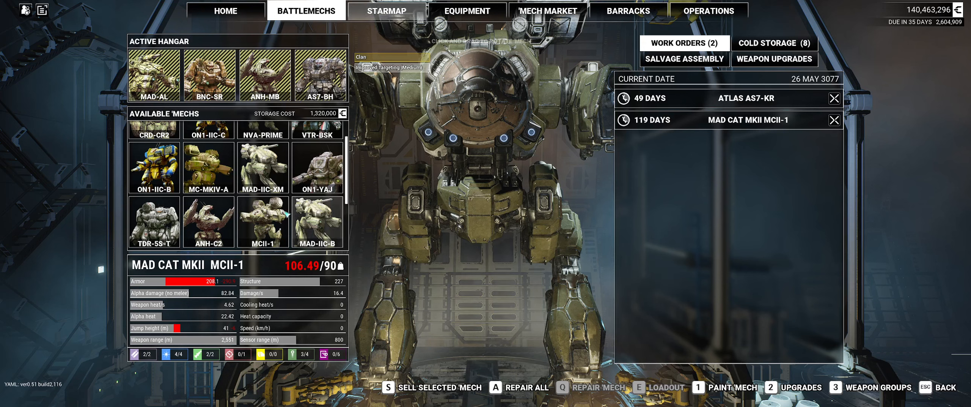
scroll("down", 3)
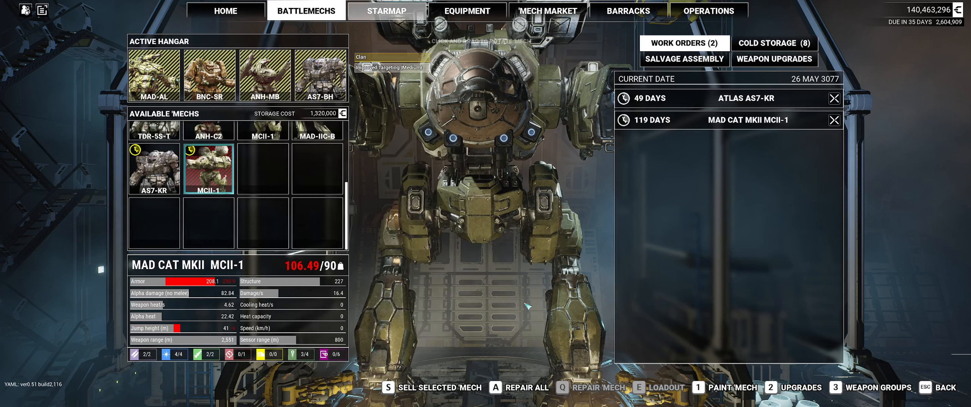